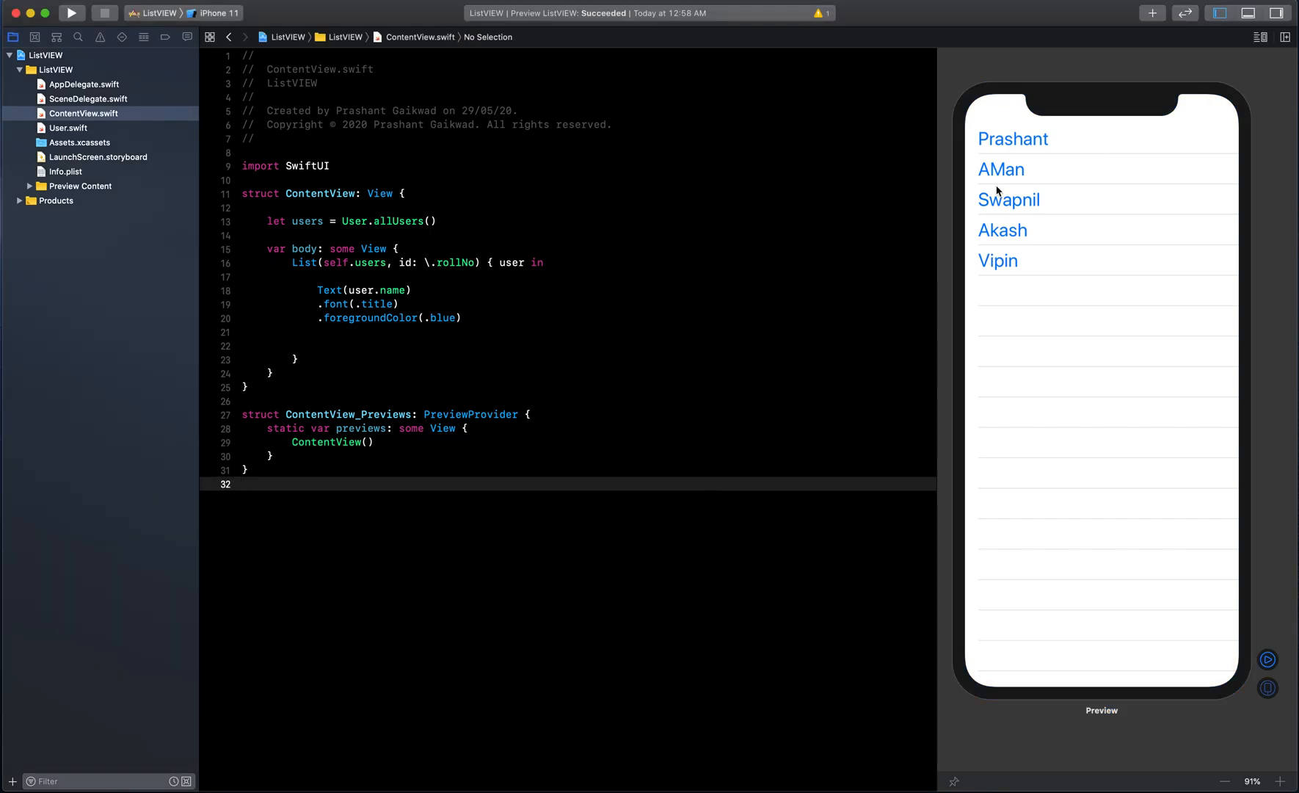
{"action": "mouse_move", "coordinate": [1046, 221]}
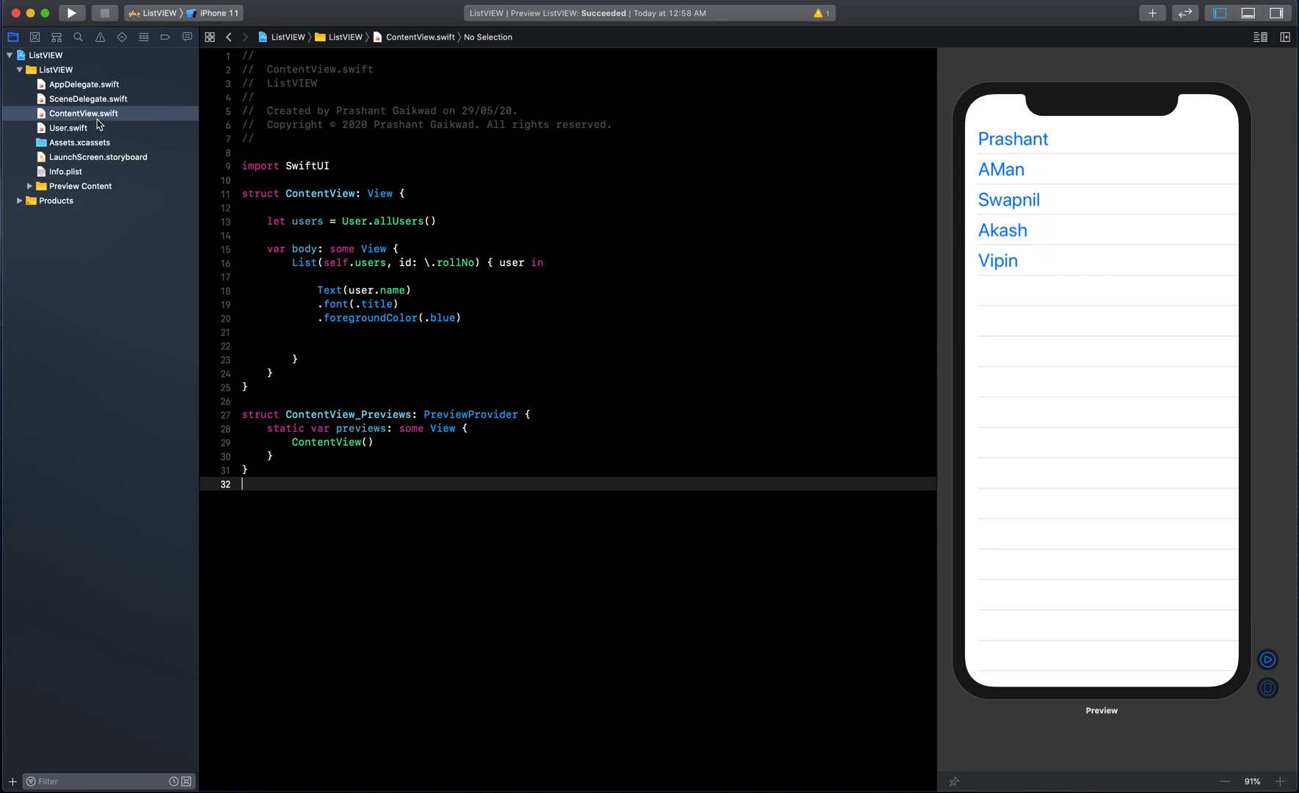
- Add Text(user.address) in green title font below the name, and make the name orange
{"action": "left_click", "coordinate": [69, 128]}
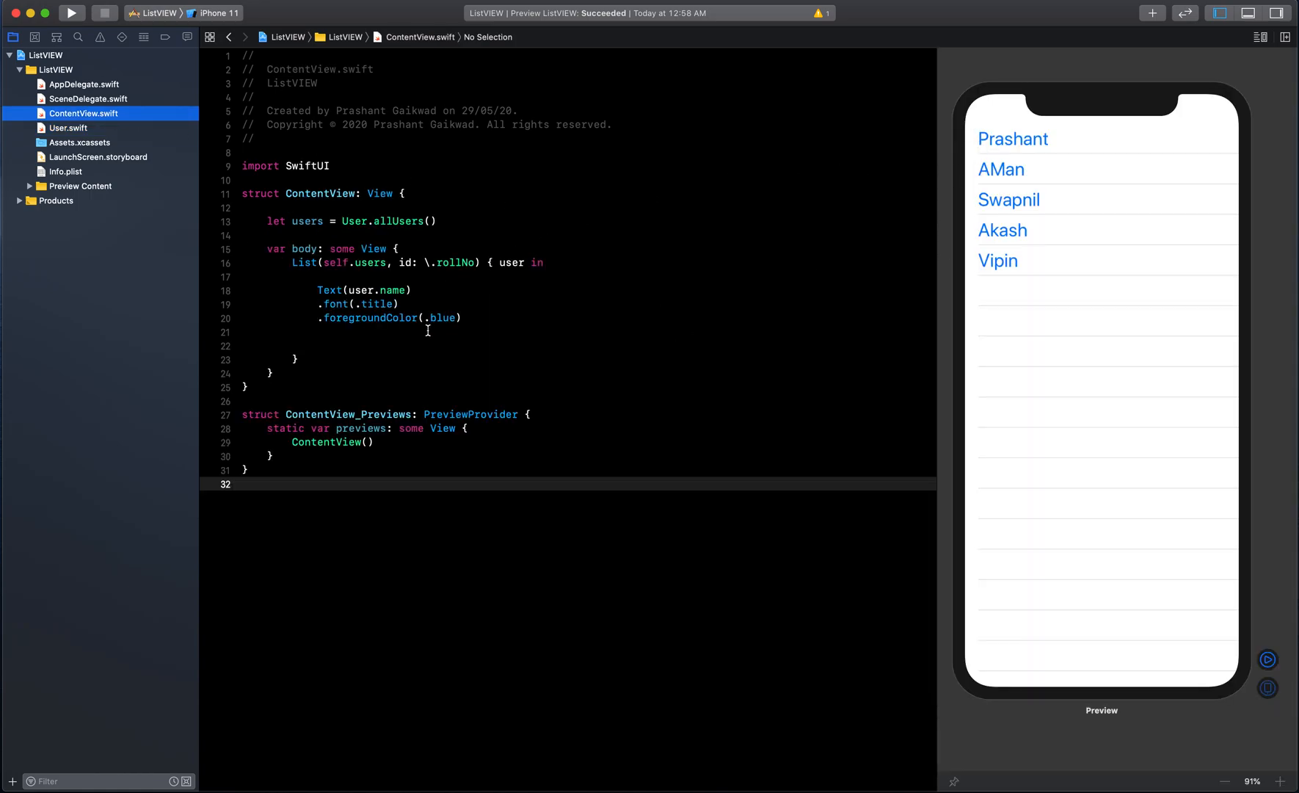
{"action": "left_click", "coordinate": [464, 318]}
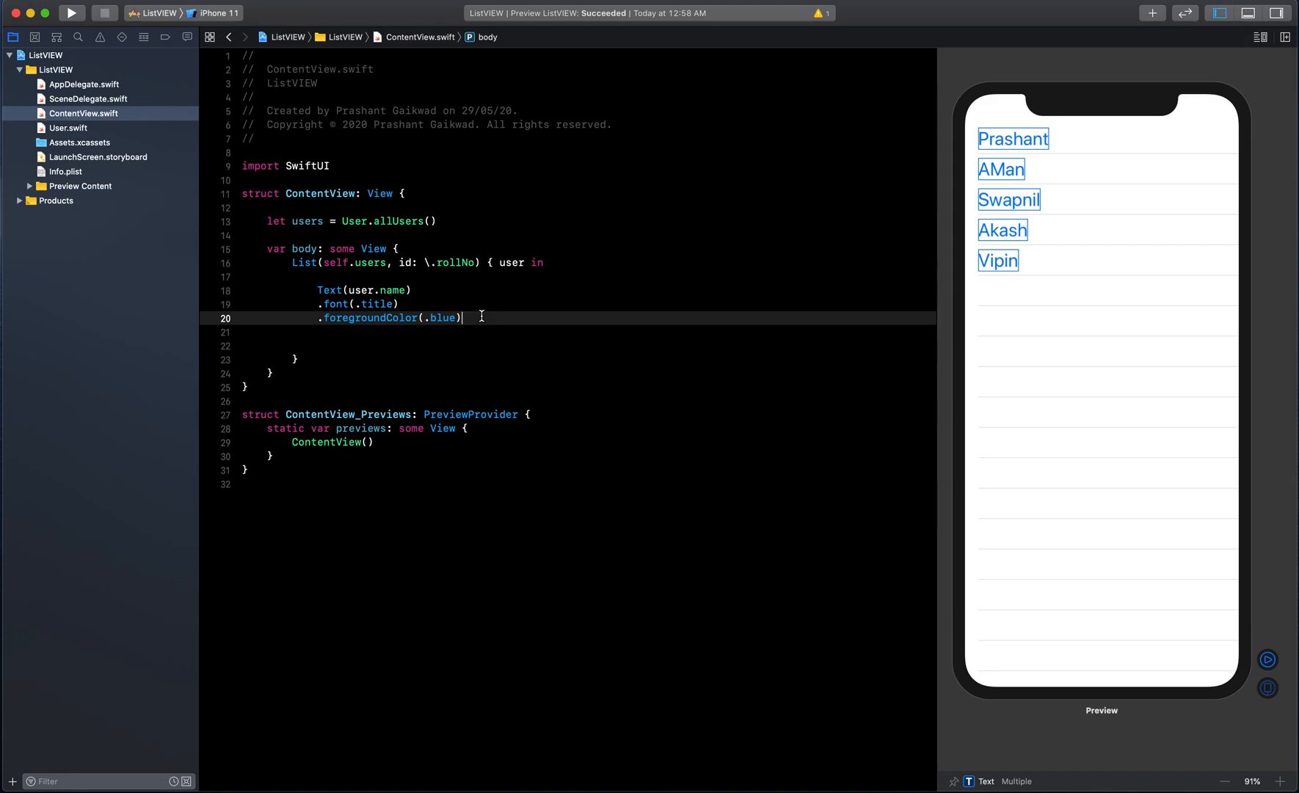
{"action": "type", "text": "Tex"}
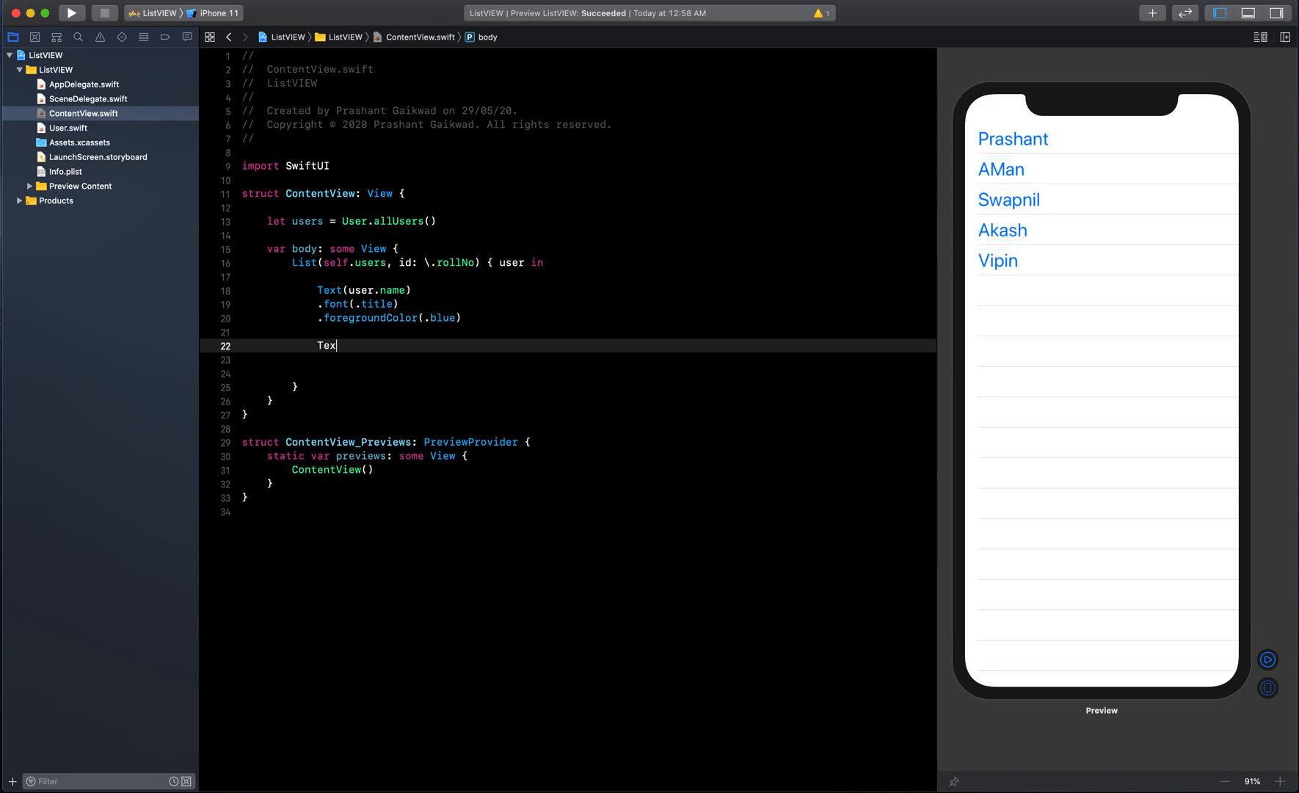
{"action": "type", "text": "t("}
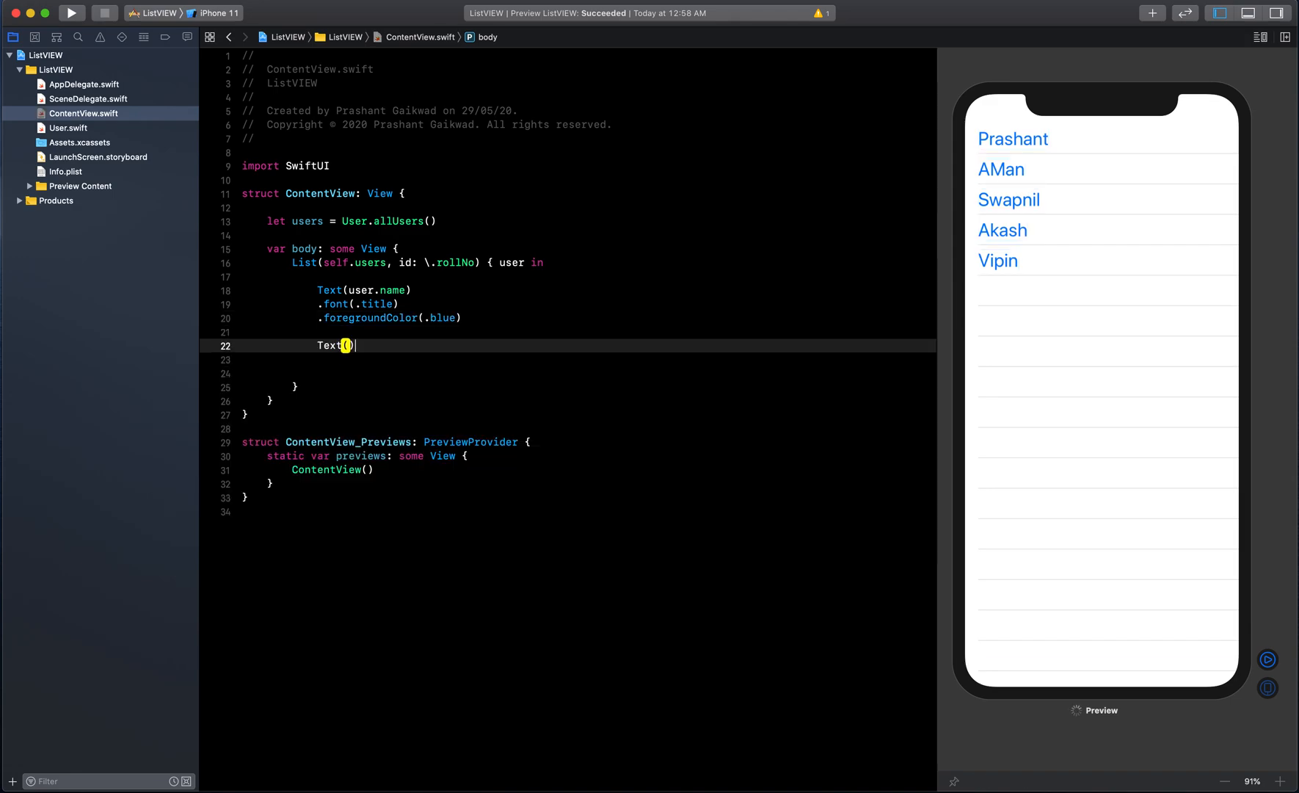
{"action": "type", "text": "user"}
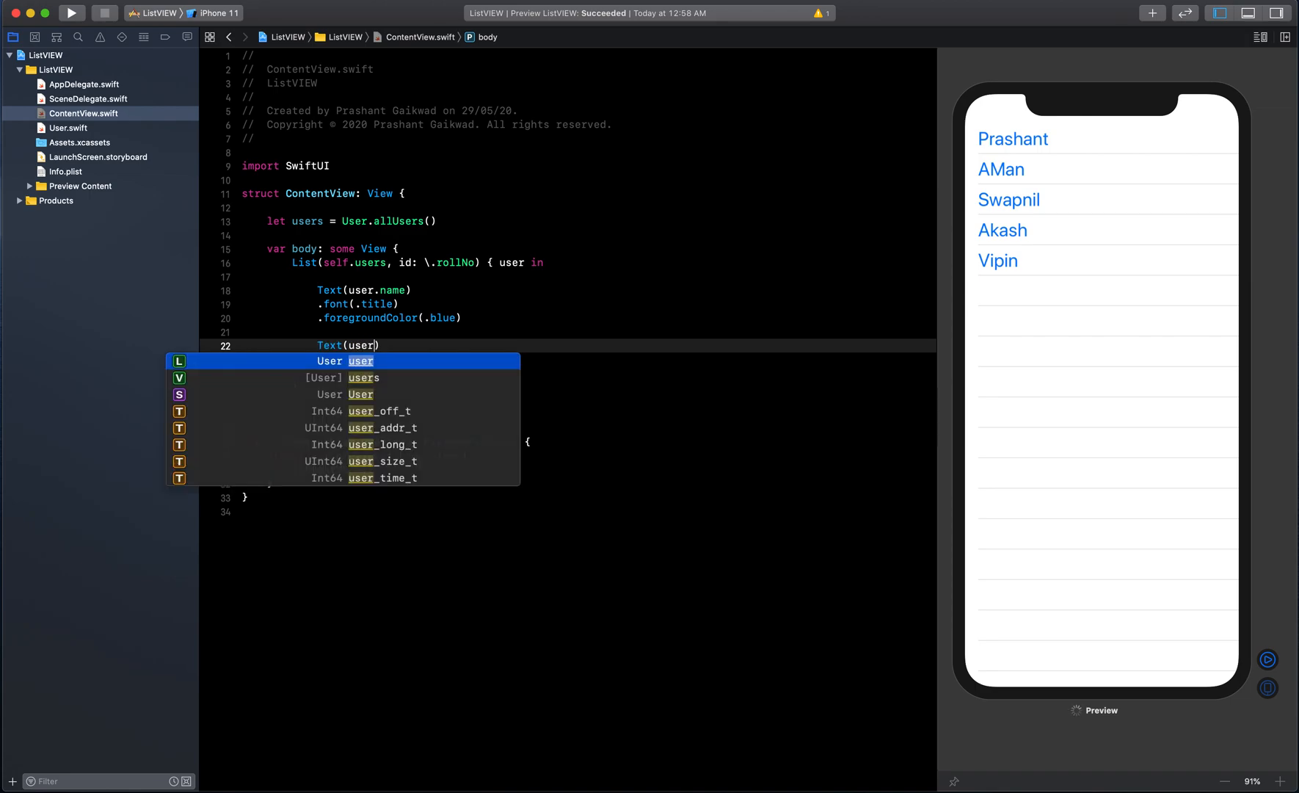
{"action": "type", "text": ".address"}
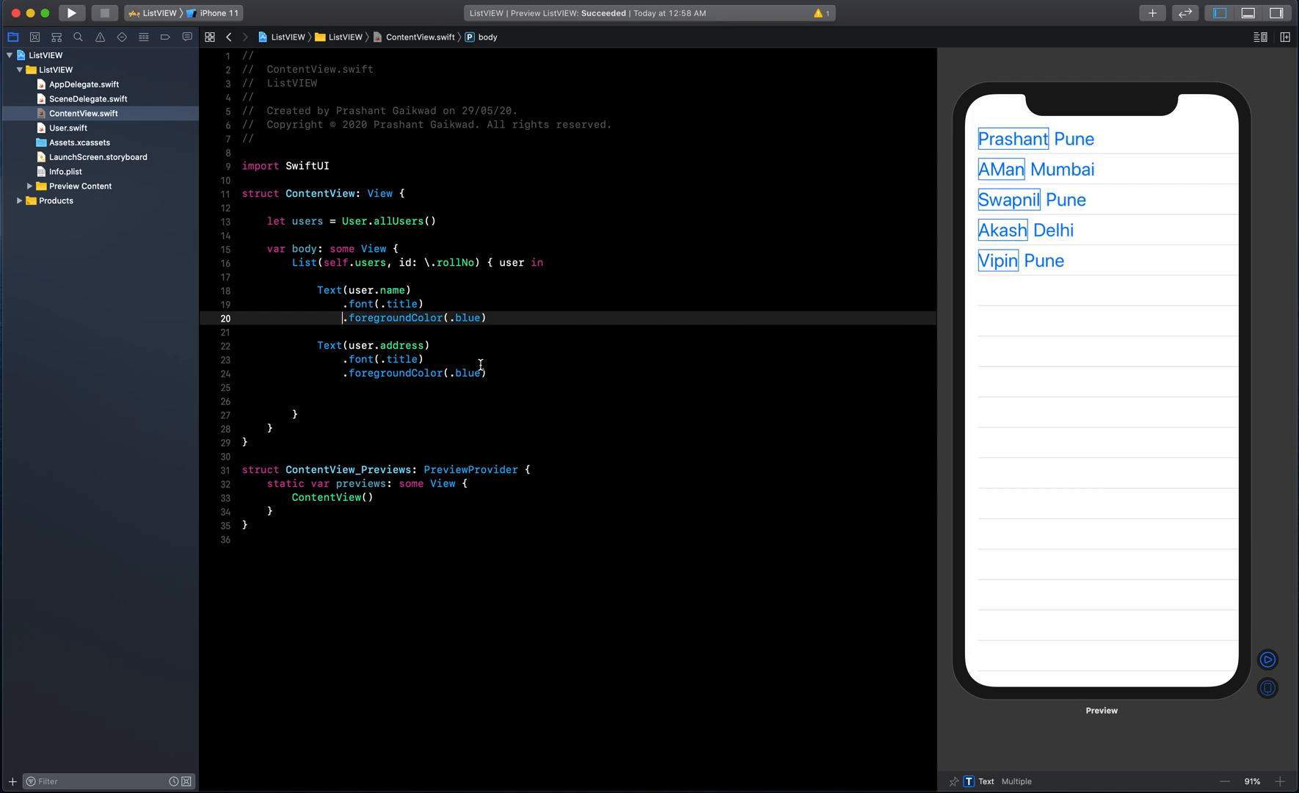
{"action": "mouse_move", "coordinate": [521, 298]}
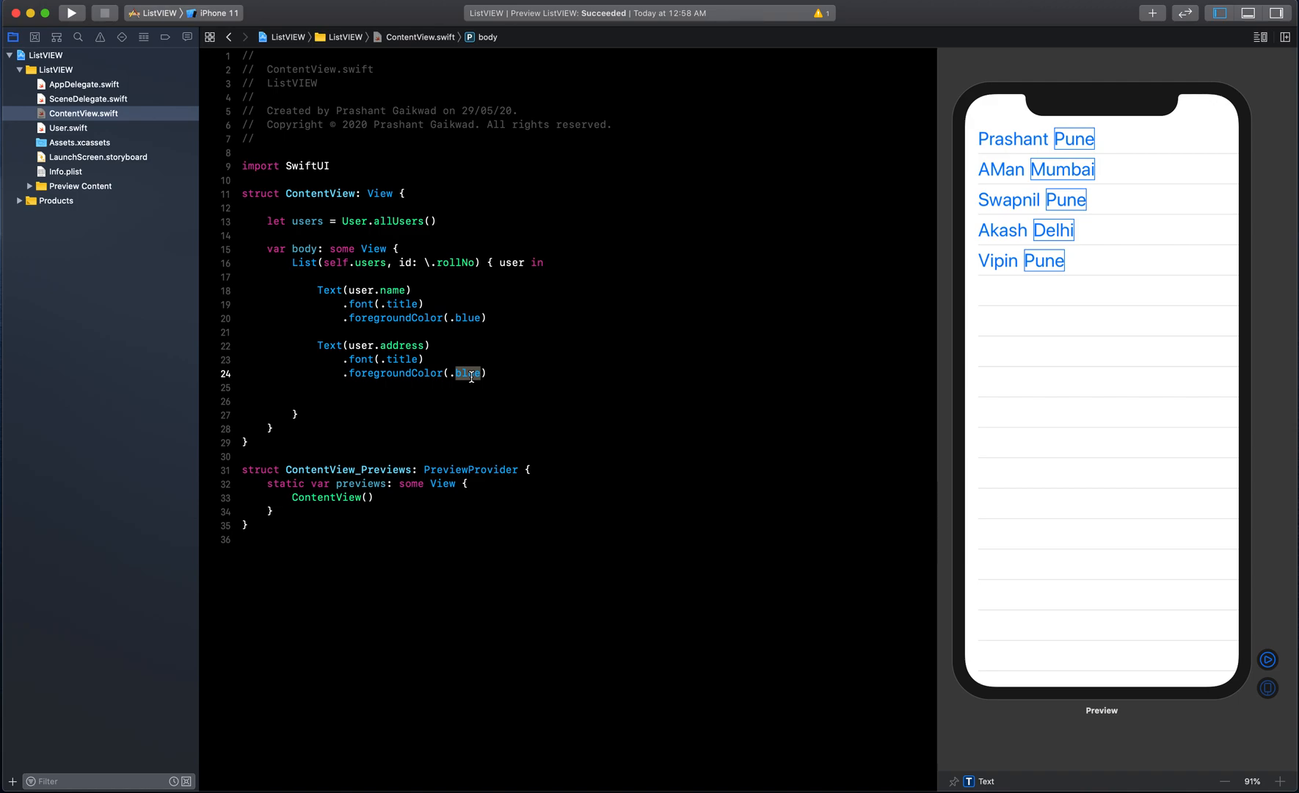
{"action": "type", "text": "green"}
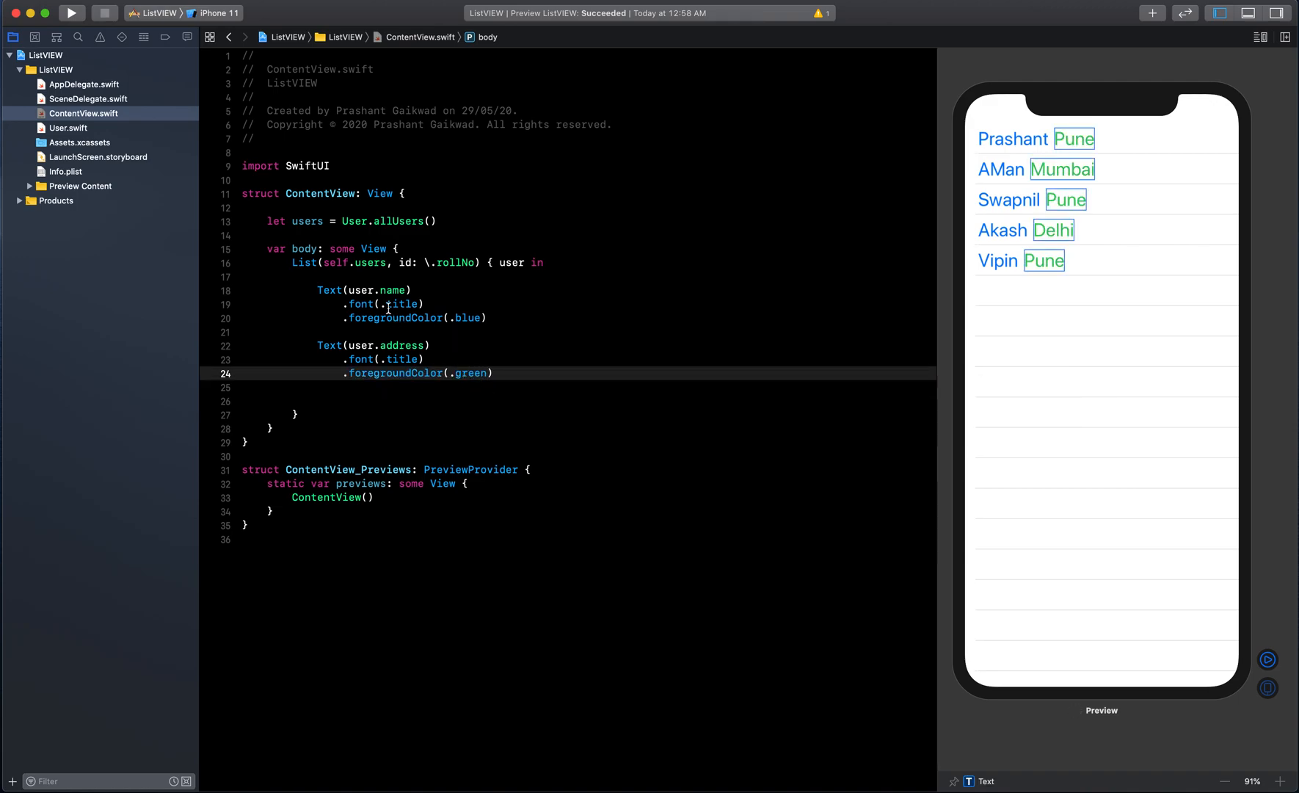
{"action": "type", "text": "ora"}
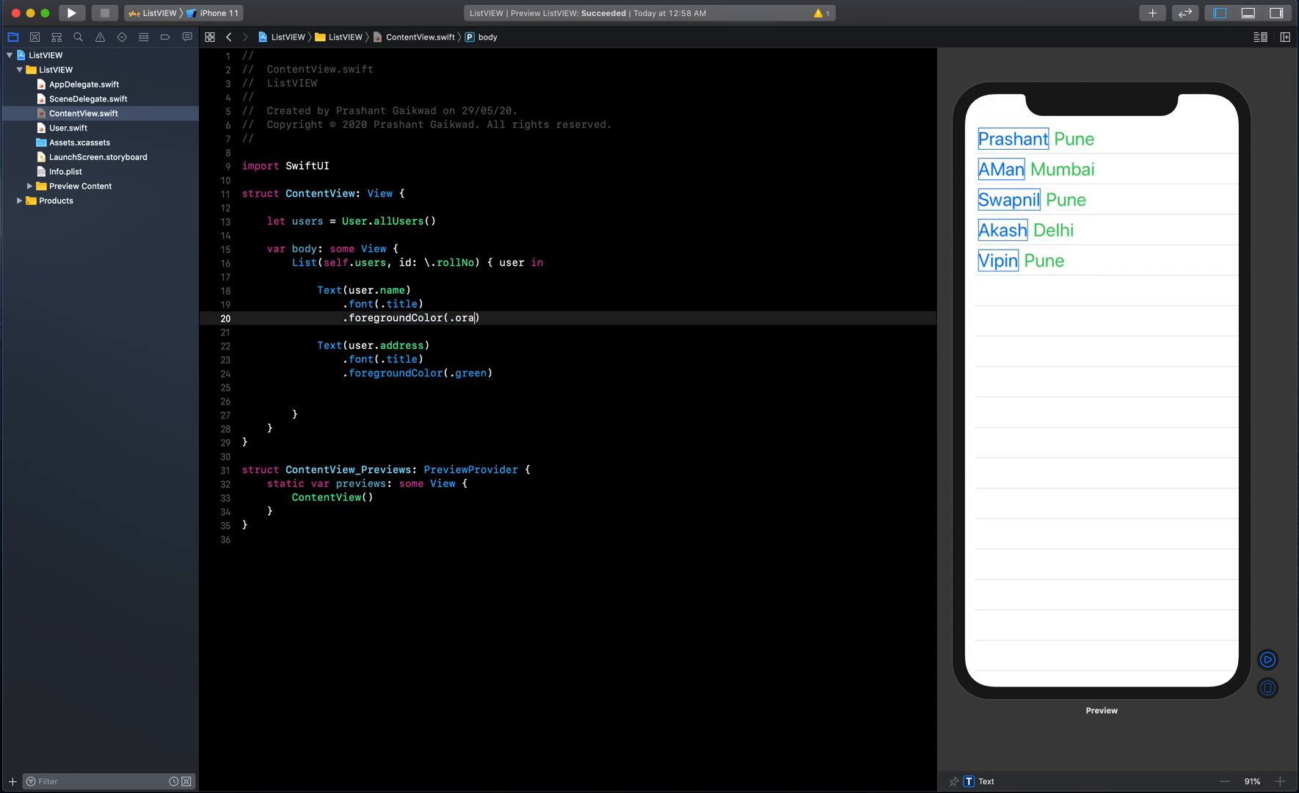
{"action": "type", "text": "nge"}
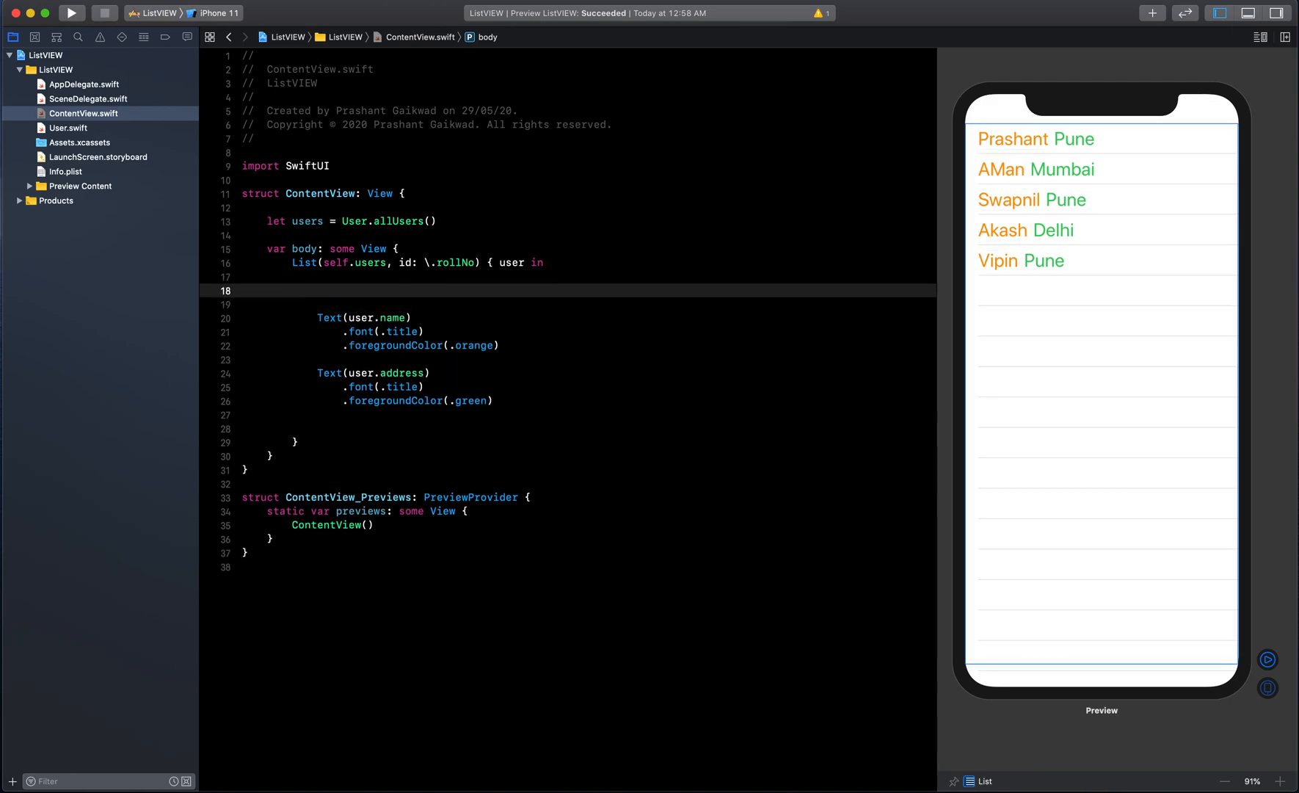
- Wrap the name and address Text views in a VStack with .leading alignment
{"action": "left_click", "coordinate": [313, 291]}
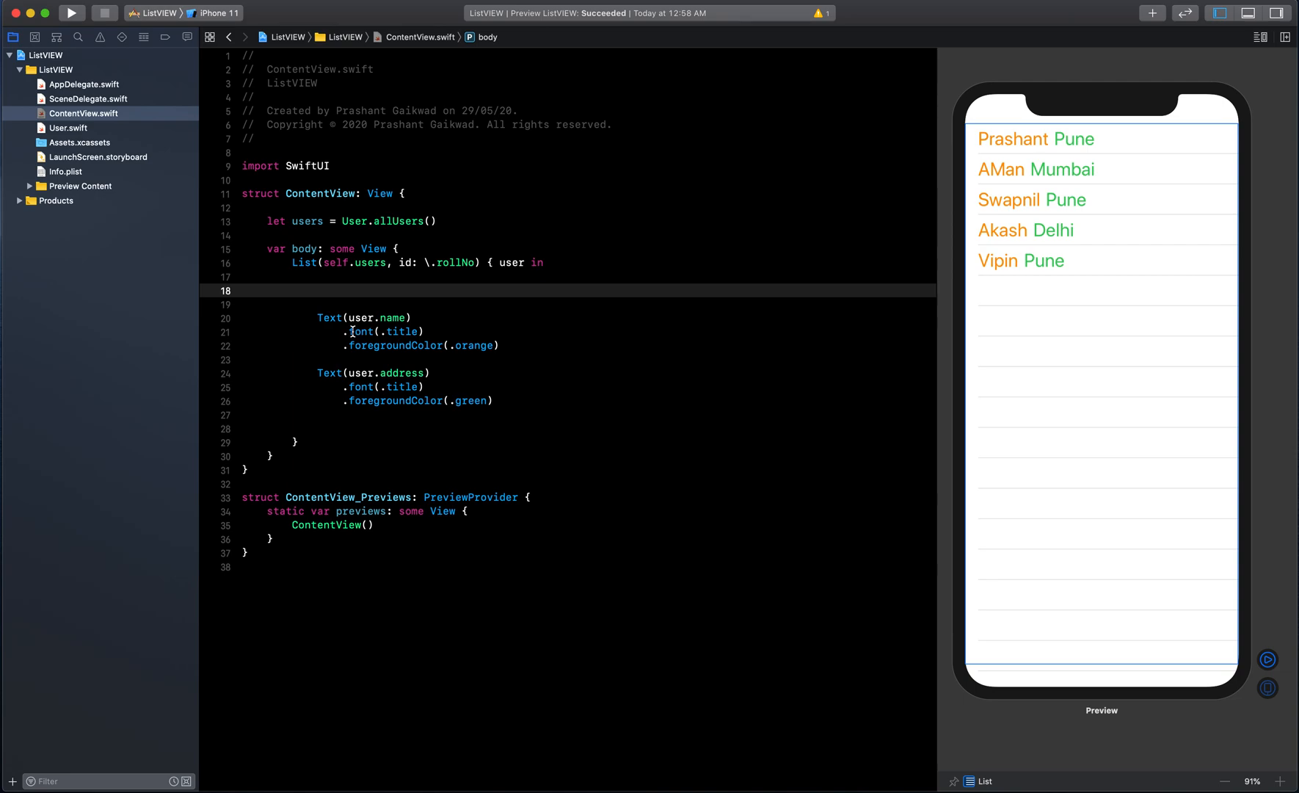
{"action": "mouse_move", "coordinate": [418, 290]}
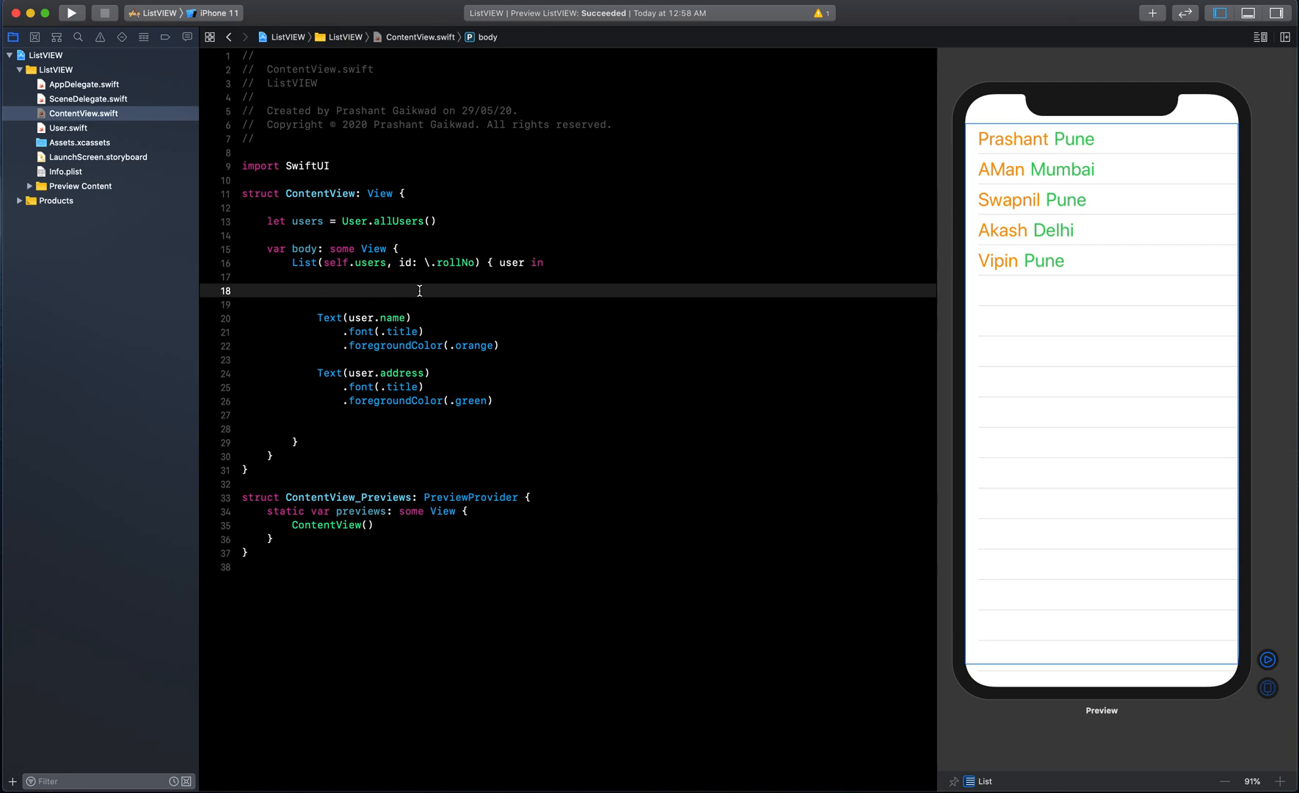
{"action": "type", "text": "VStack {"}
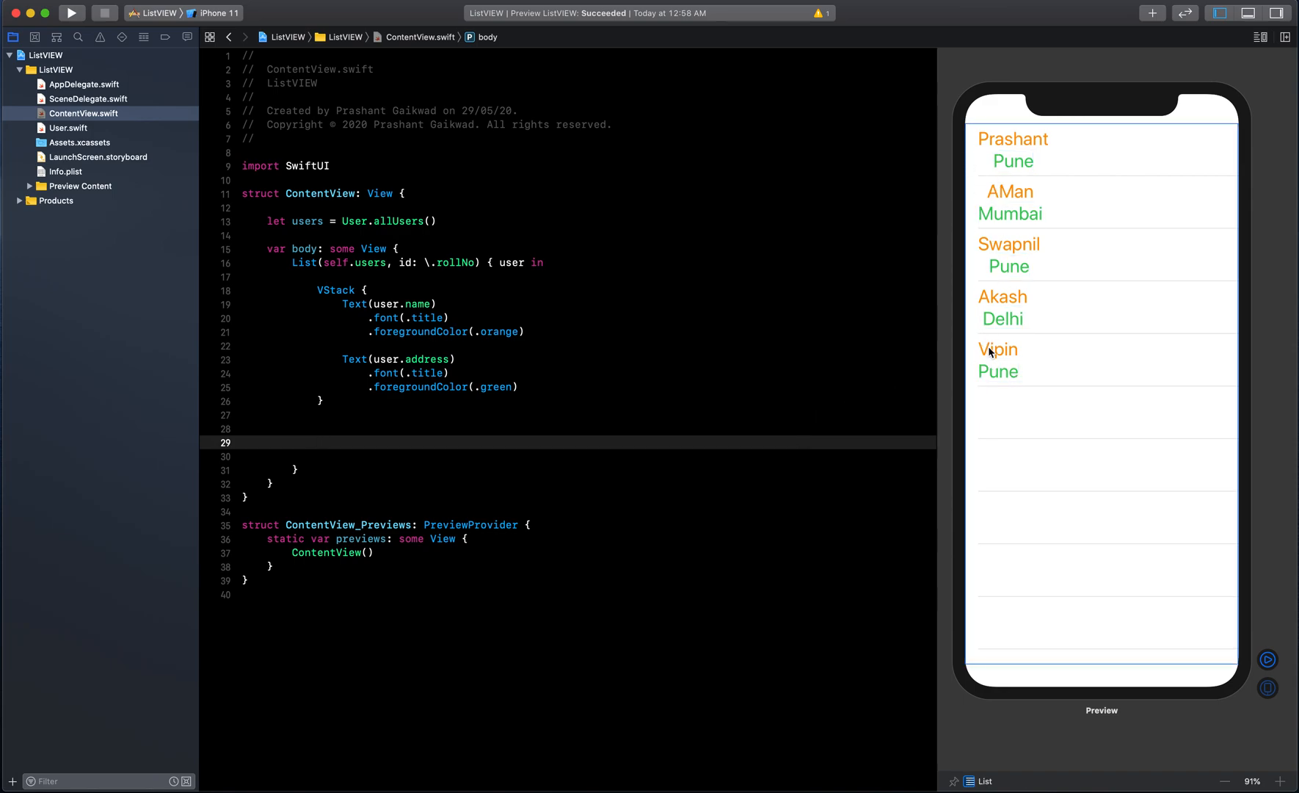
{"action": "left_click", "coordinate": [336, 290]}
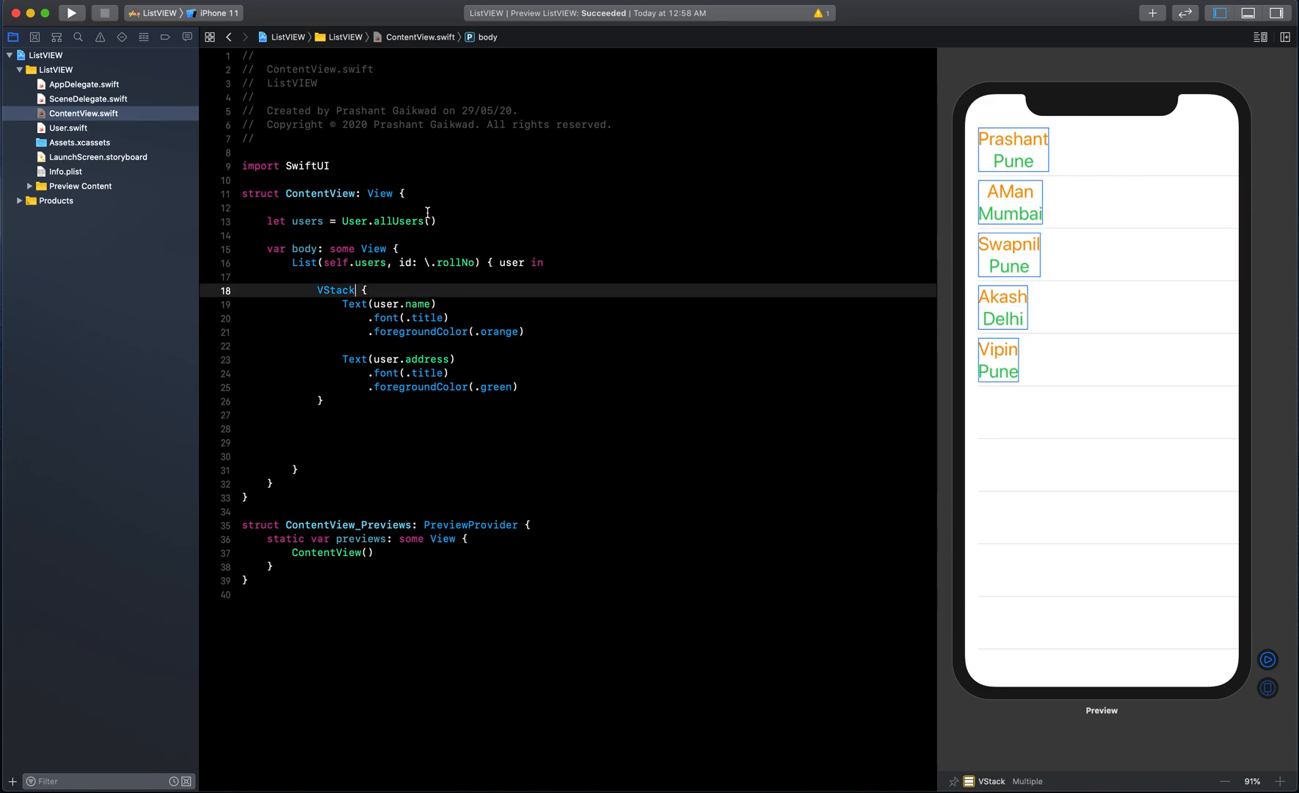
{"action": "type", "text": "("}
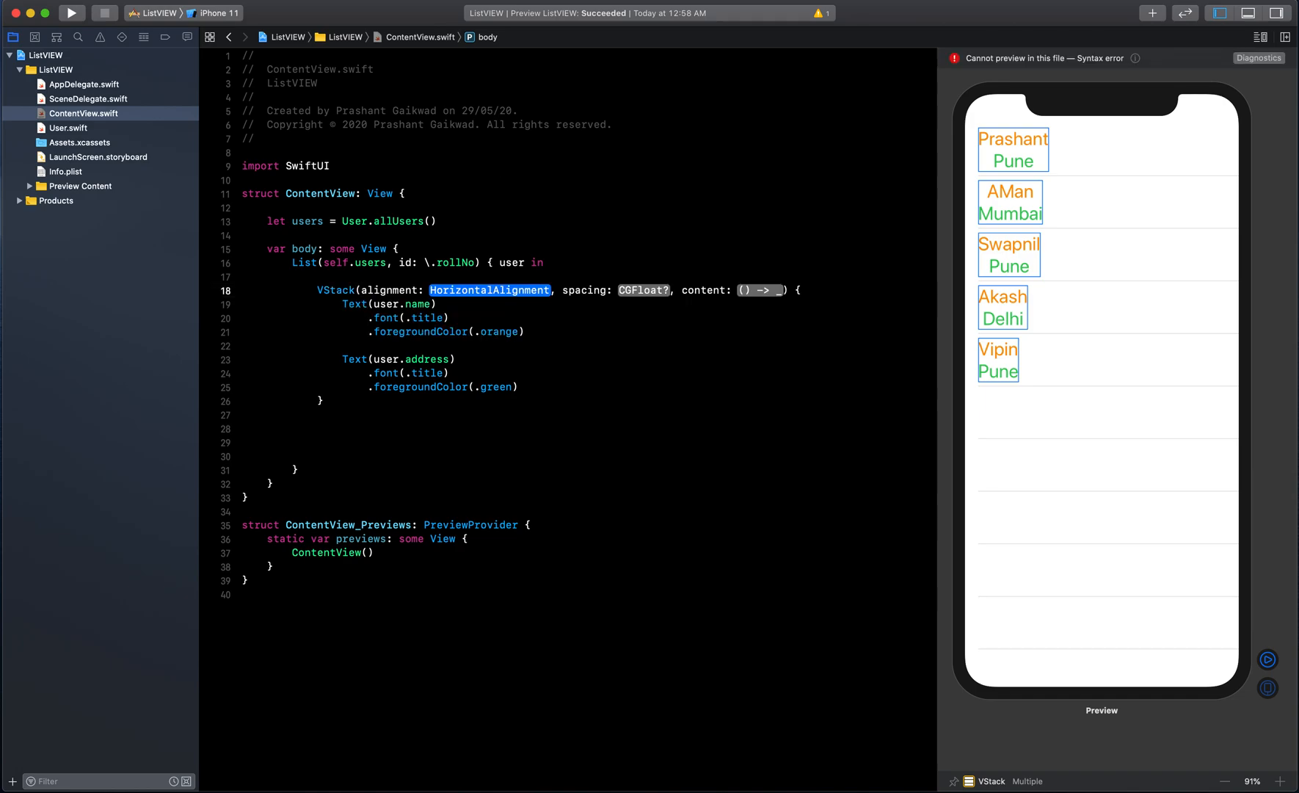
{"action": "type", "text": ".leading) {"}
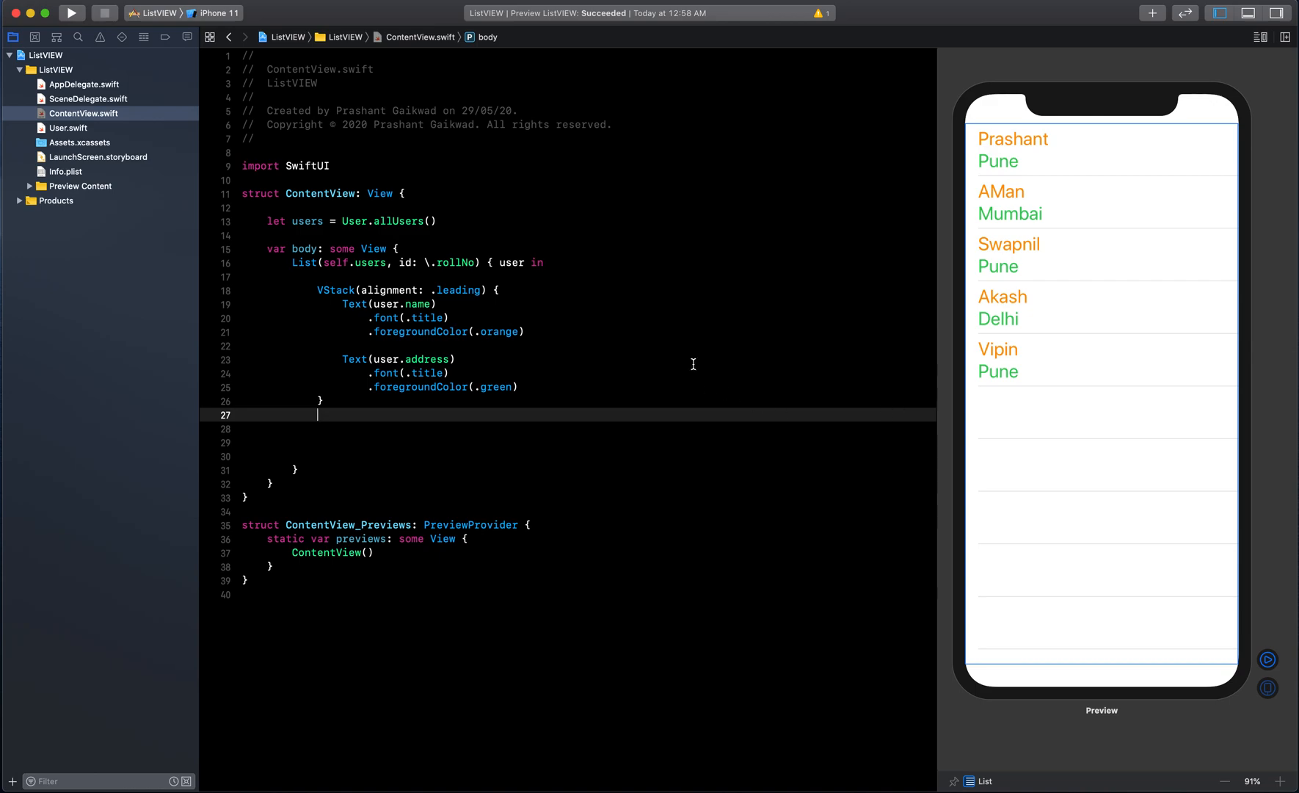
{"action": "mouse_move", "coordinate": [576, 368]}
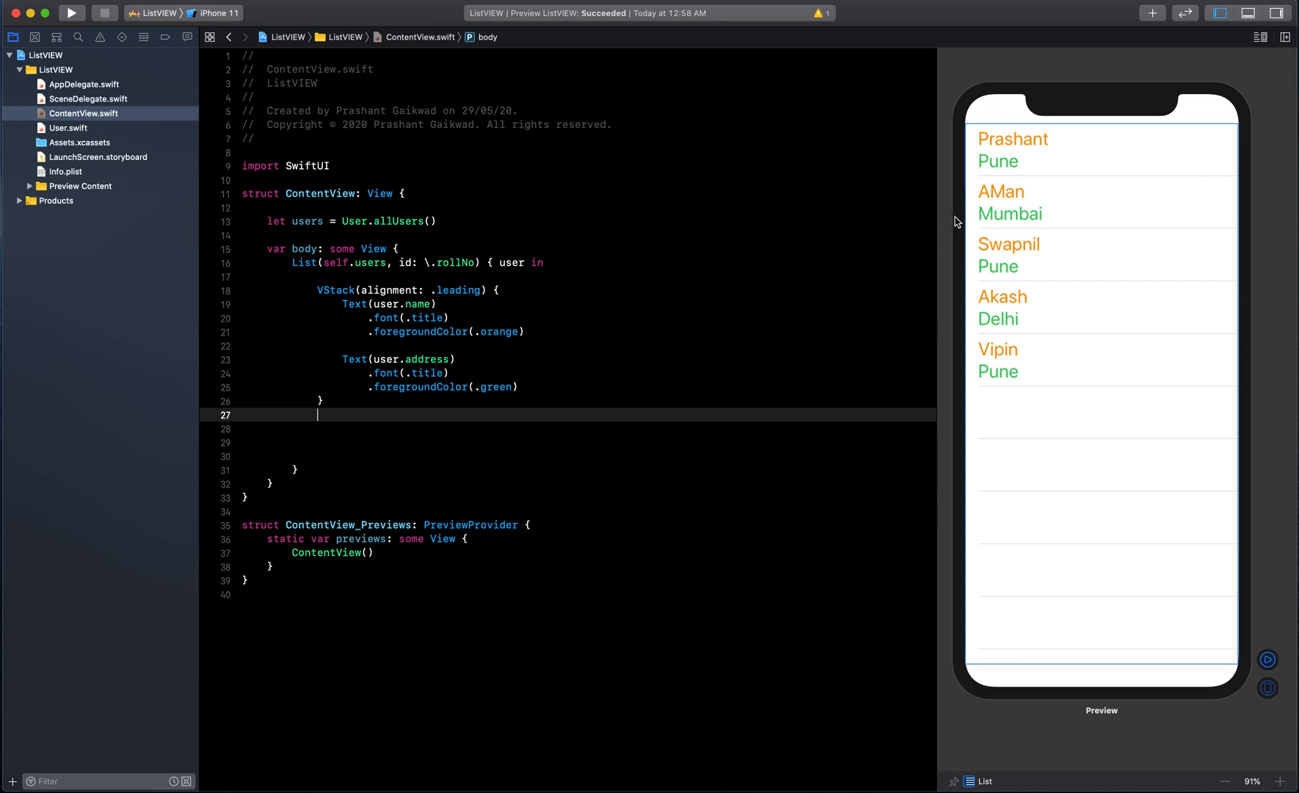
{"action": "mouse_move", "coordinate": [1033, 205]}
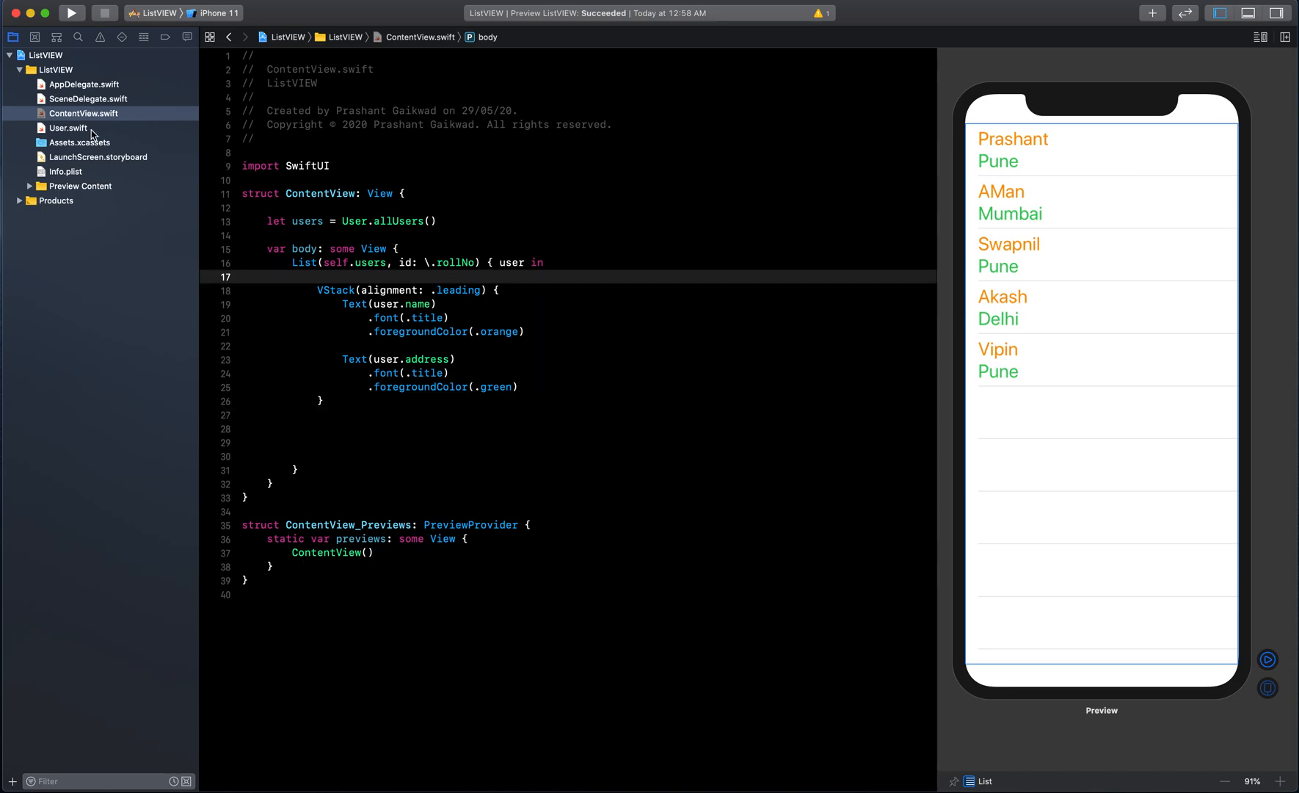
- Add a userImage property of type String to the User model
{"action": "left_click", "coordinate": [68, 128]}
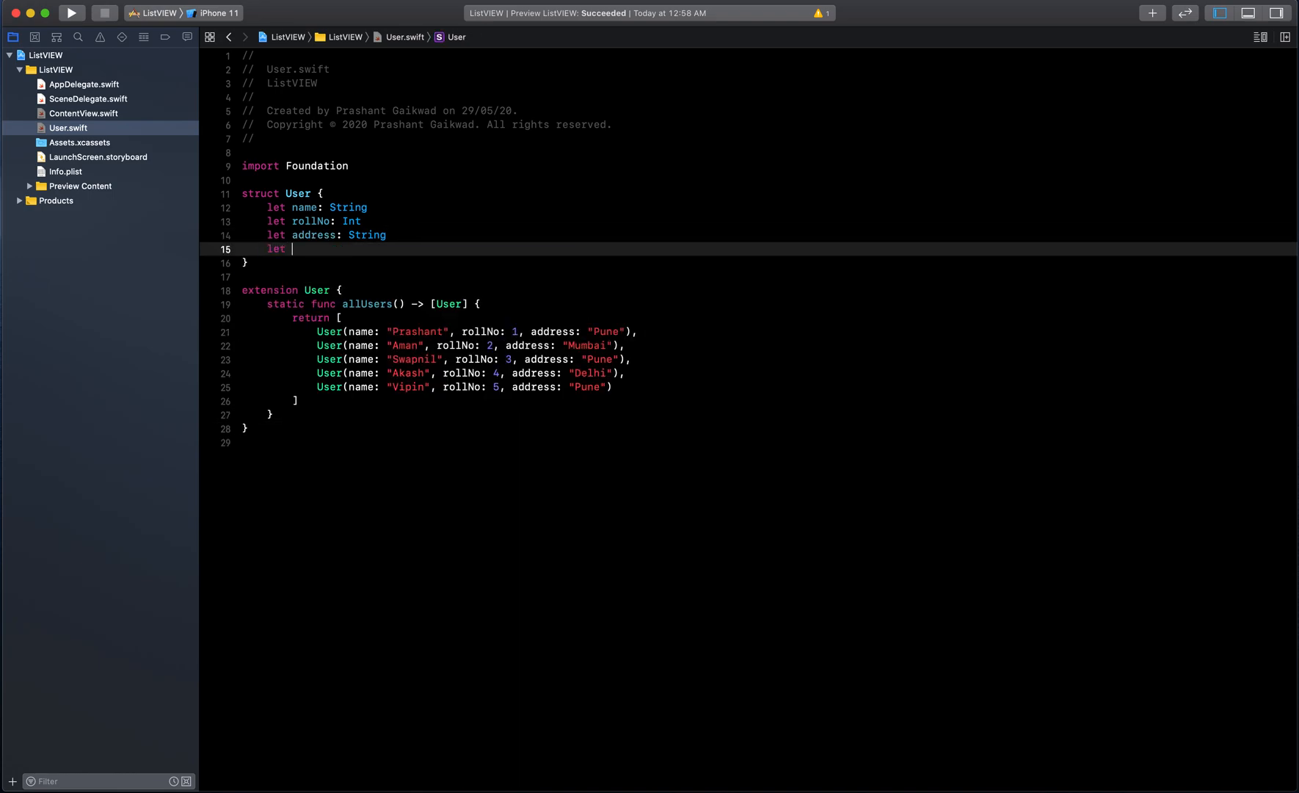
{"action": "type", "text": "ima"}
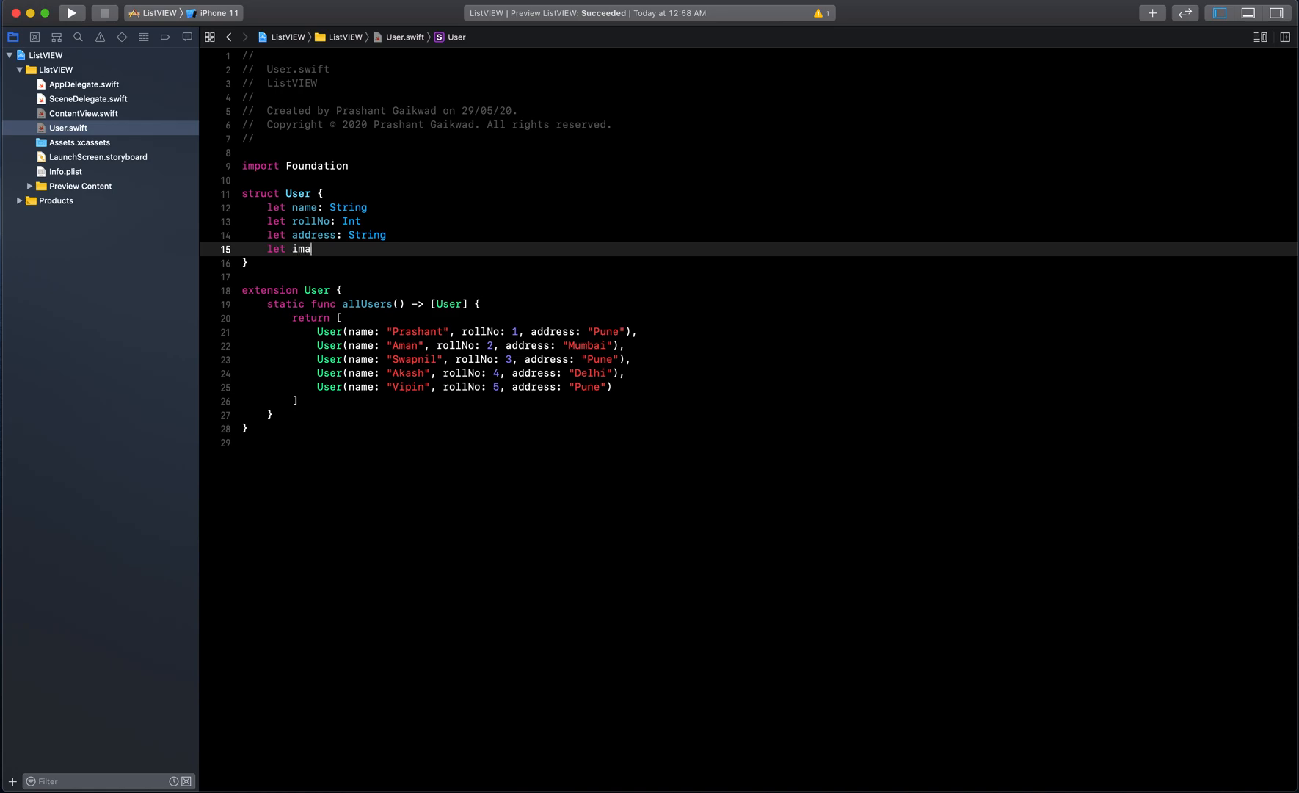
{"action": "key", "text": "Backspace"}
{"action": "type", "text": "user"}
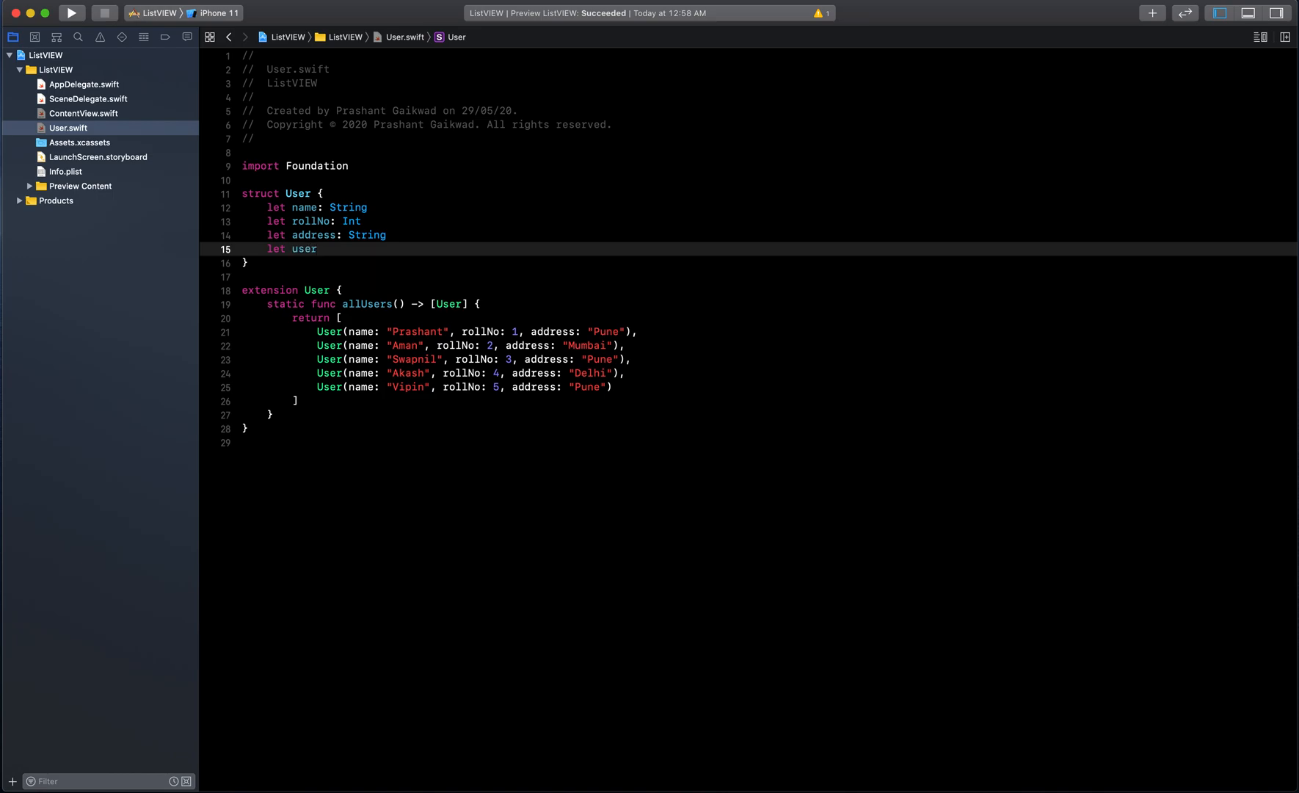
{"action": "type", "text": "Image:"}
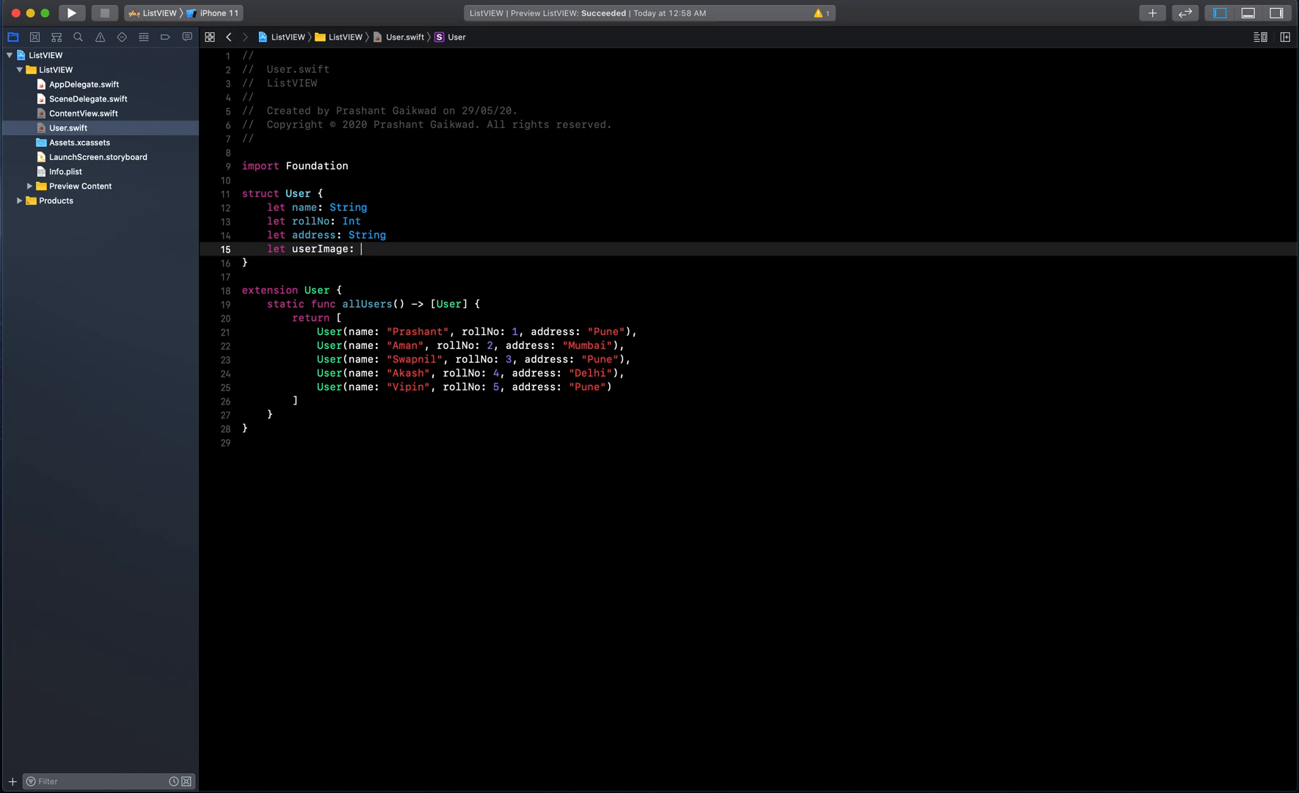
{"action": "type", "text": "String"}
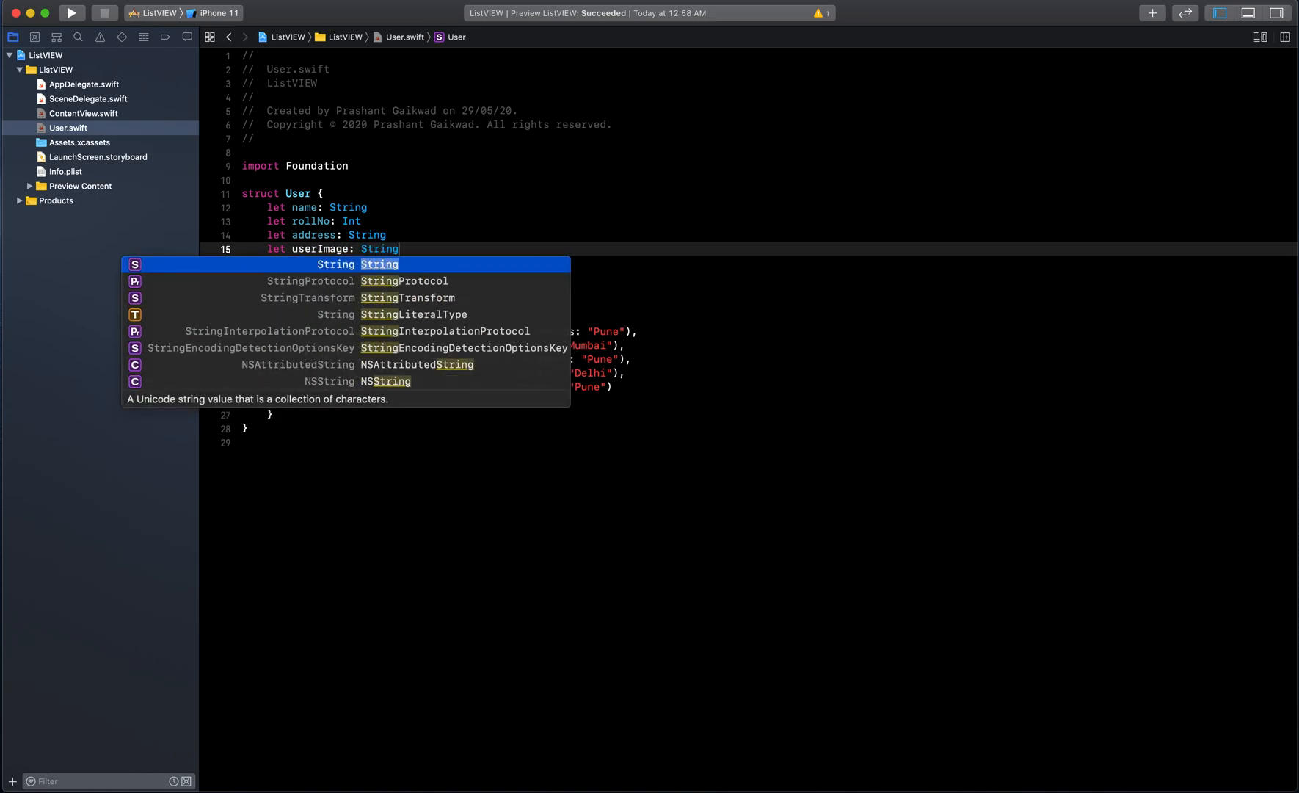
{"action": "key", "text": "escape"}
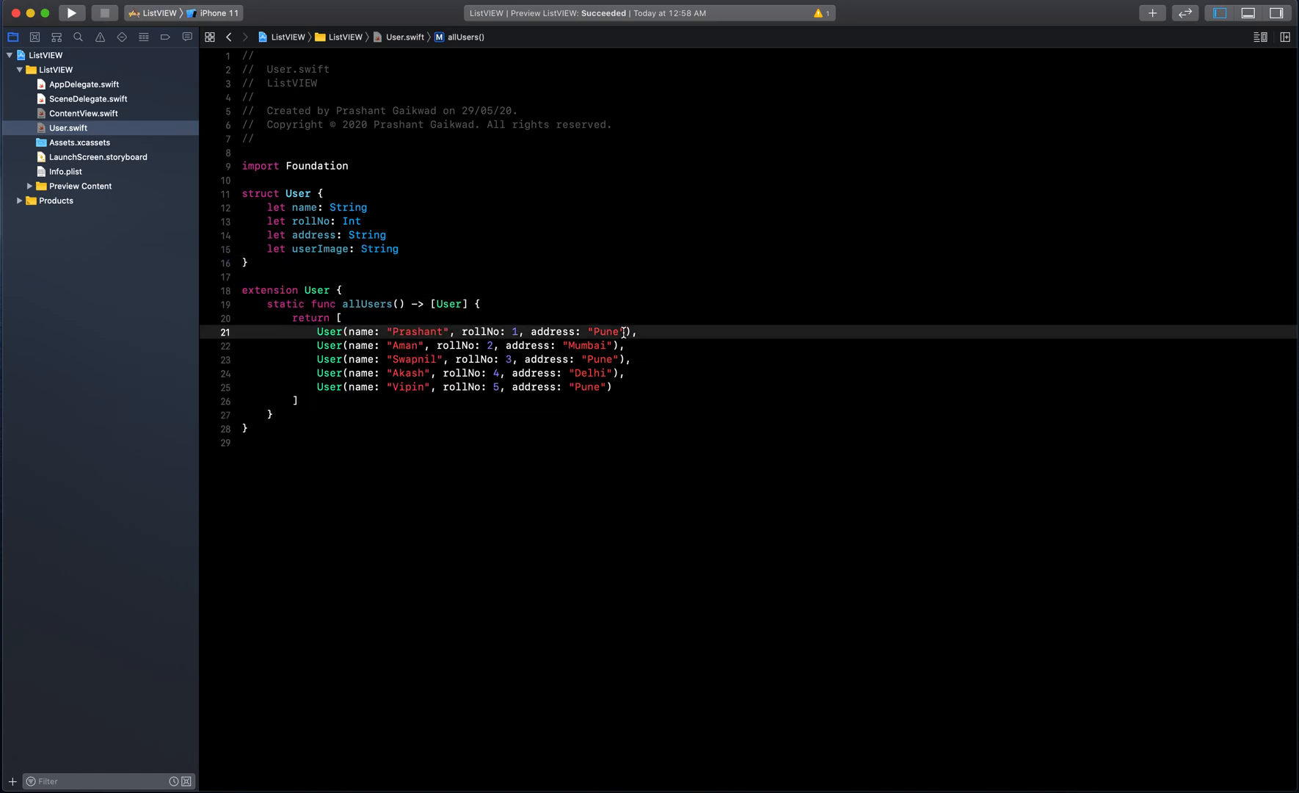
- Pass userImage values "user1" through "user5" to the five User initializers in allUsers()
{"action": "type", "text": ",userImage:"}
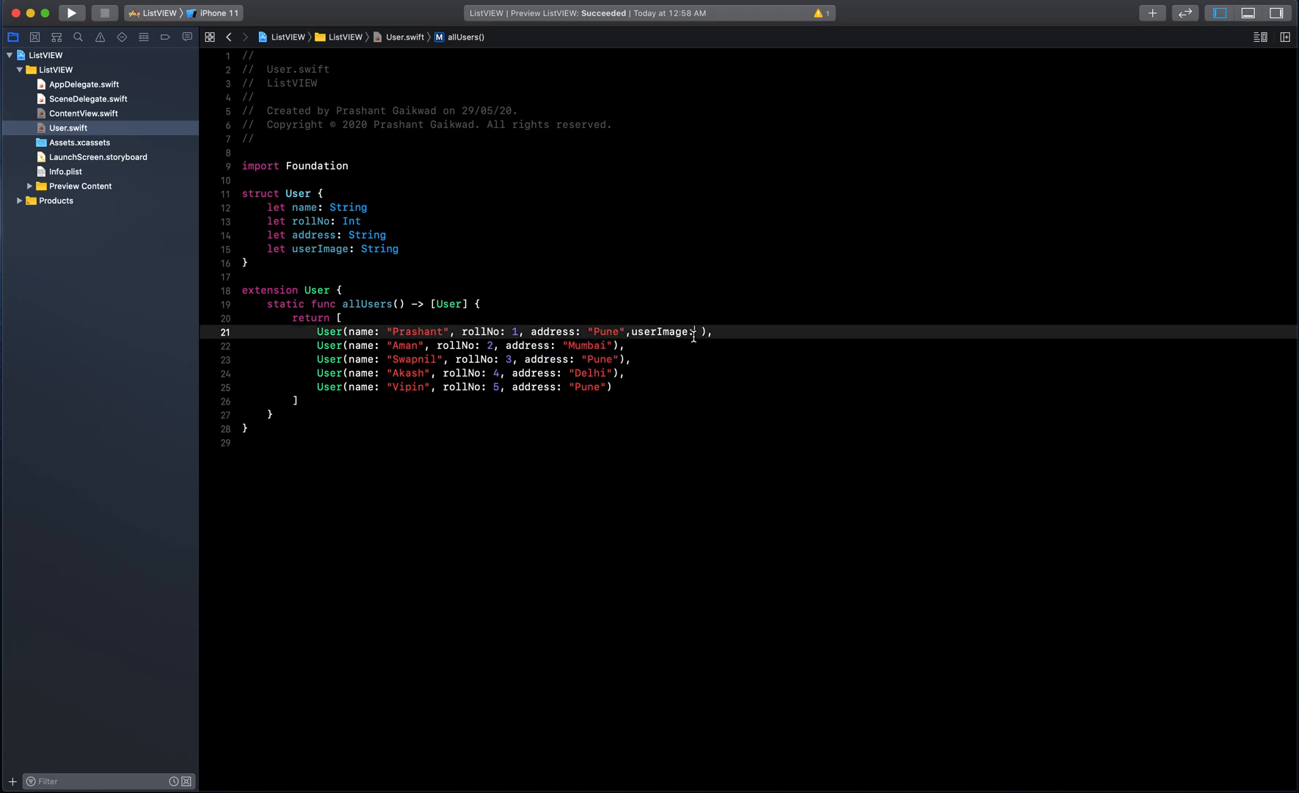
{"action": "type", "text": "\"\""}
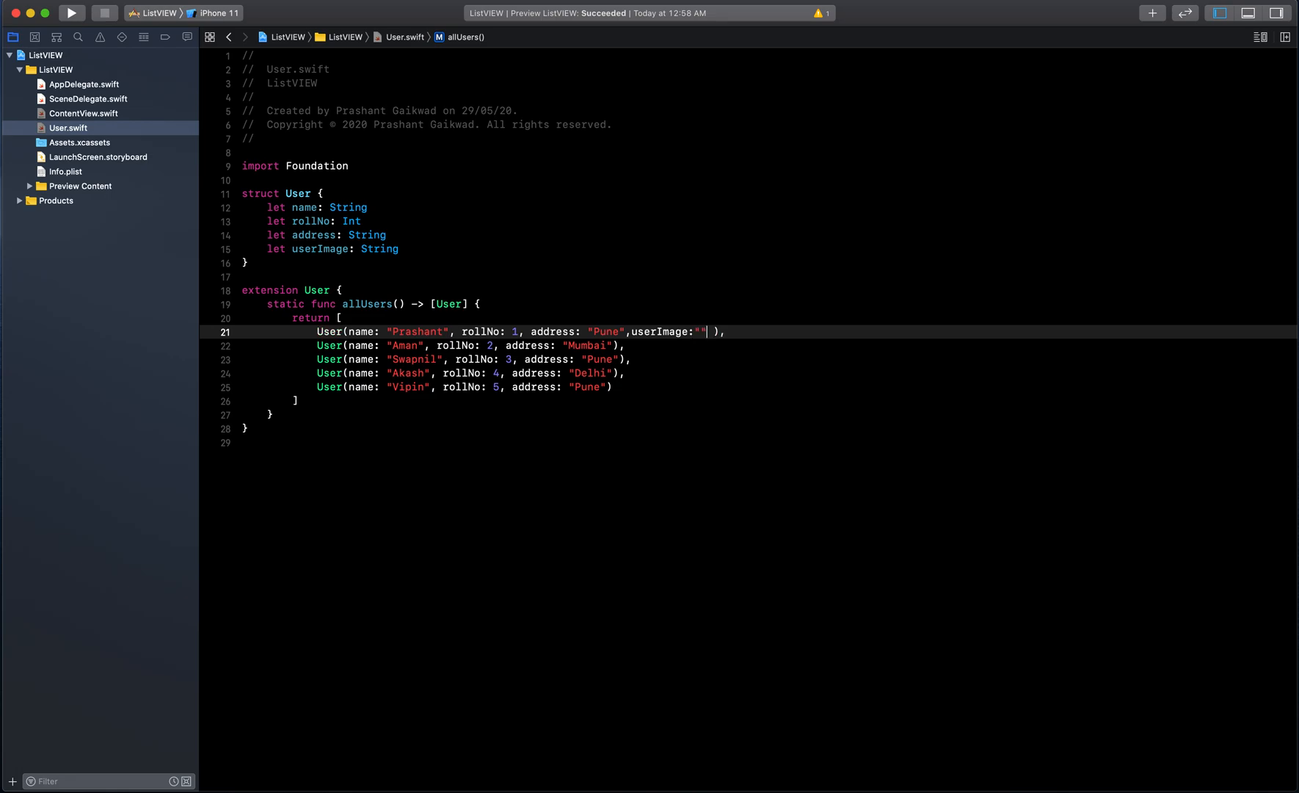
{"action": "type", "text": "user1"}
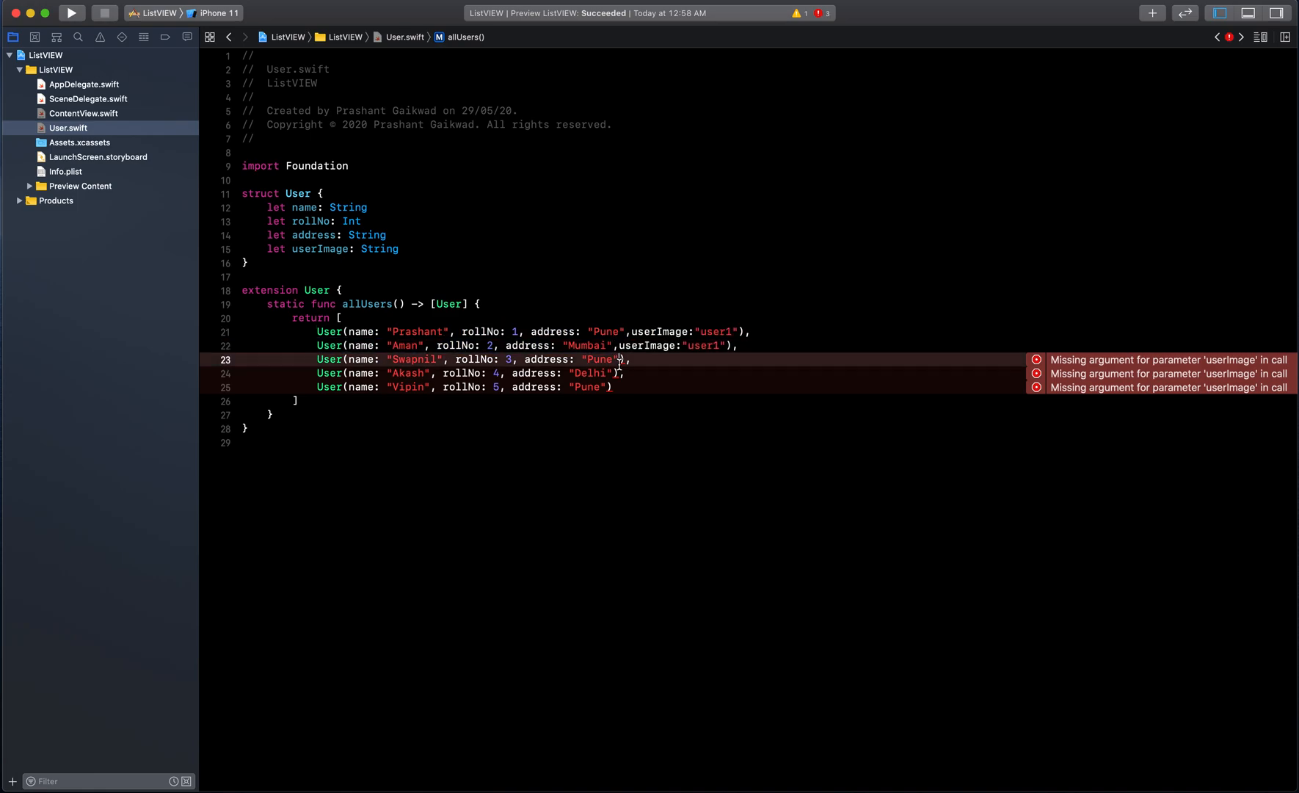
{"action": "type", "text": ",userImage:\"user1\""}
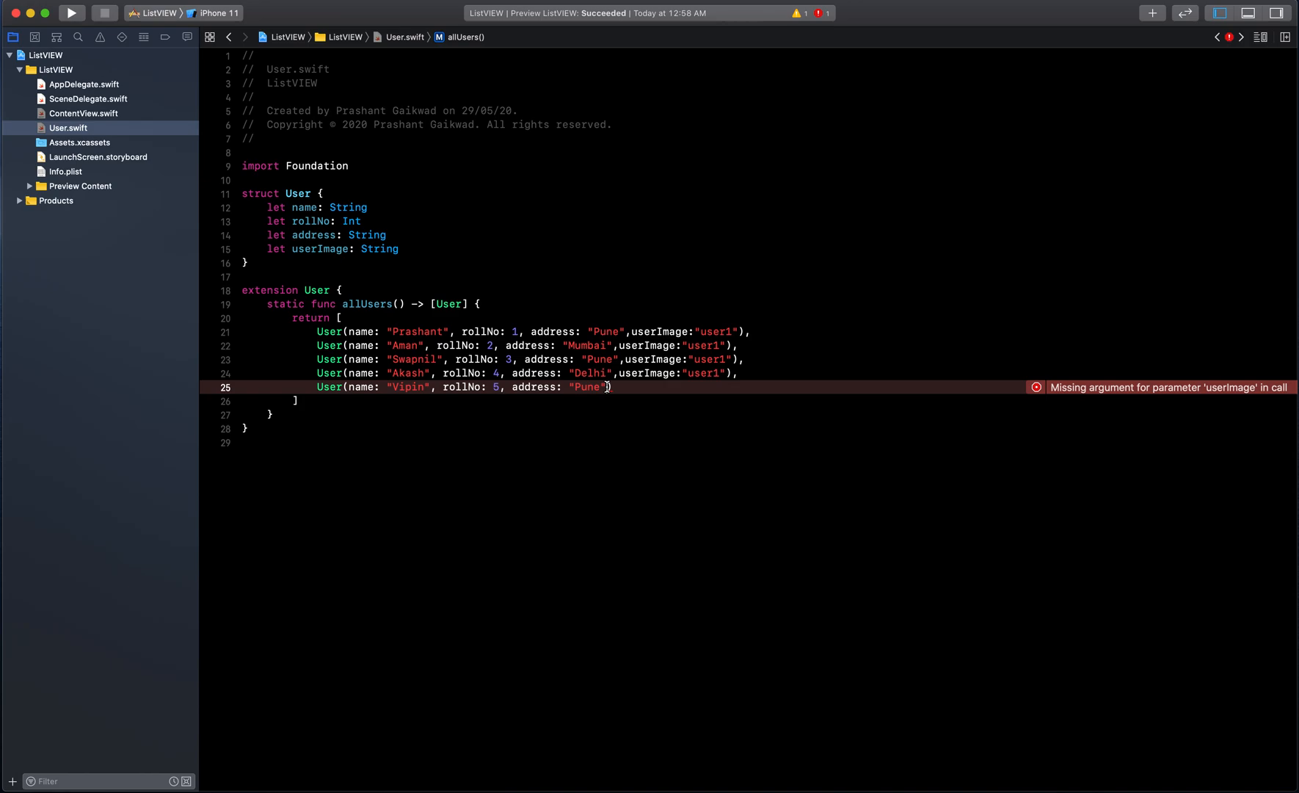
{"action": "type", "text": ",userImage:\"user1\""}
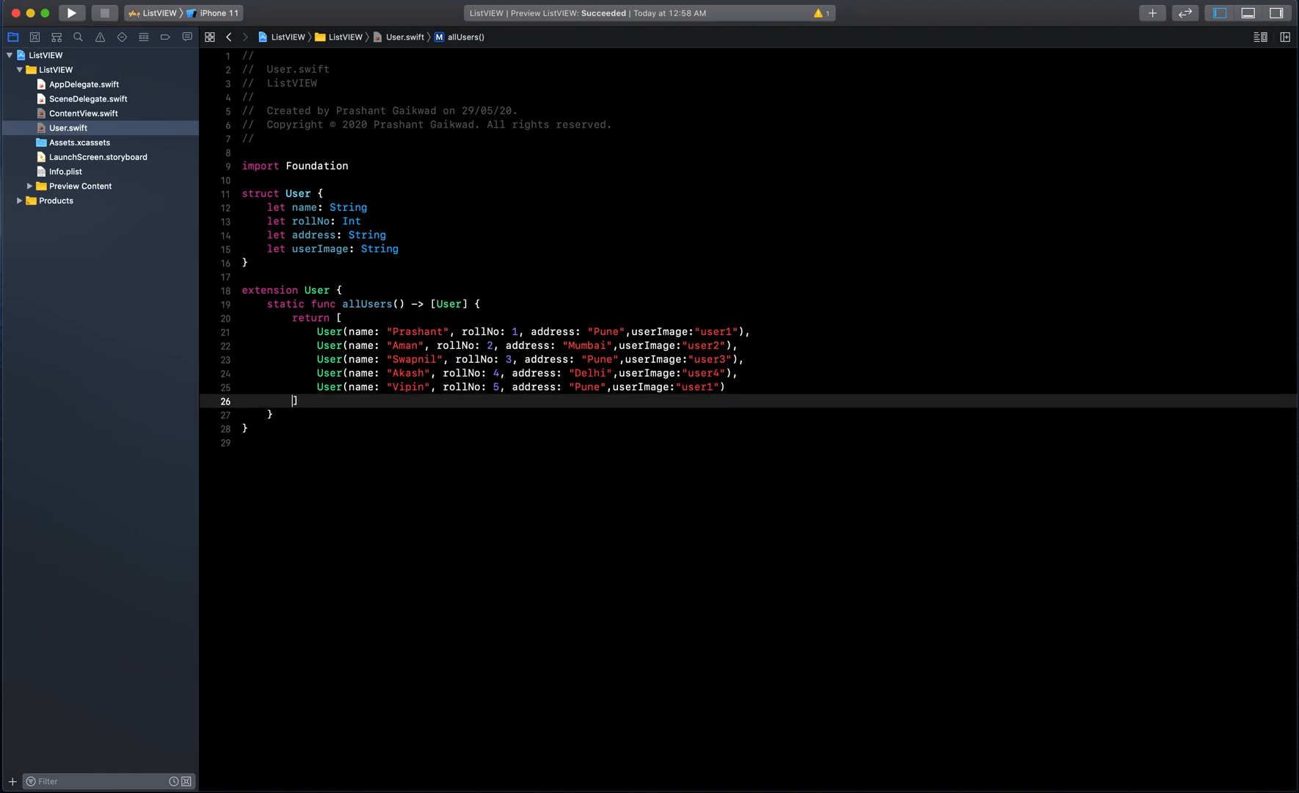
{"action": "left_click", "coordinate": [712, 386]}
{"action": "type", "text": "5"}
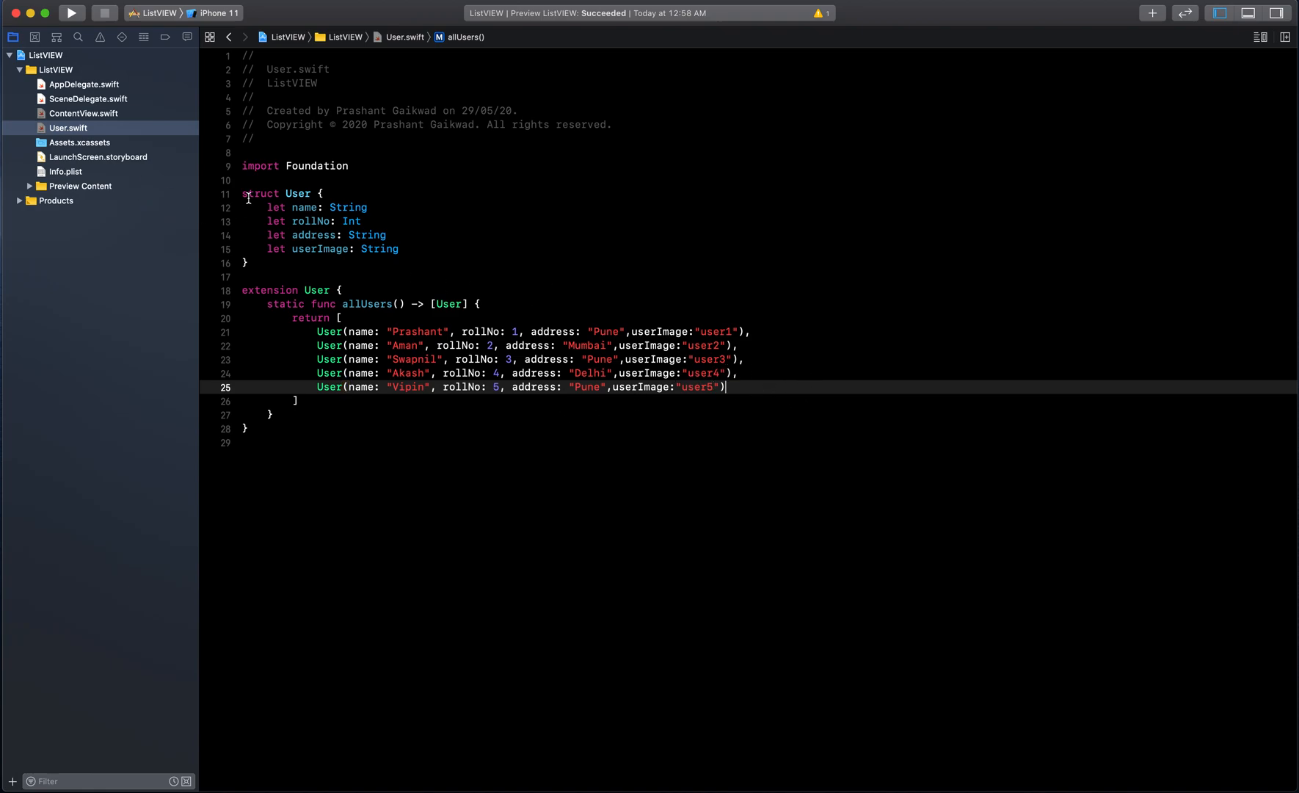
{"action": "left_click", "coordinate": [79, 141]}
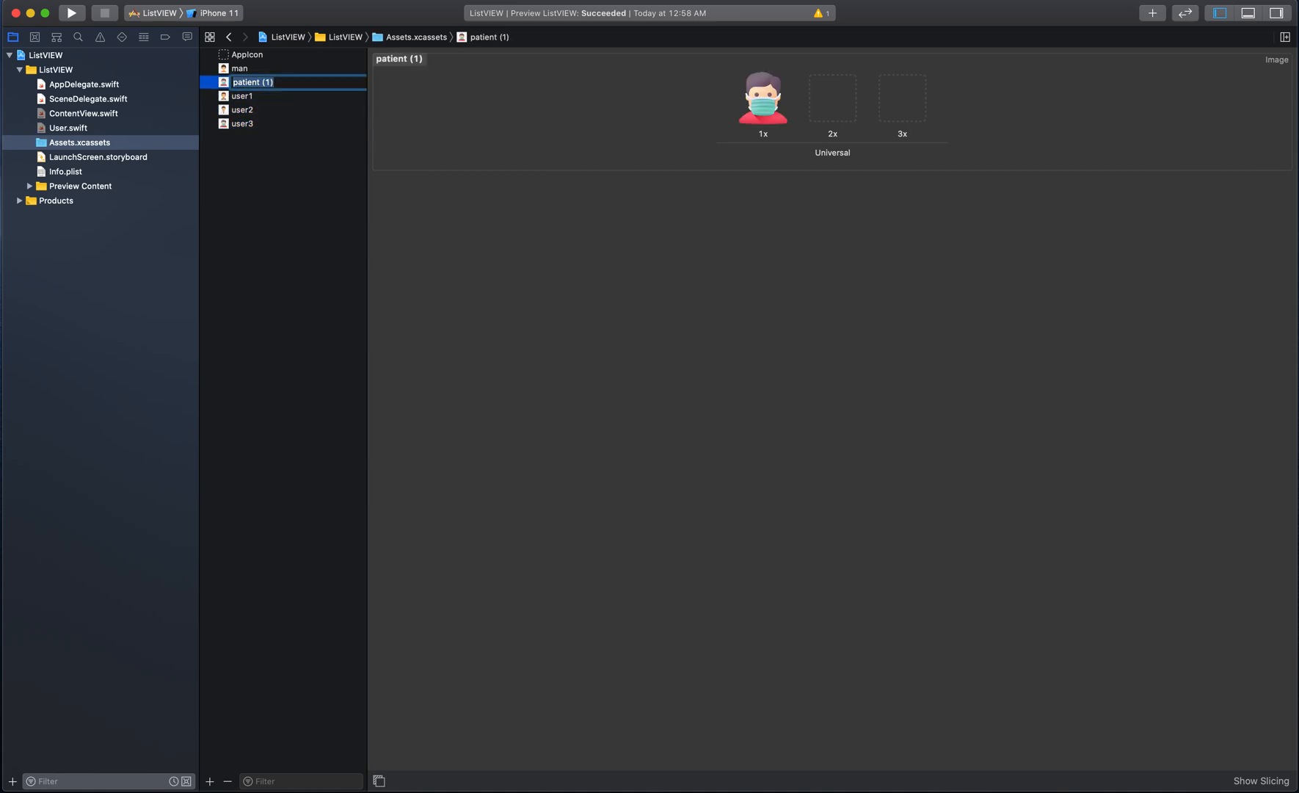
- Rename the Assets.xcassets avatar image sets to user1, user2, user3, user4 and user5
{"action": "type", "text": "user4"}
{"action": "left_click", "coordinate": [298, 68]}
{"action": "type", "text": "user5"}
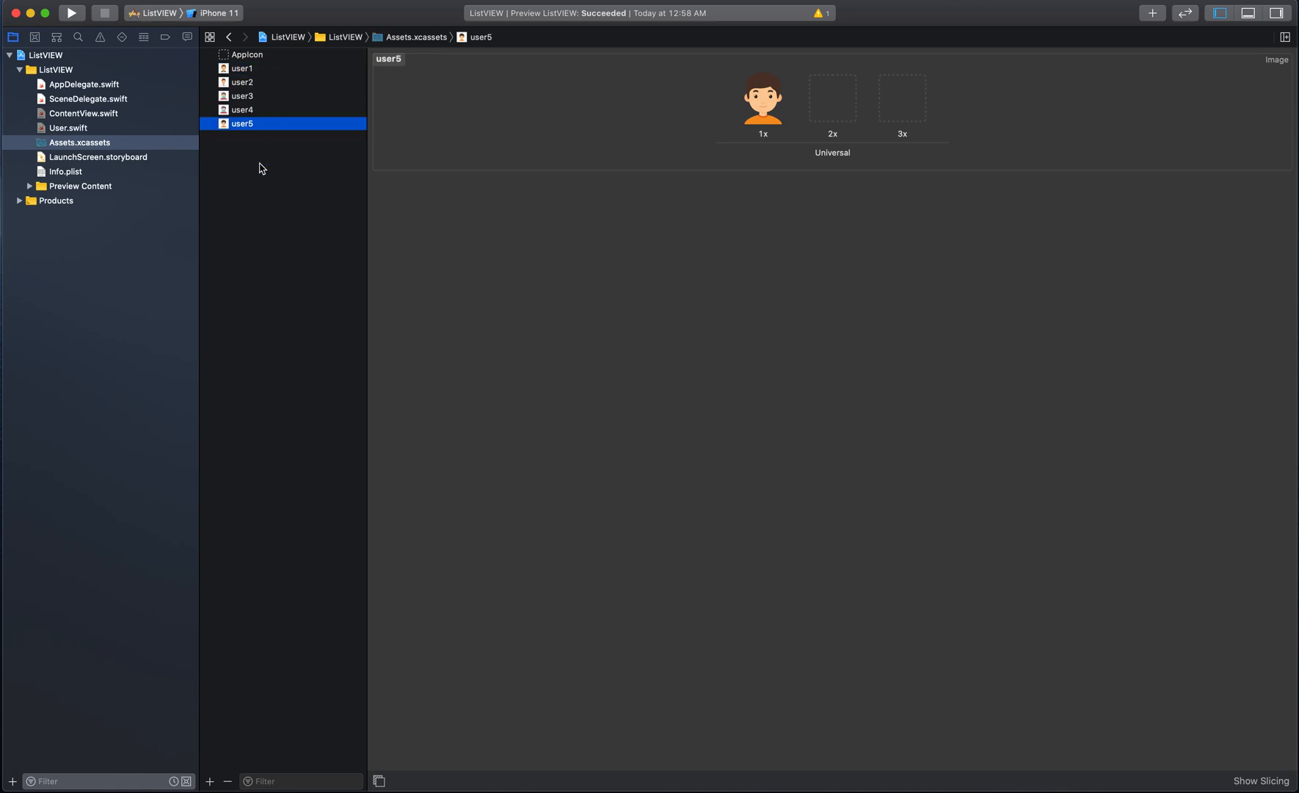
{"action": "mouse_move", "coordinate": [106, 129]}
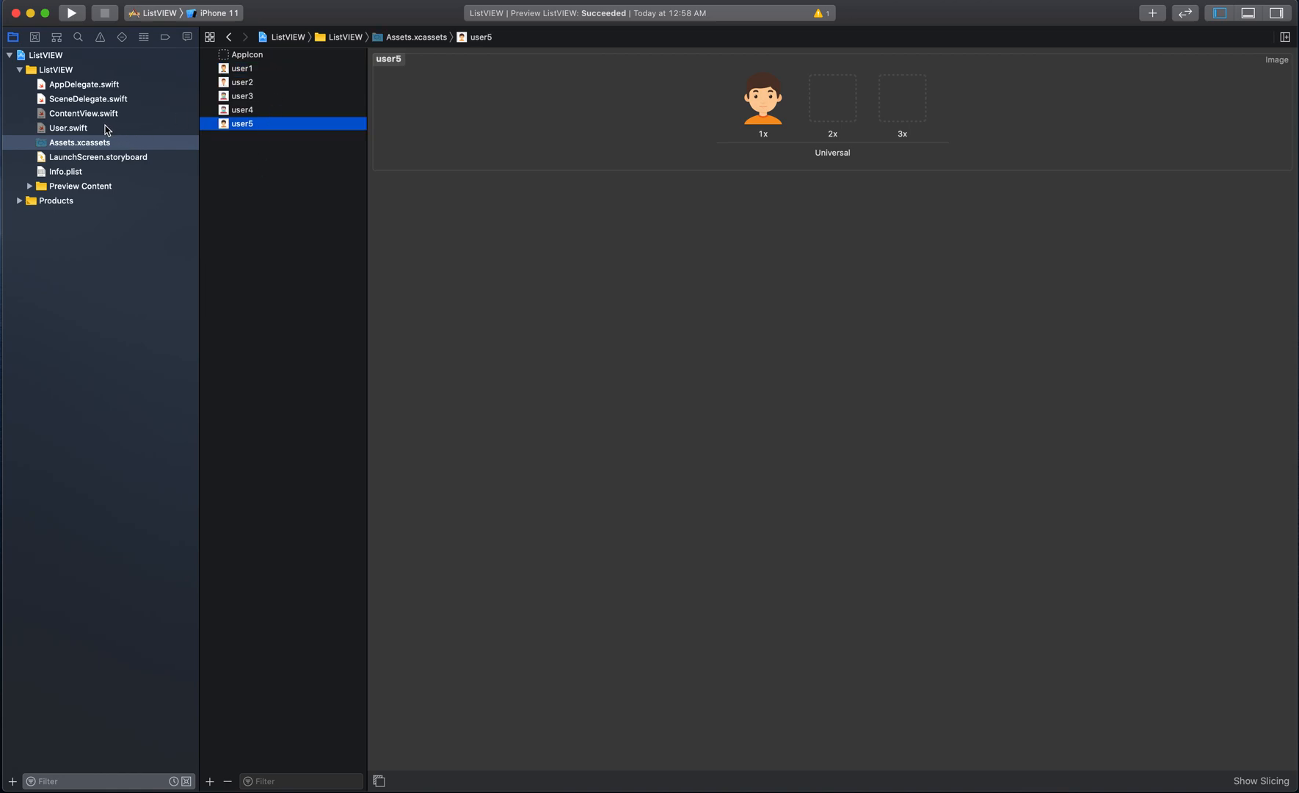
- In ContentView.swift, wrap the row's VStack inside a new HStack
{"action": "left_click", "coordinate": [69, 128]}
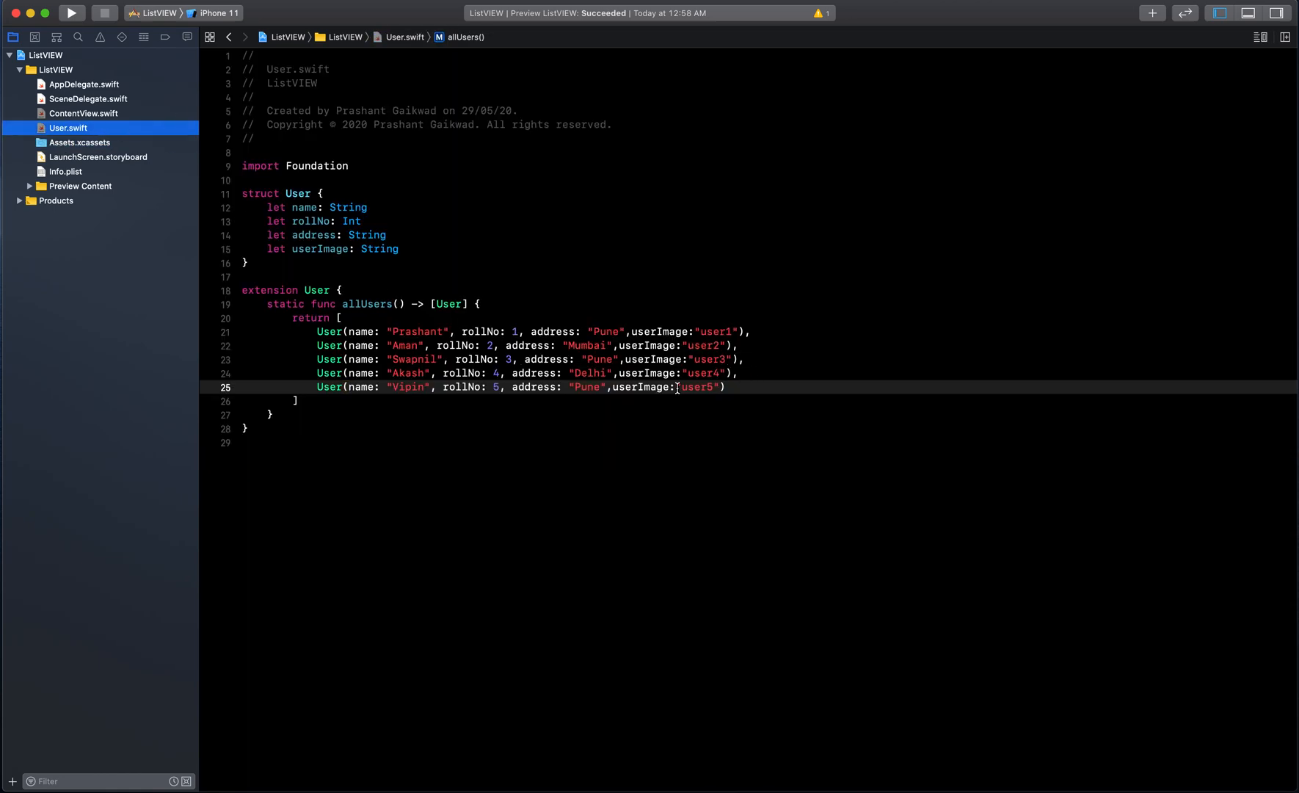
{"action": "left_click", "coordinate": [83, 114]}
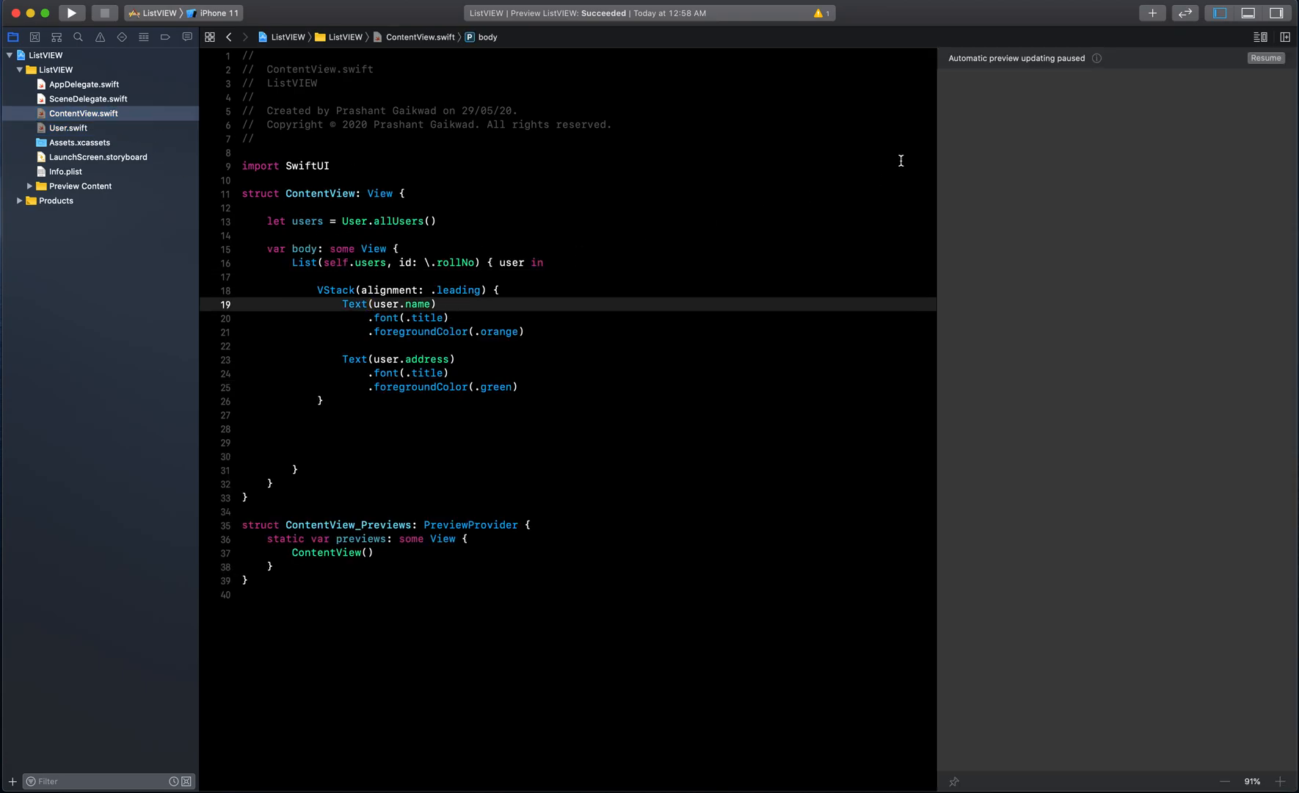
{"action": "left_click", "coordinate": [71, 12]}
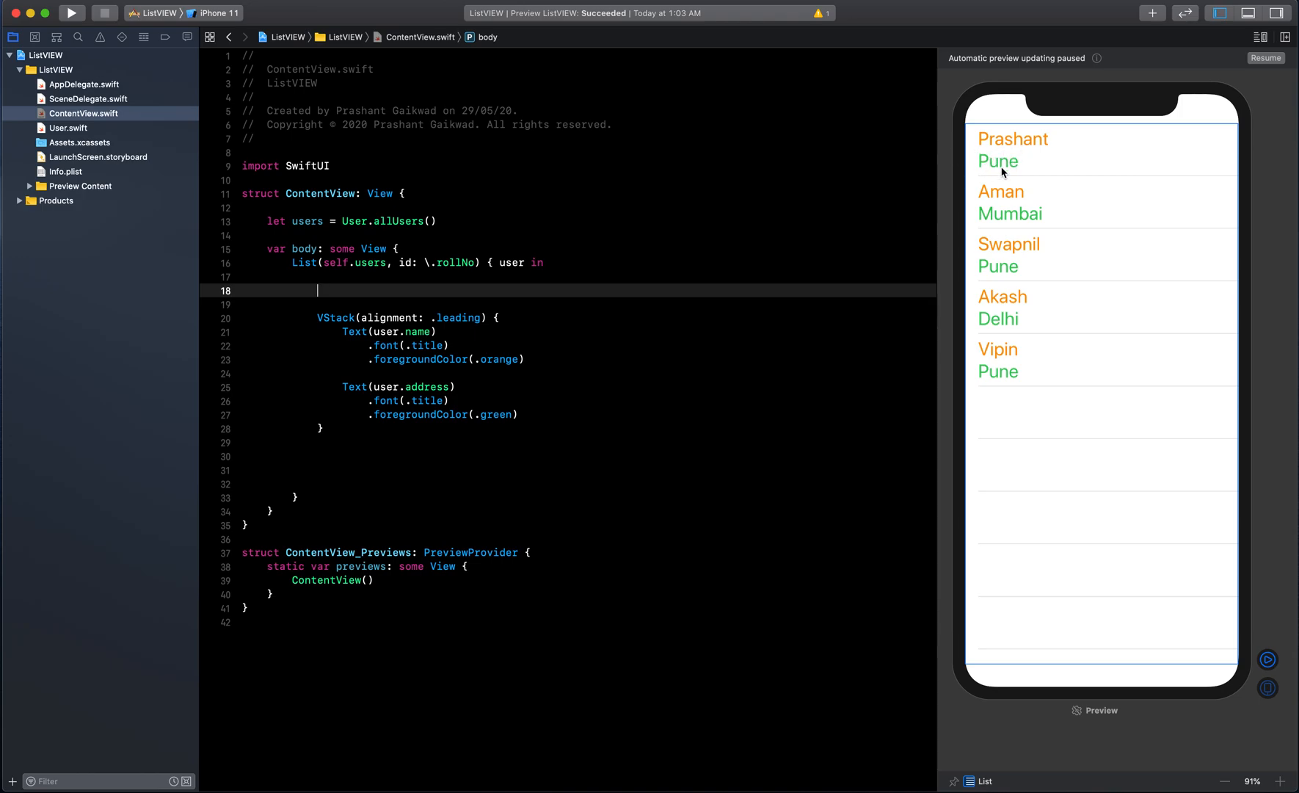
{"action": "type", "text": "H"}
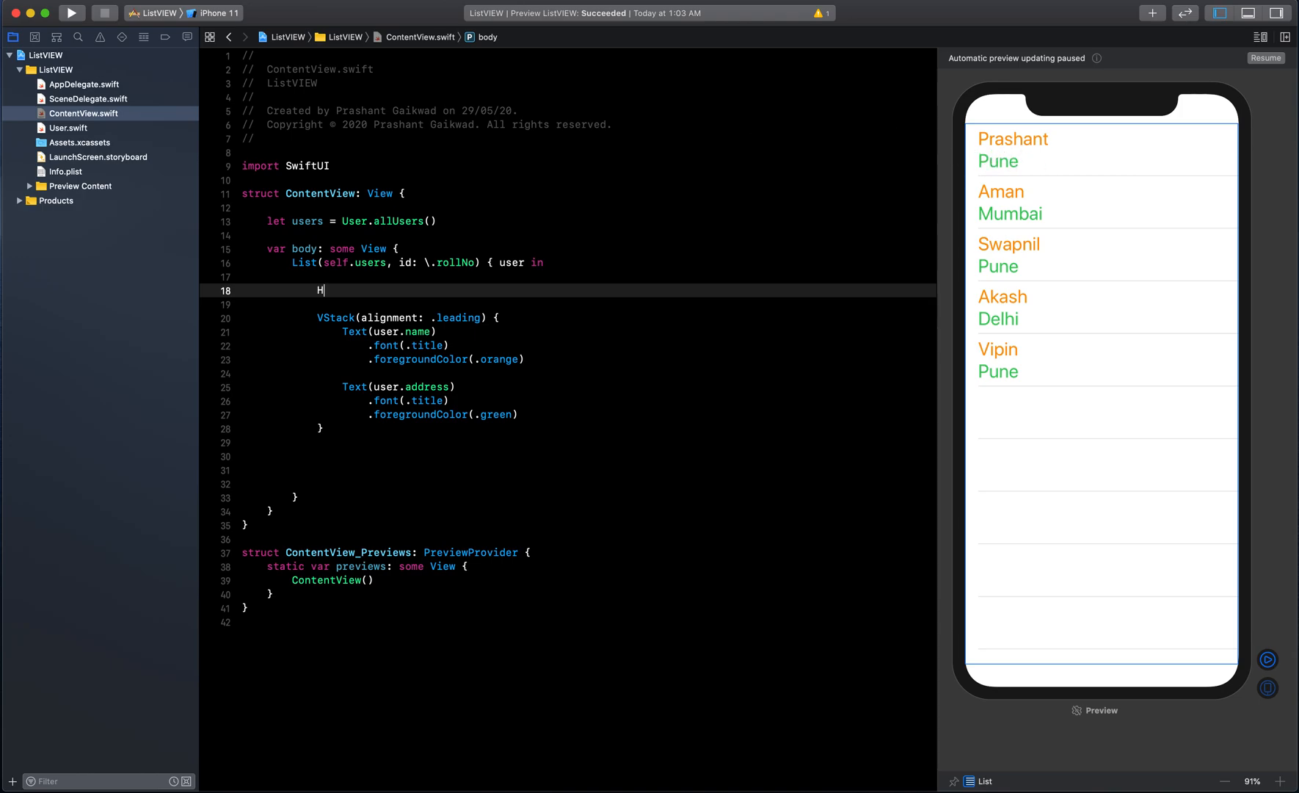
{"action": "type", "text": "Stack"}
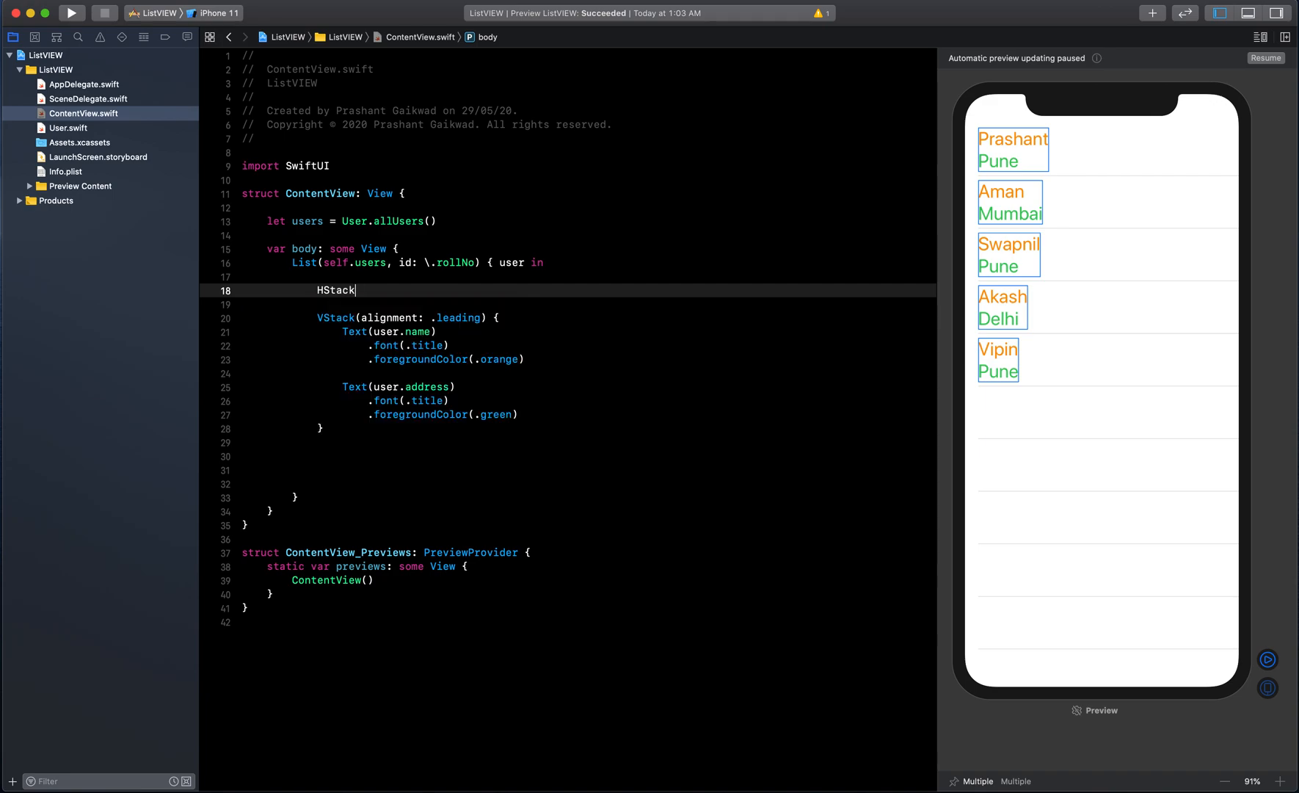
{"action": "type", "text": "{"}
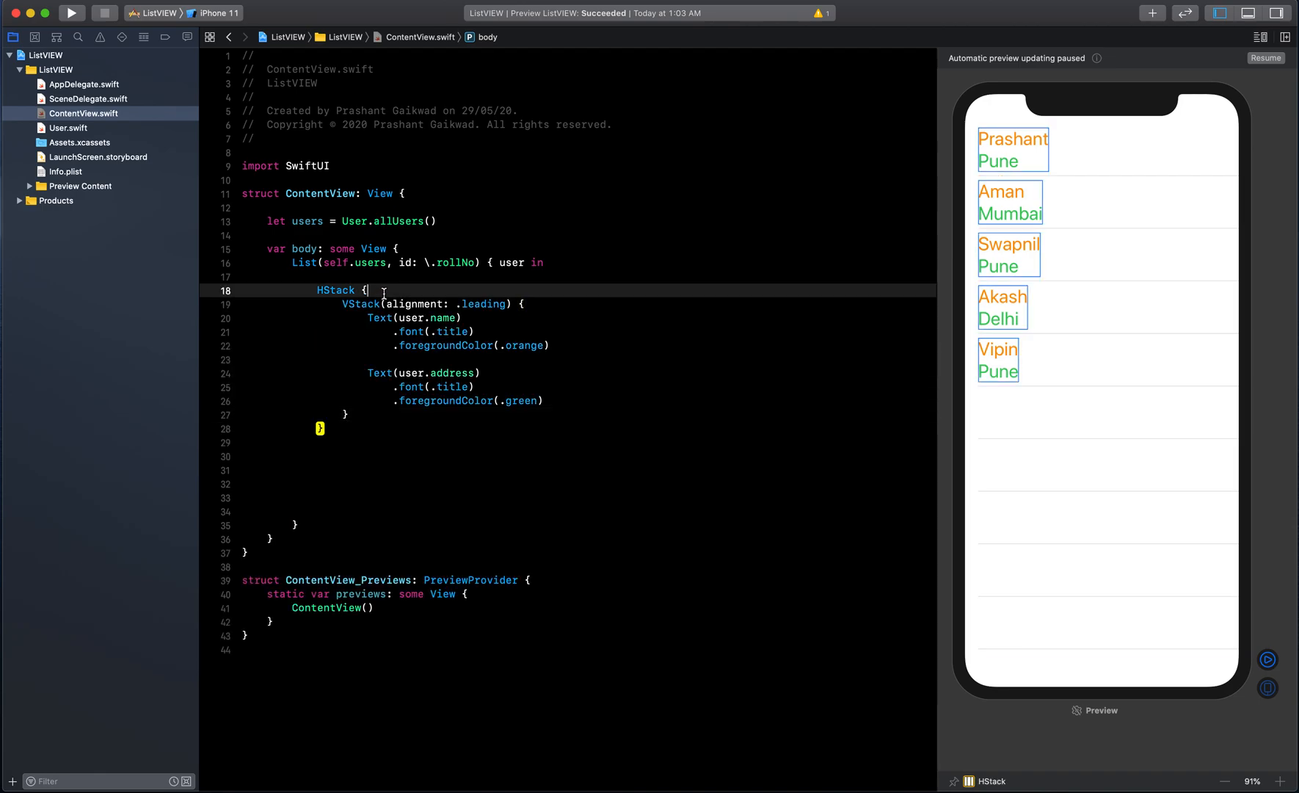
{"action": "key", "text": "enter"}
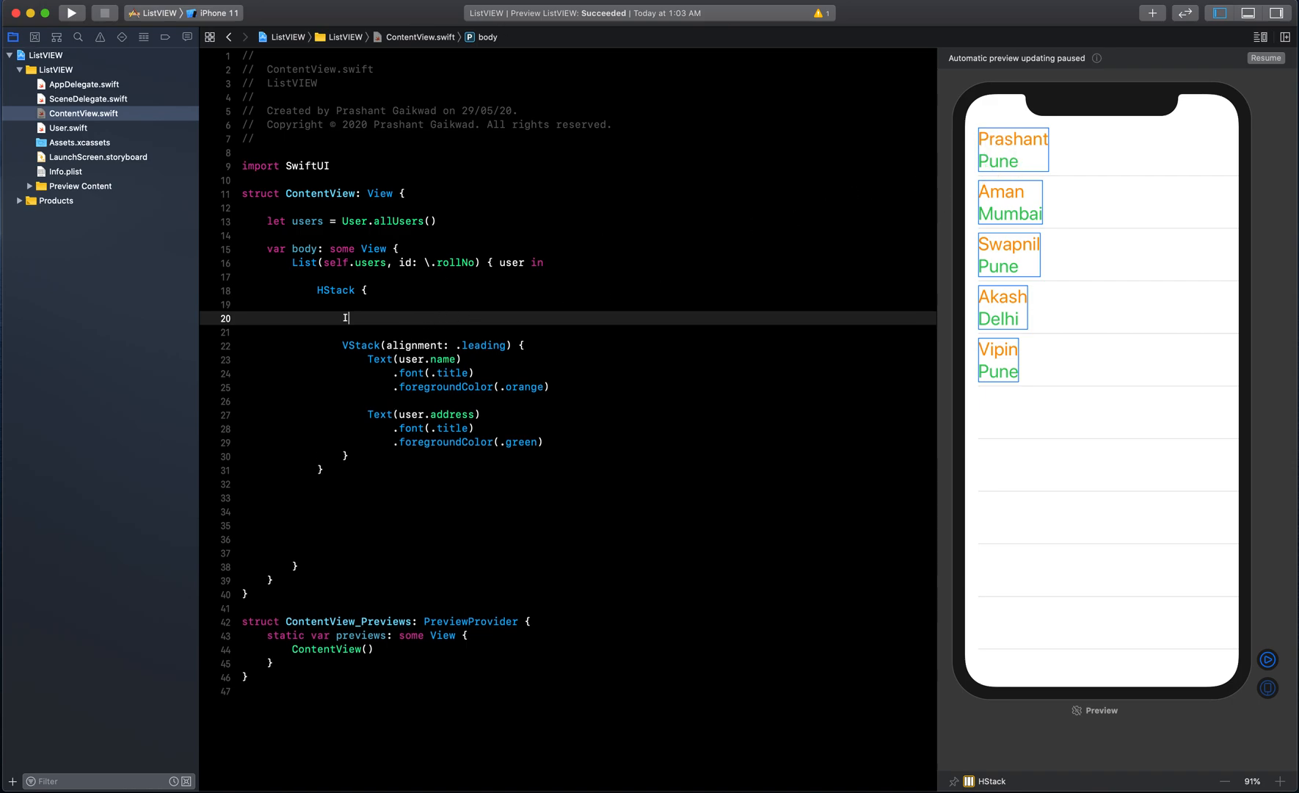
- Add Image(user.userImage) before the VStack and resume the canvas preview
{"action": "type", "text": "Image()"}
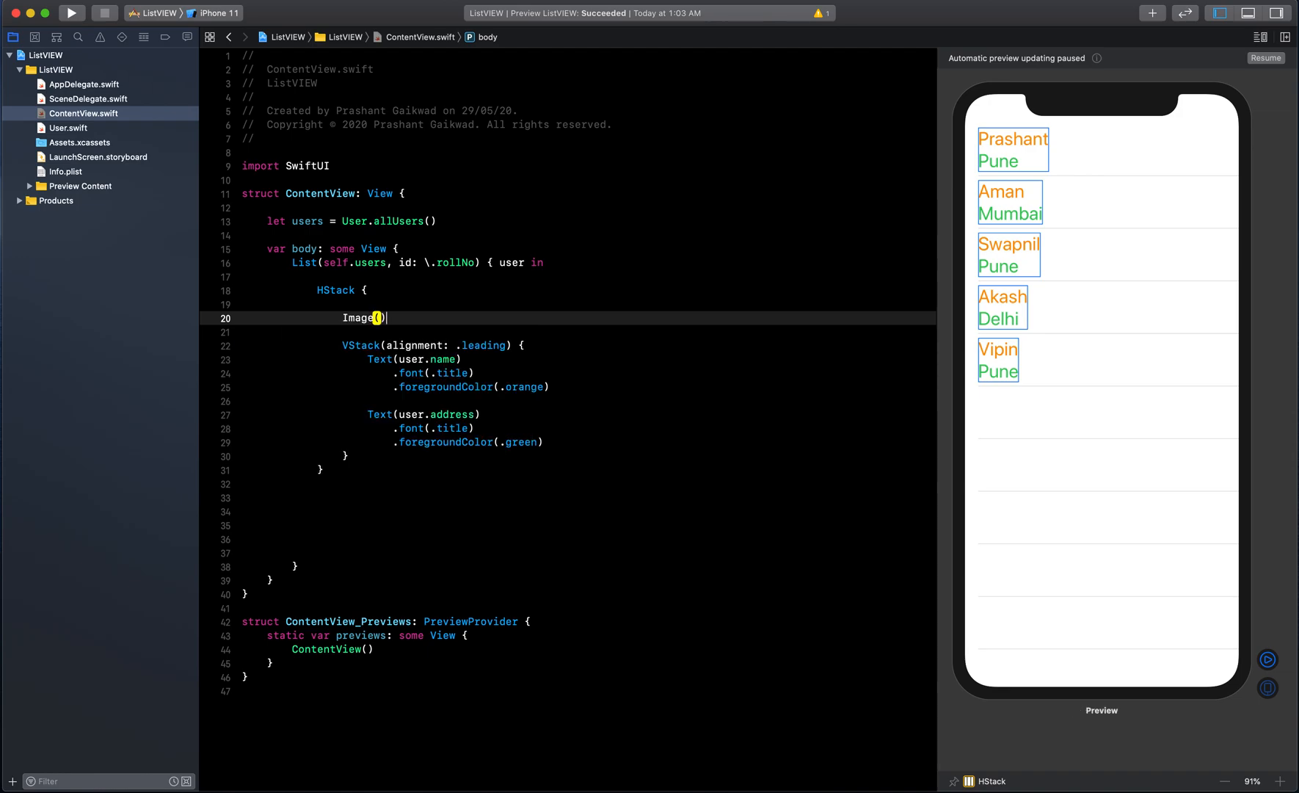
{"action": "type", "text": "user."}
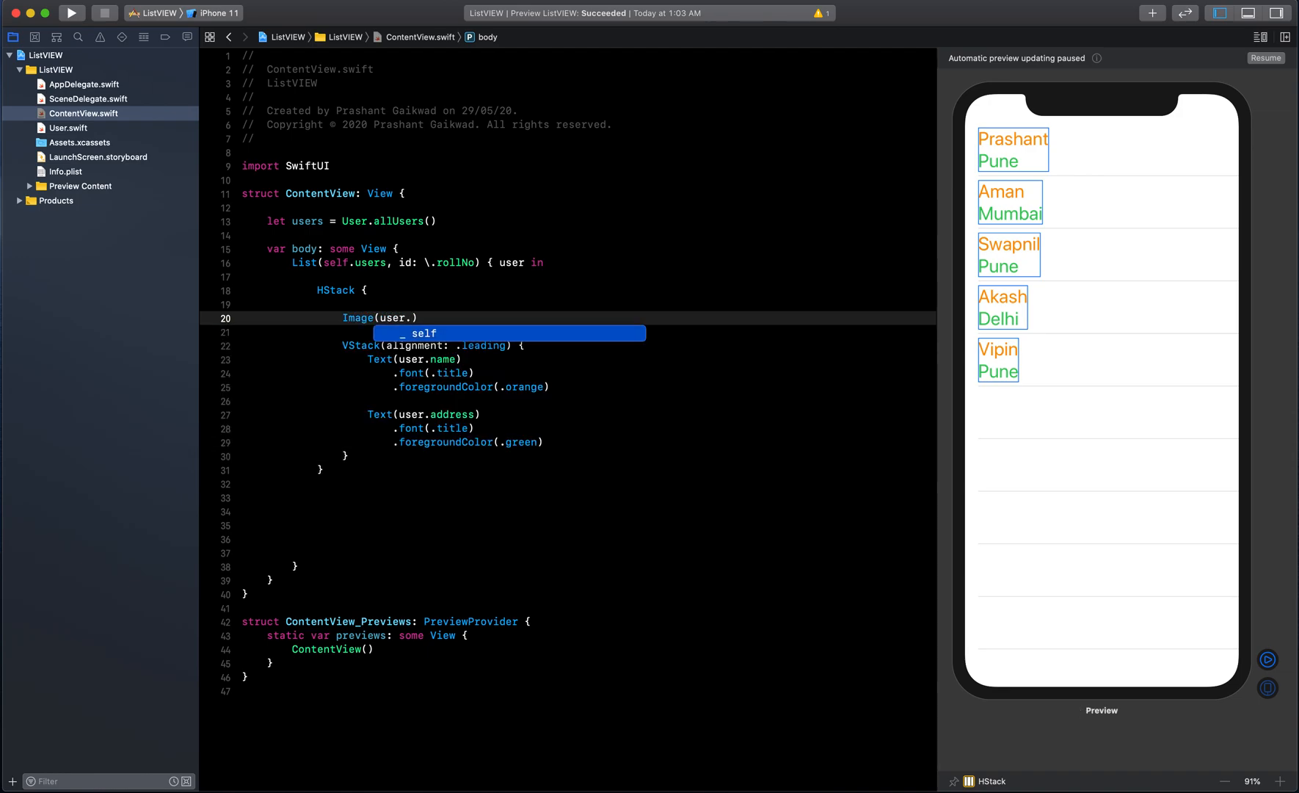
{"action": "type", "text": "userIm"}
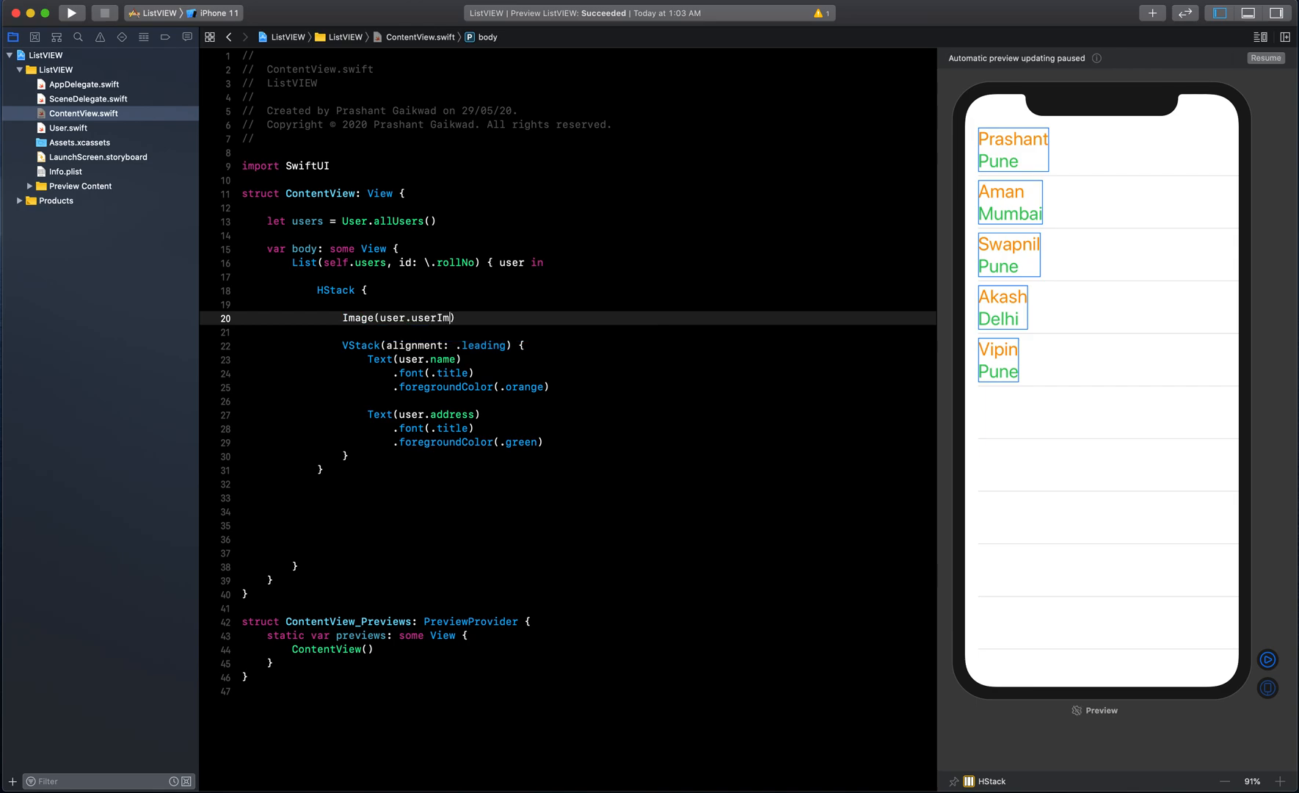
{"action": "type", "text": "age"}
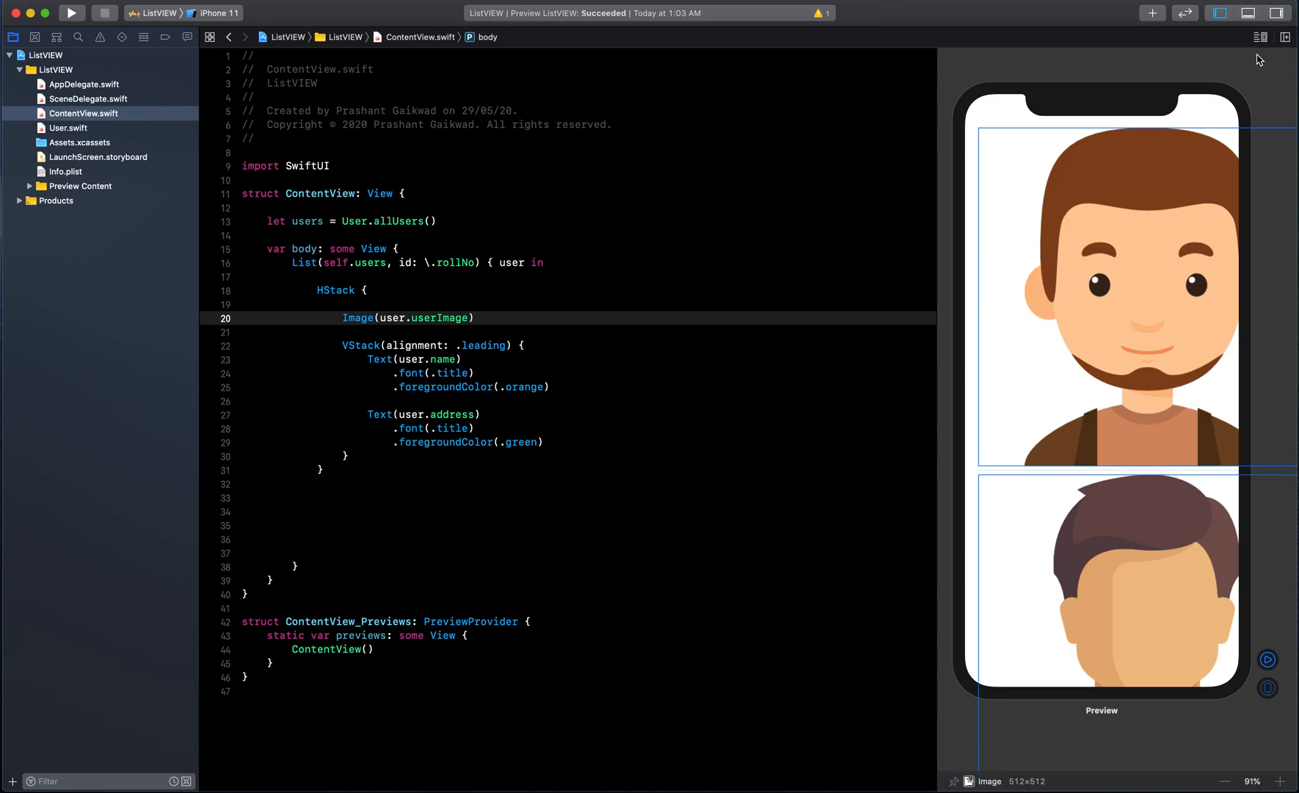
{"action": "left_click", "coordinate": [502, 322]}
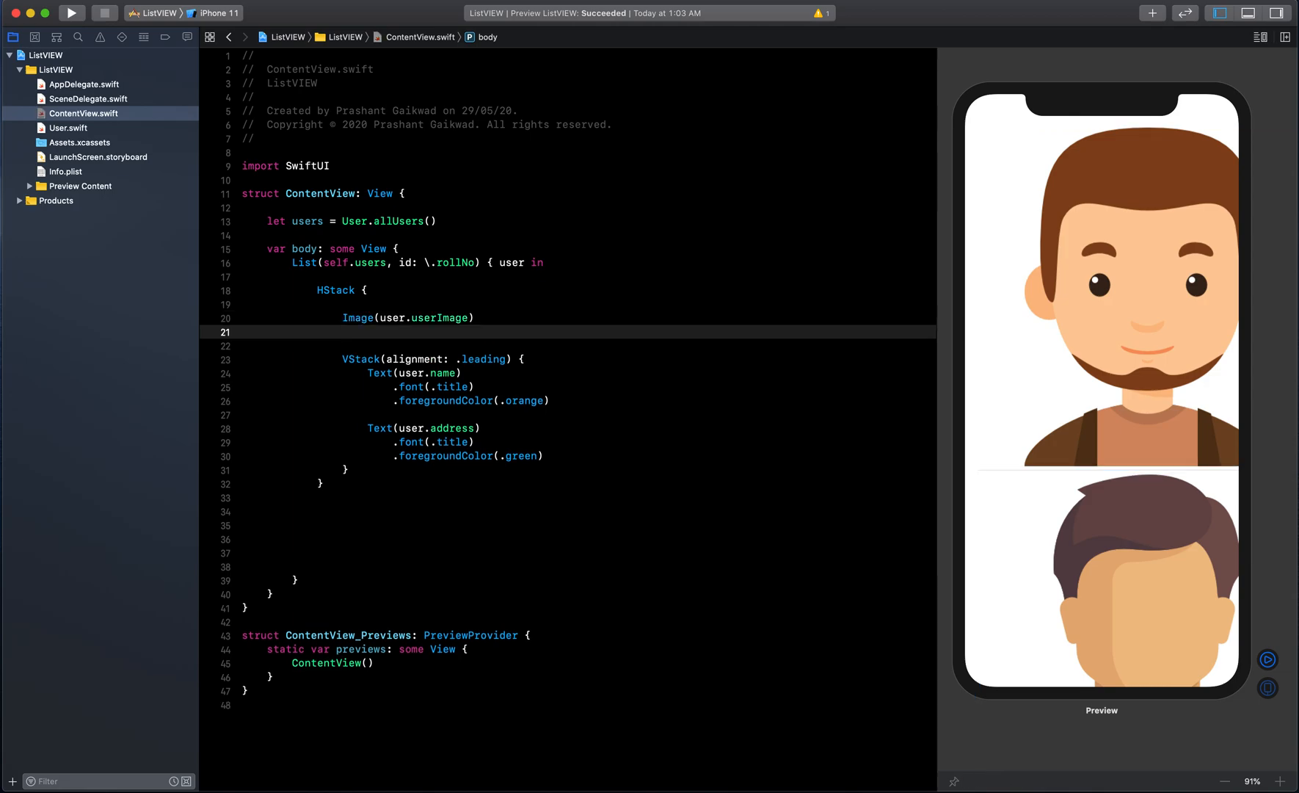
- Give the avatar Image .resizable() and .frame(width: 50, height: 50)
{"action": "left_click", "coordinate": [367, 333]}
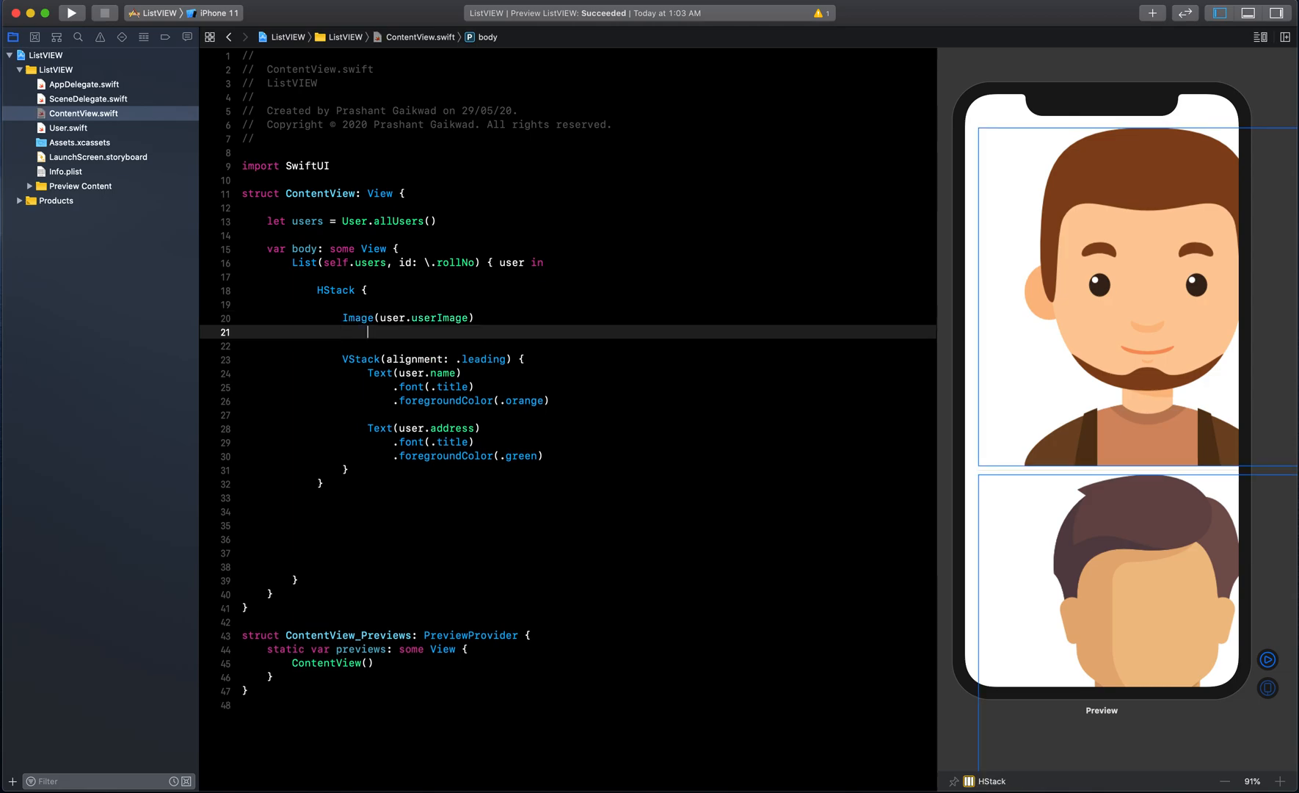
{"action": "type", "text": ".resizable("}
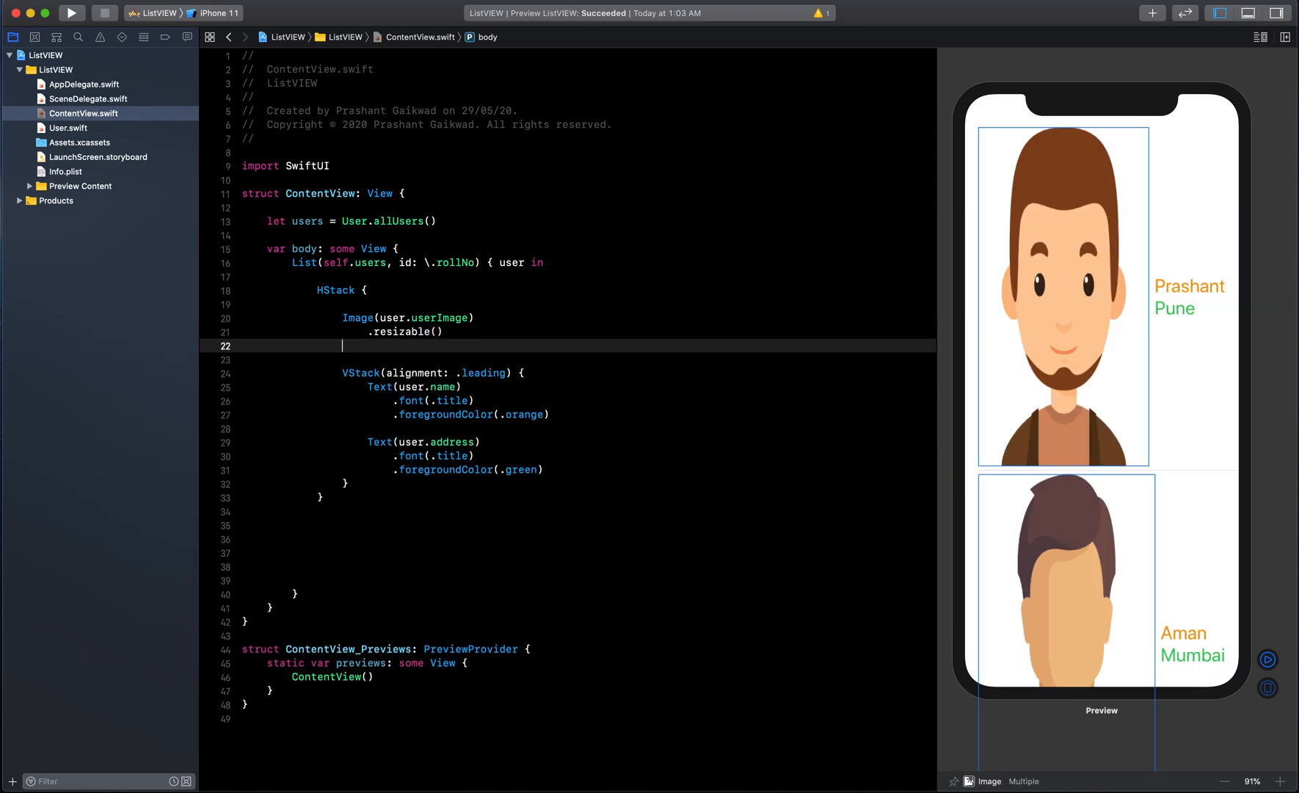
{"action": "type", "text": "."}
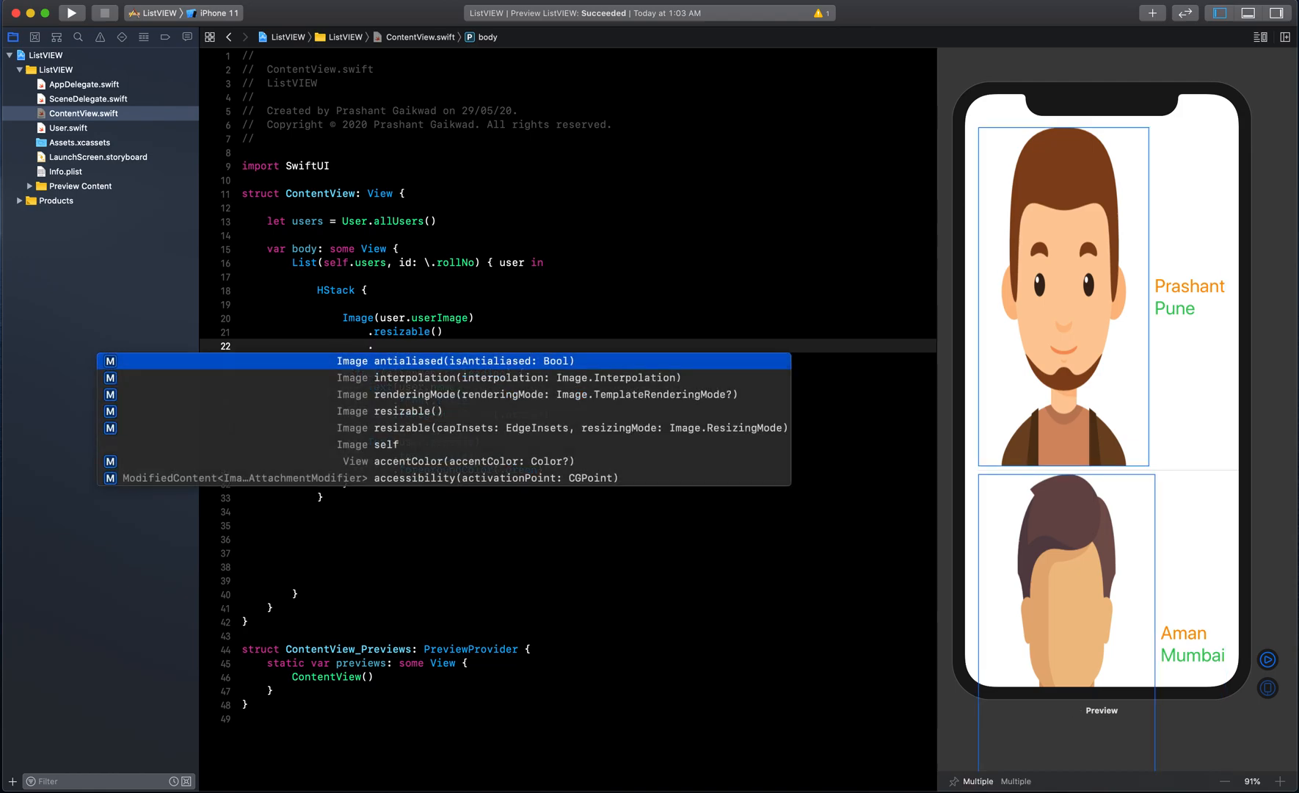
{"action": "type", "text": "frame("}
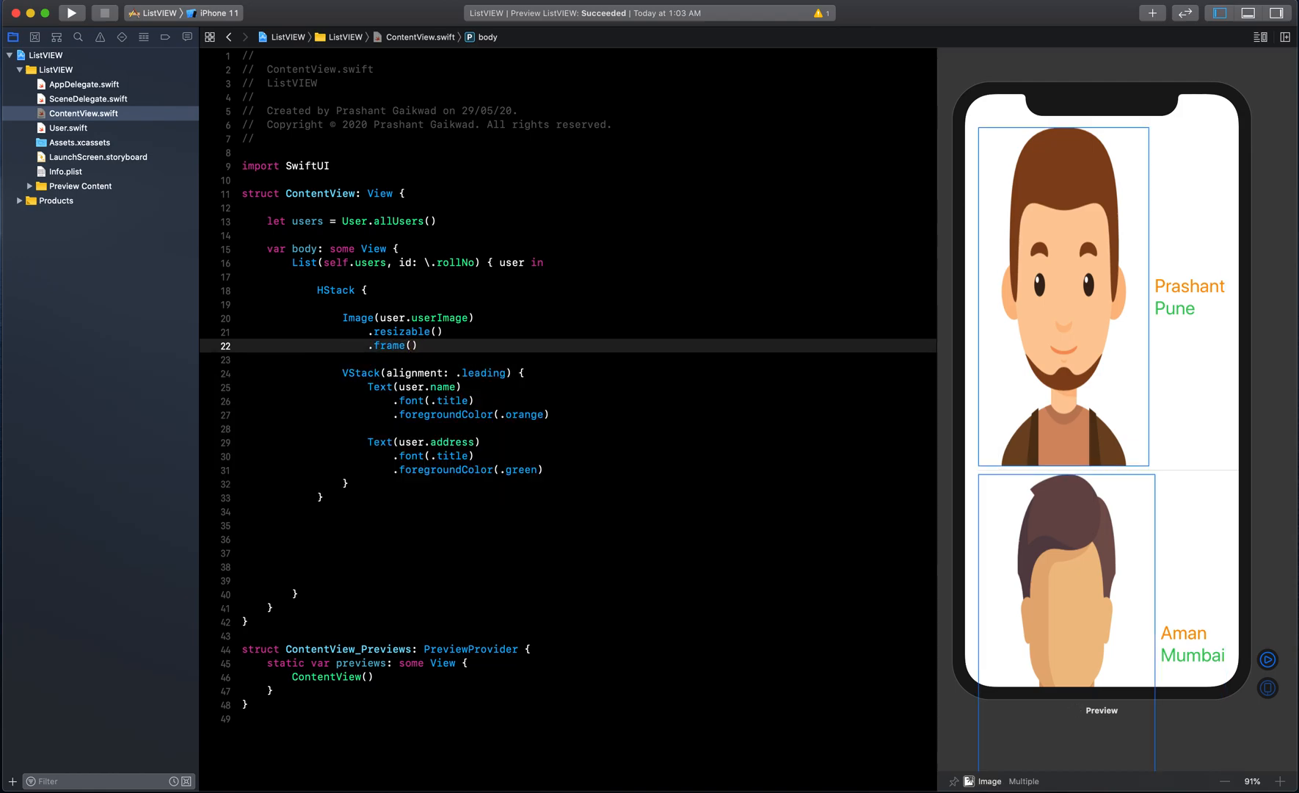
{"action": "type", "text": "width"}
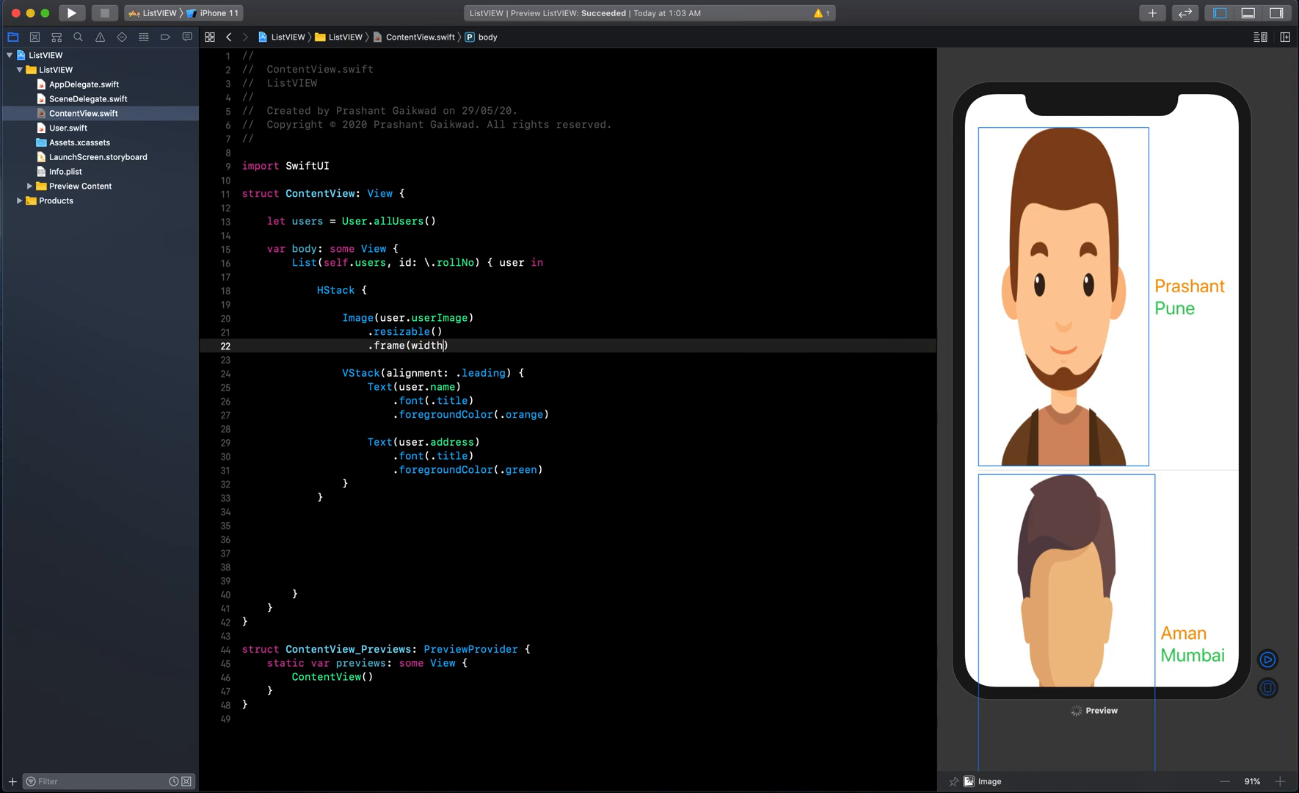
{"action": "type", "text": "50"}
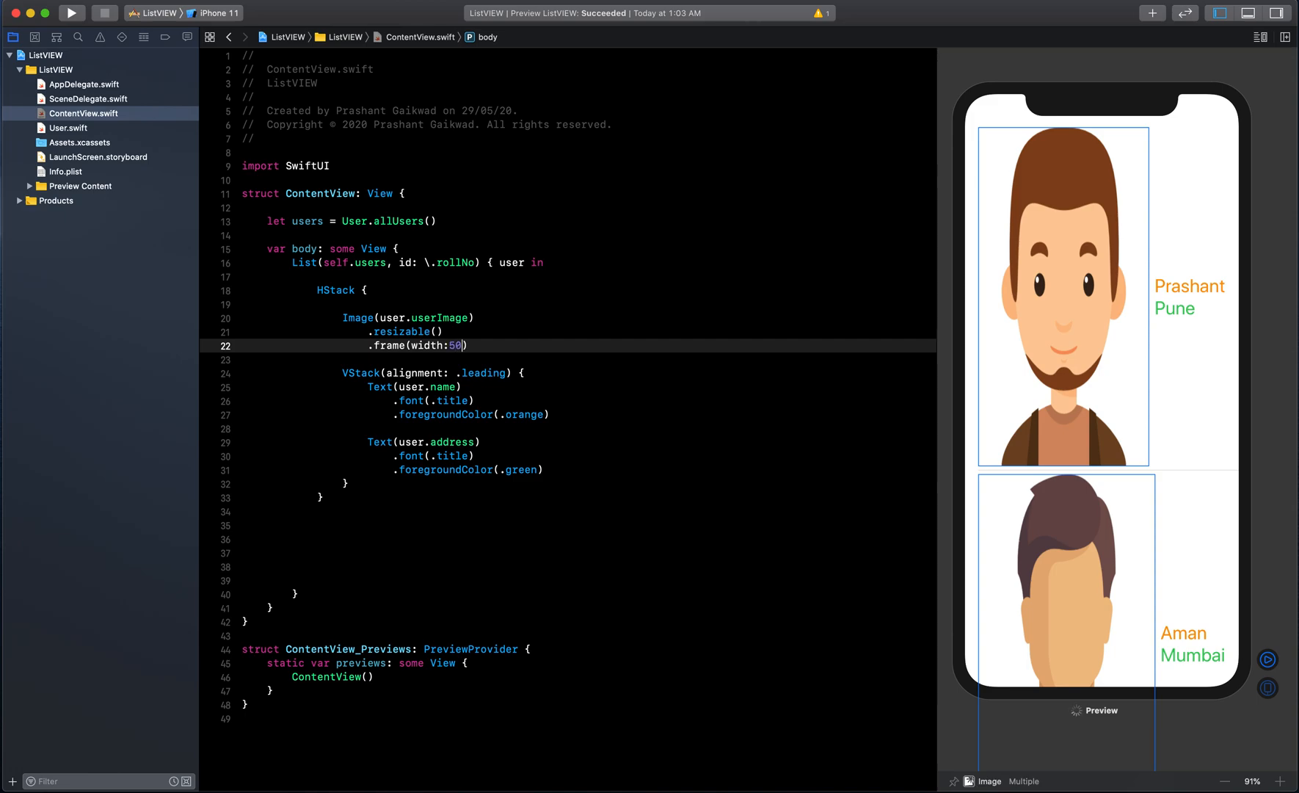
{"action": "type", "text": ",height: 5"}
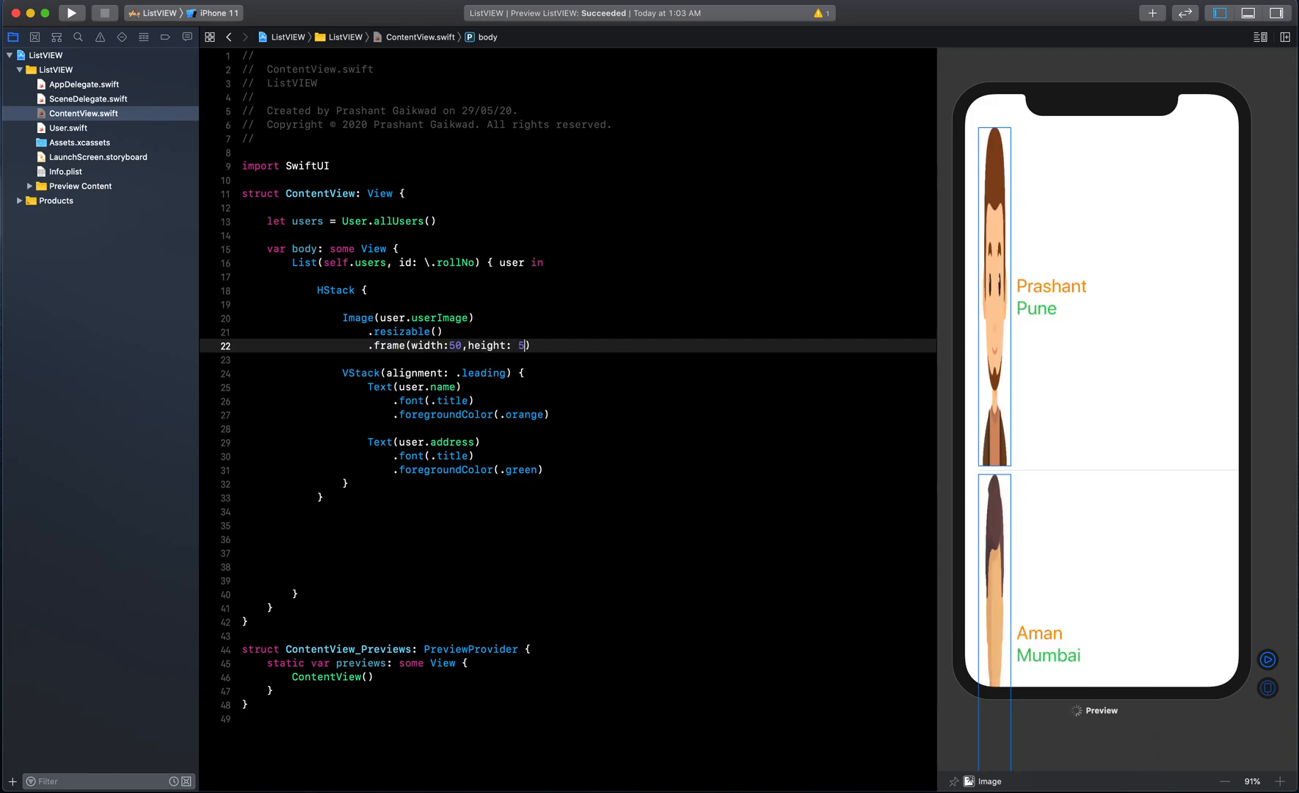
{"action": "type", "text": "0"}
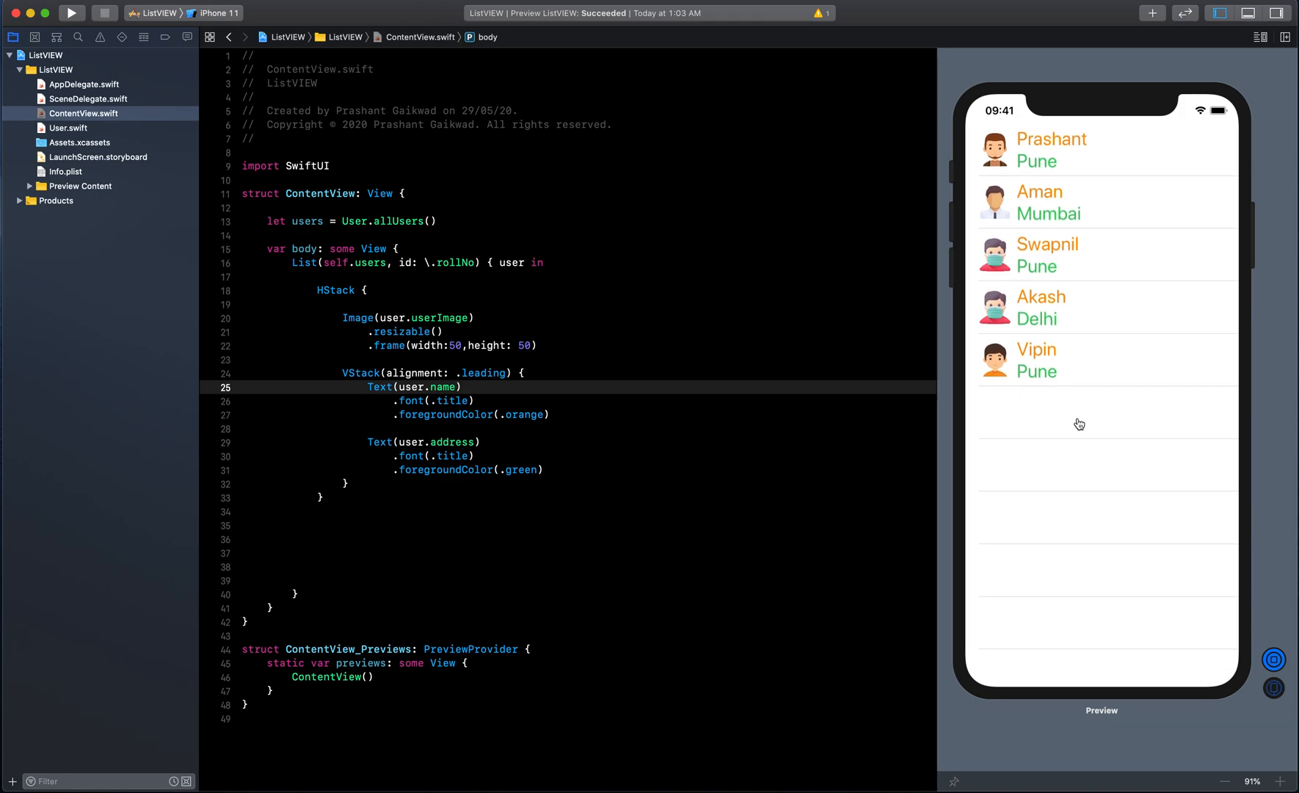
- Delete the empty lines around the HStack and Image code in ContentView.swift
{"action": "left_click", "coordinate": [475, 401]}
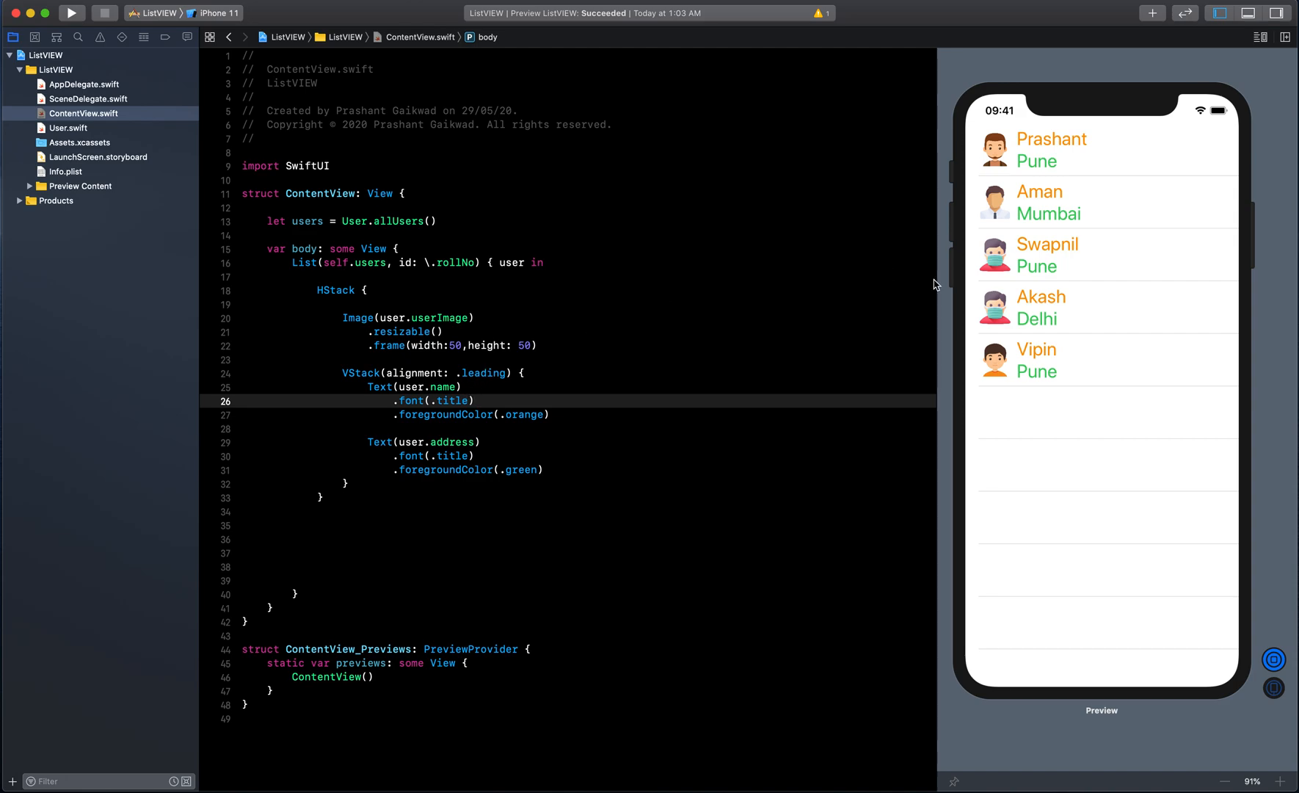
{"action": "mouse_move", "coordinate": [432, 351]}
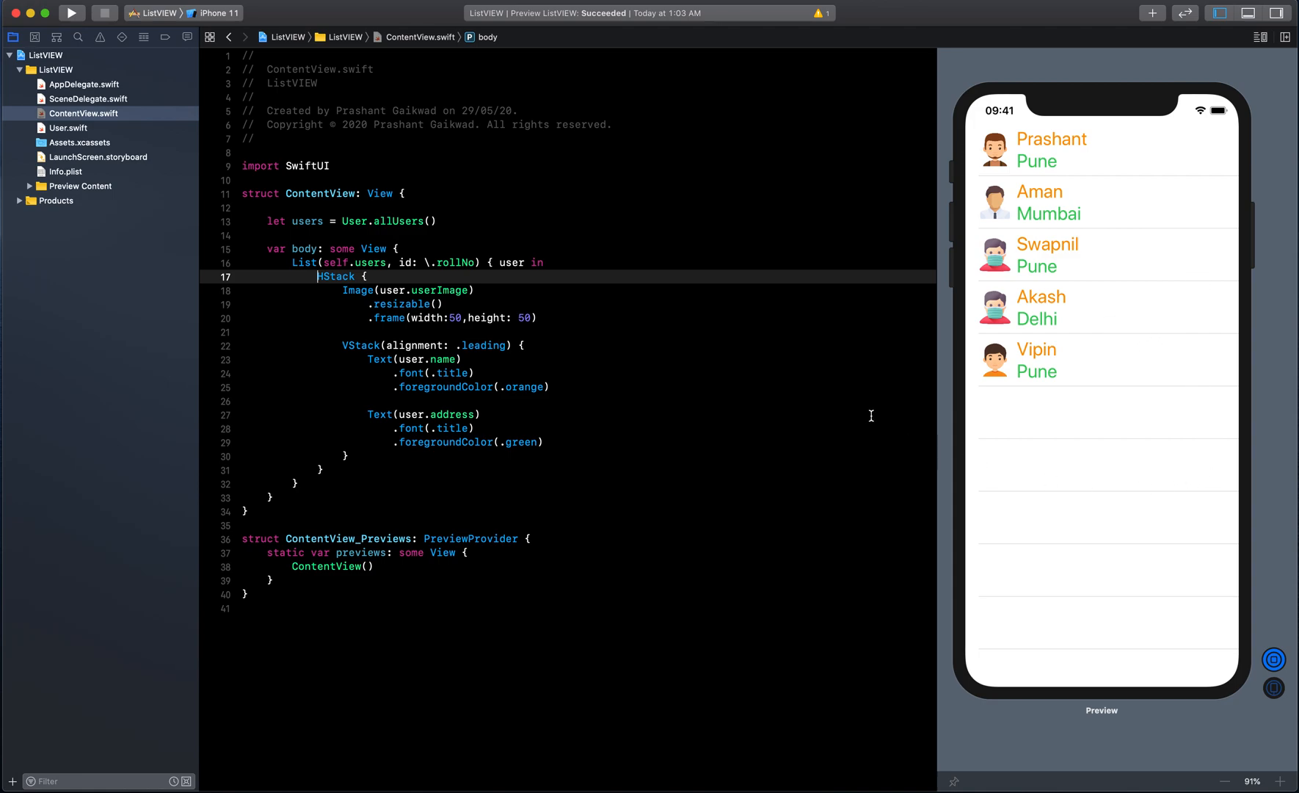
{"action": "mouse_move", "coordinate": [465, 330]}
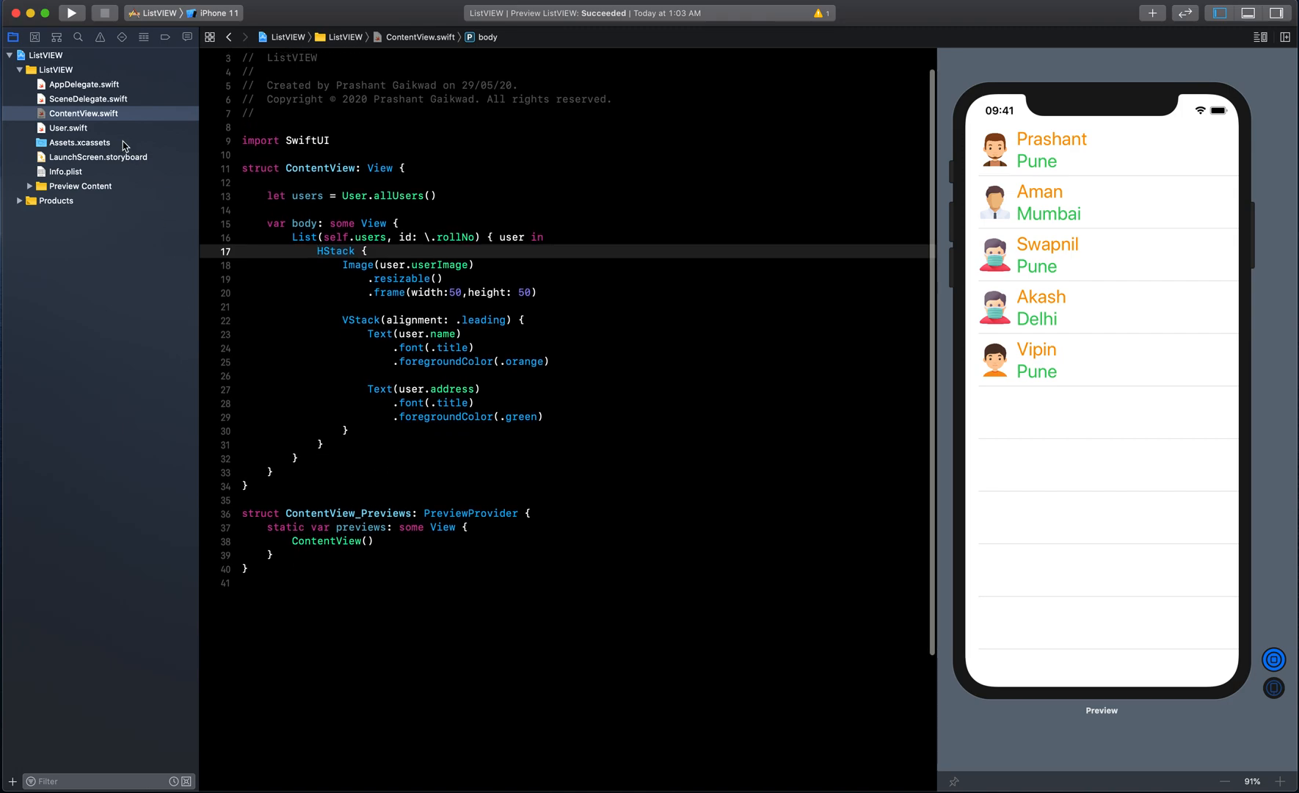
- Restore the accidentally deleted row code and bring up the HStack's code Actions menu
{"action": "right_click", "coordinate": [83, 114]}
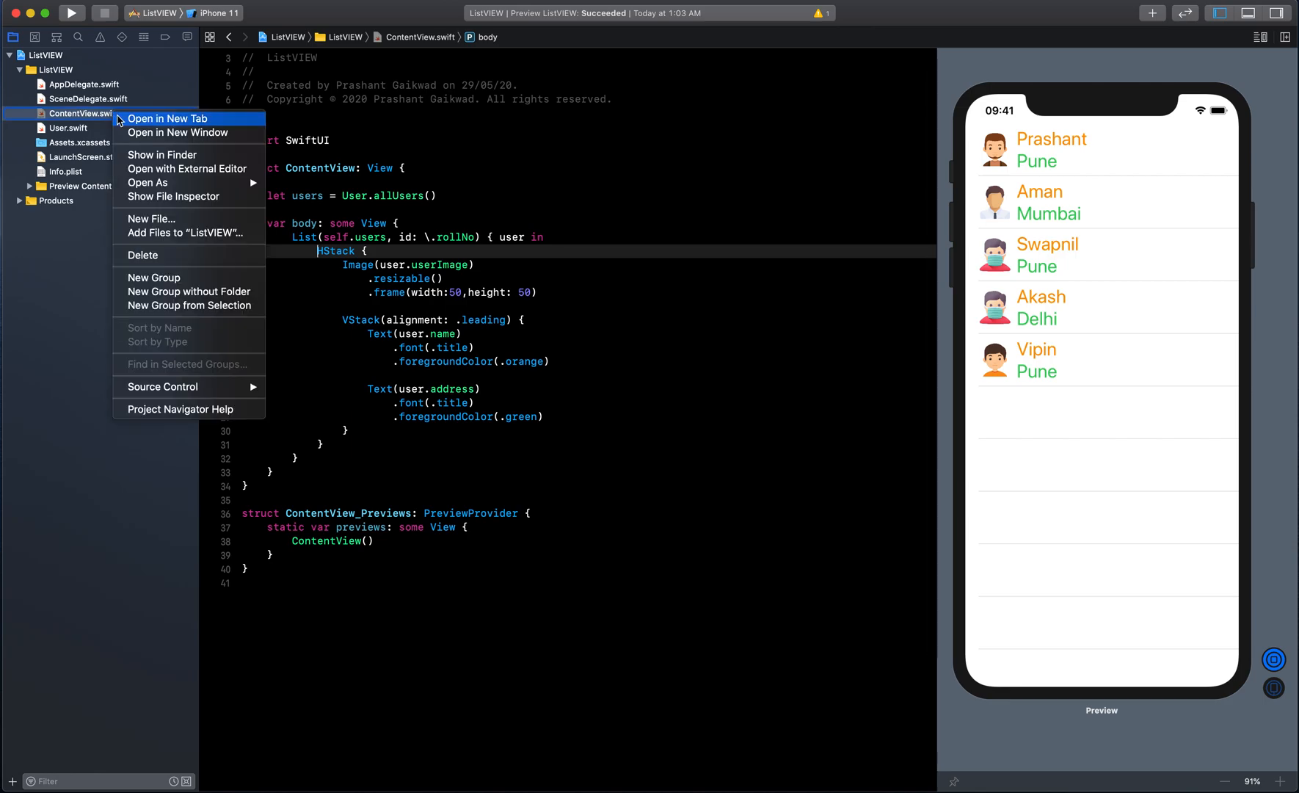
{"action": "mouse_move", "coordinate": [419, 315]}
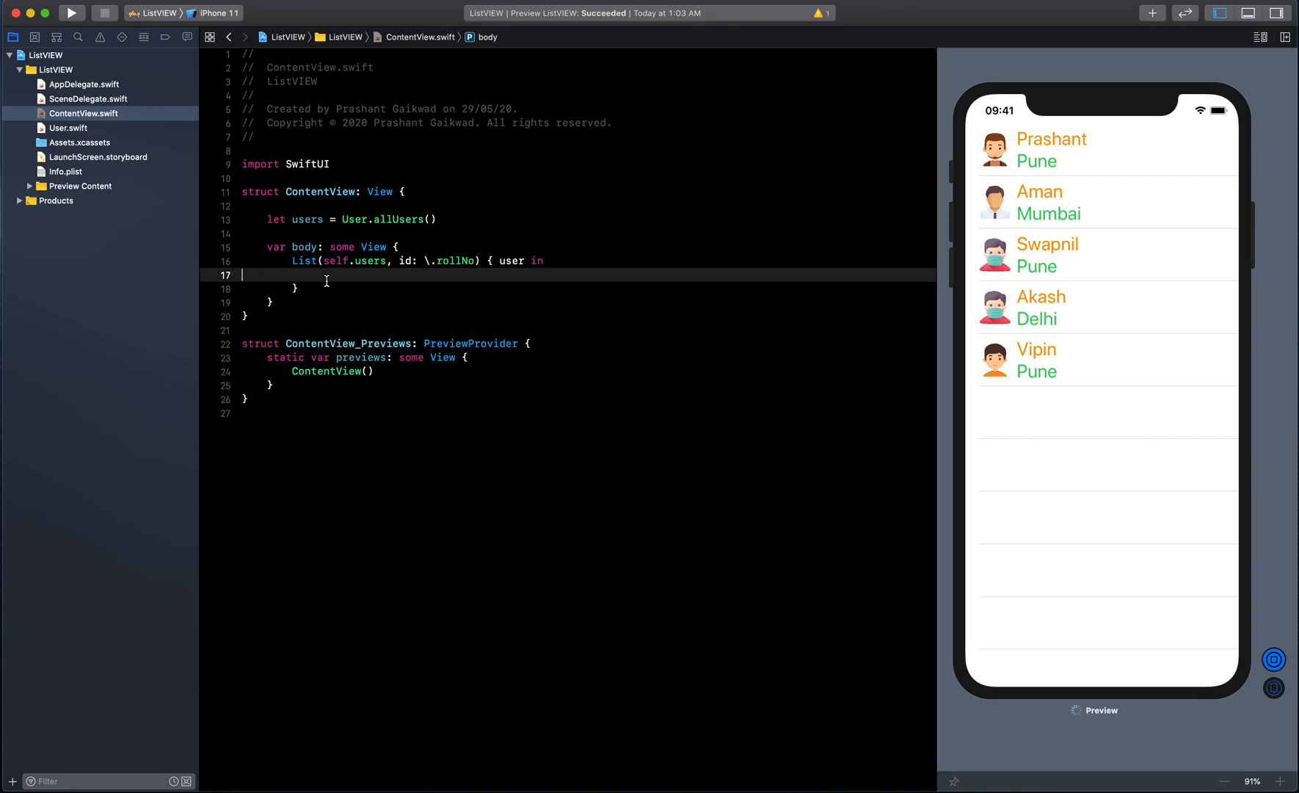
{"action": "right_click", "coordinate": [83, 114]}
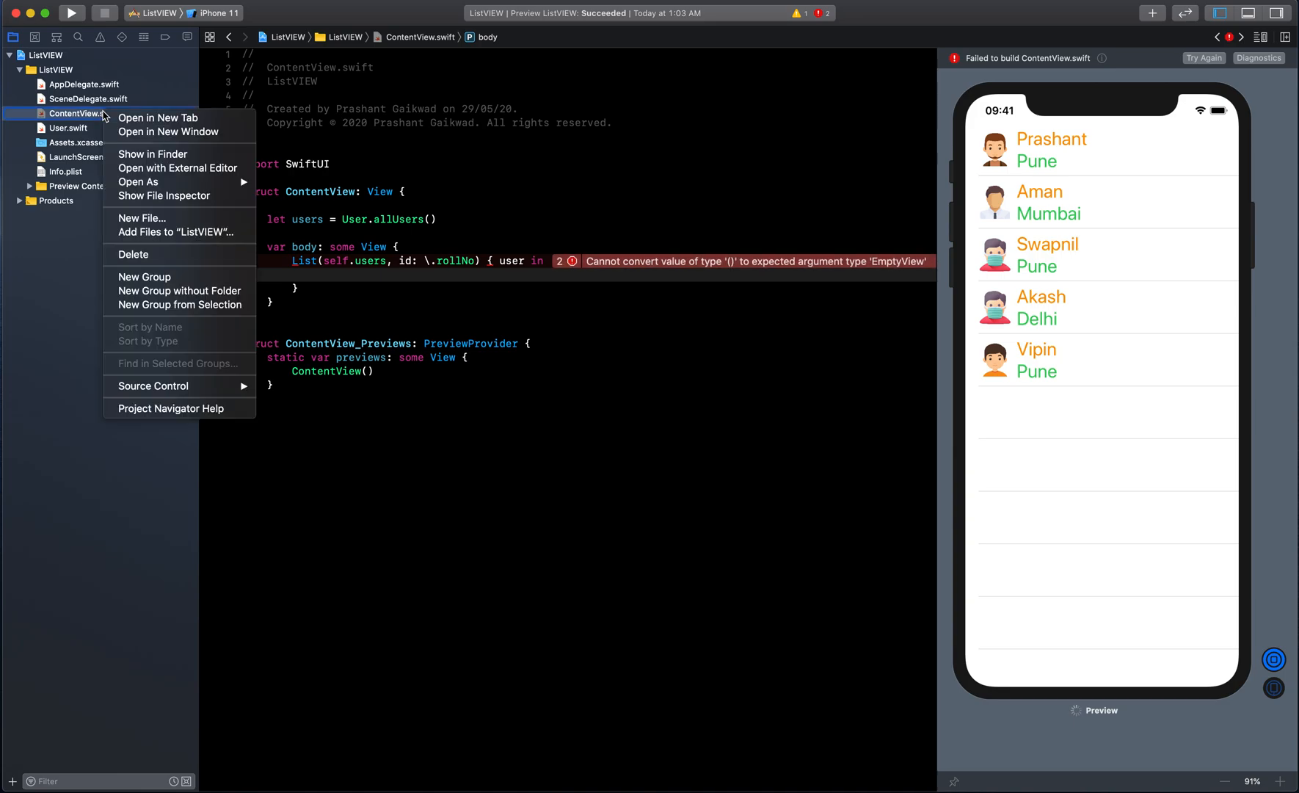
{"action": "left_click", "coordinate": [358, 276]}
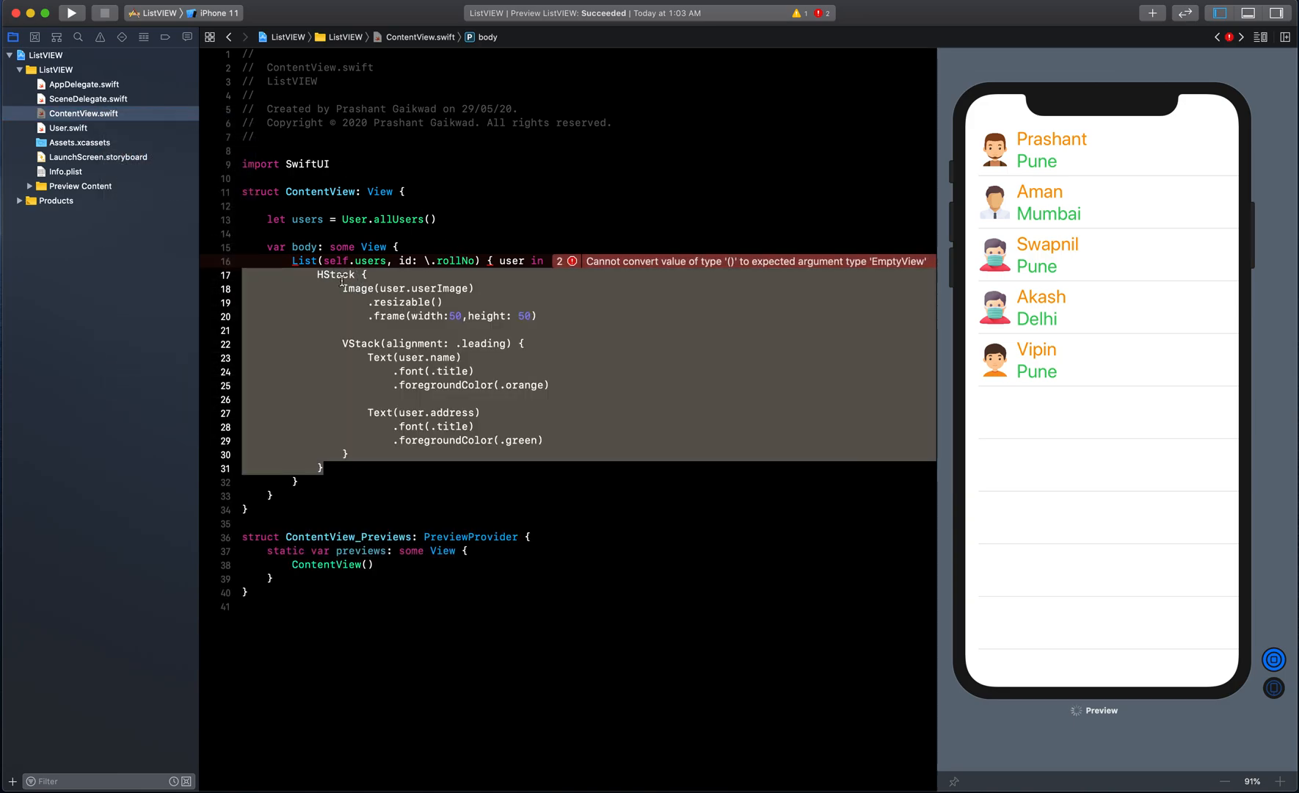
{"action": "right_click", "coordinate": [335, 274]}
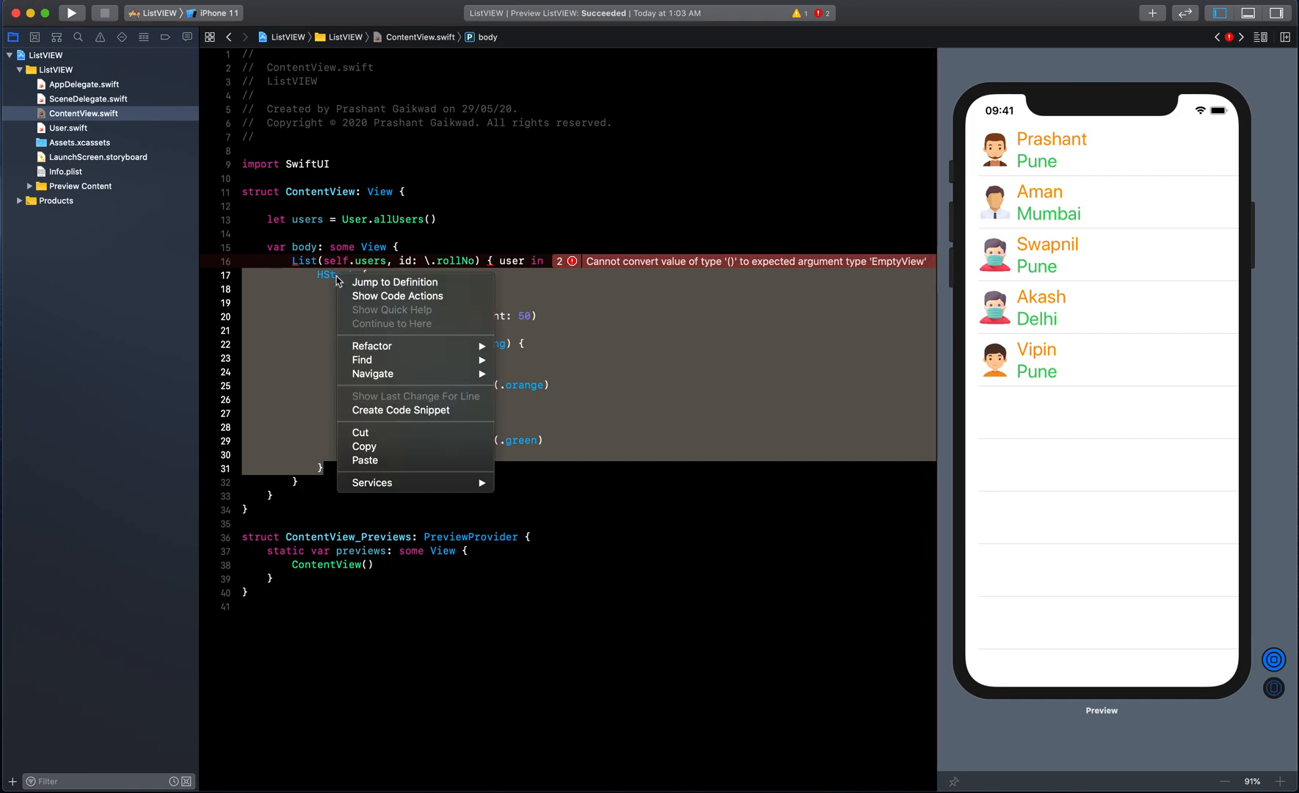
{"action": "mouse_move", "coordinate": [383, 345]}
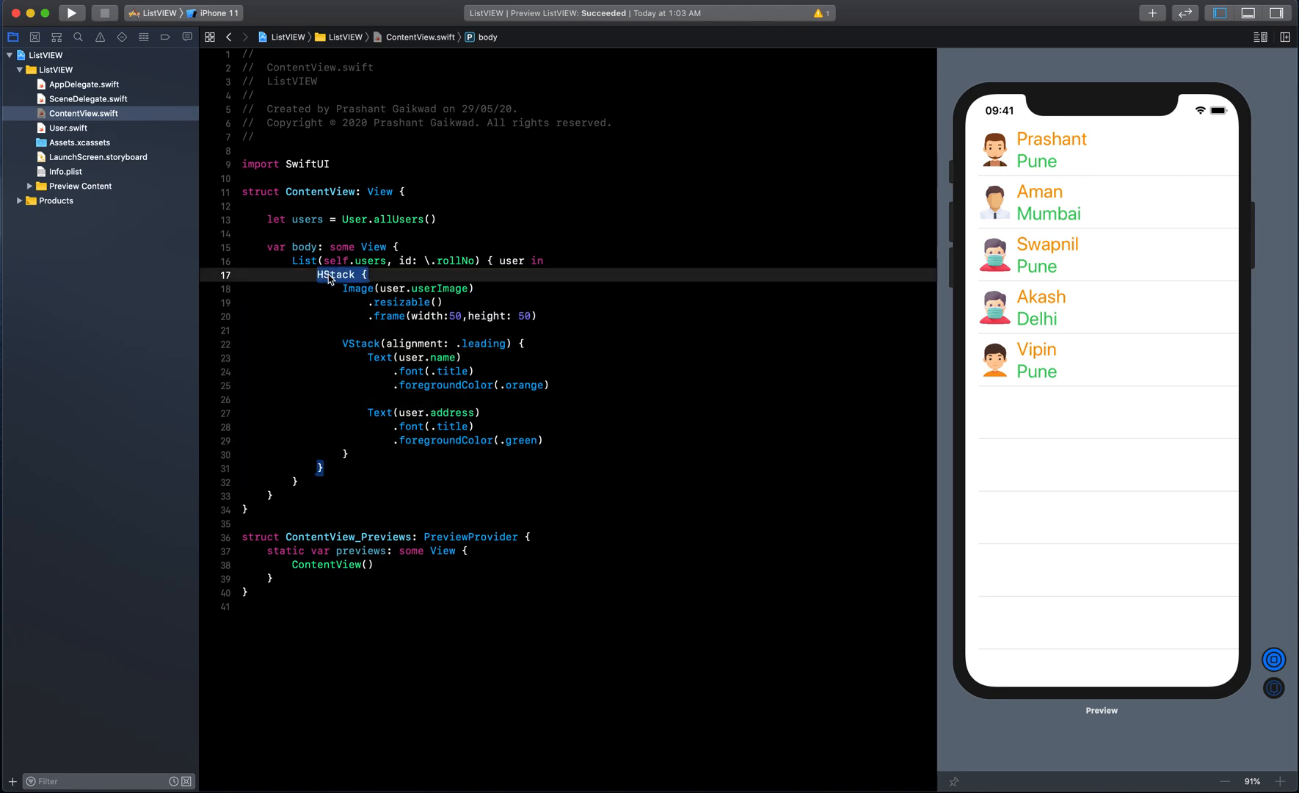
{"action": "right_click", "coordinate": [335, 275]}
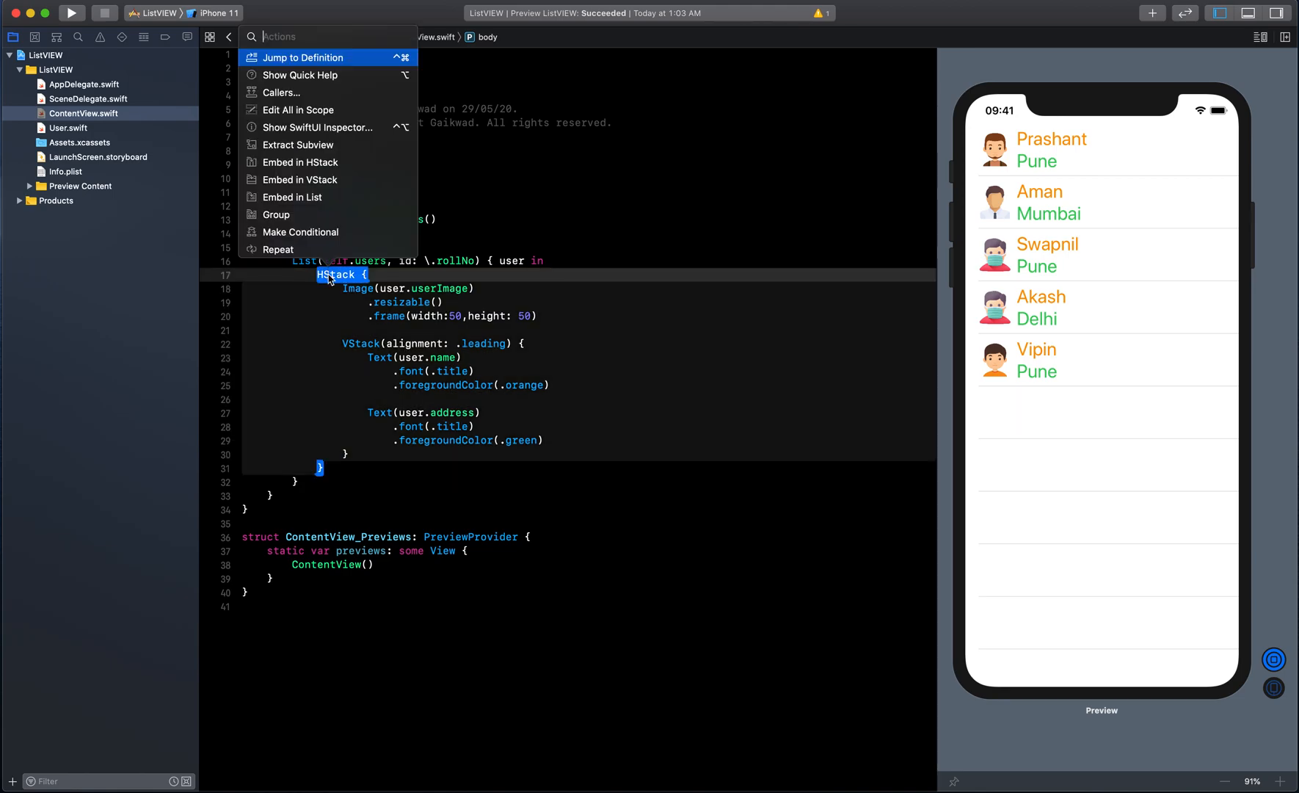
{"action": "mouse_move", "coordinate": [328, 180]}
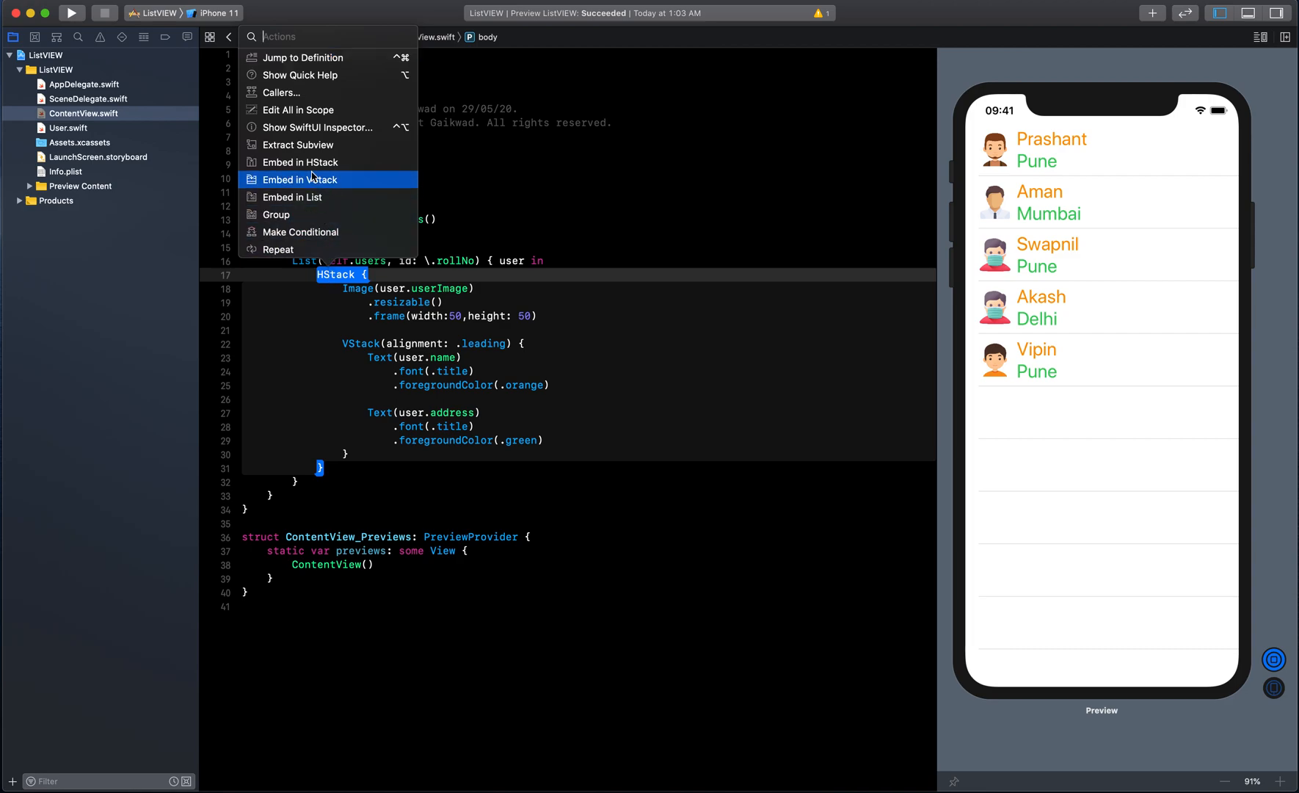
{"action": "mouse_move", "coordinate": [304, 149]}
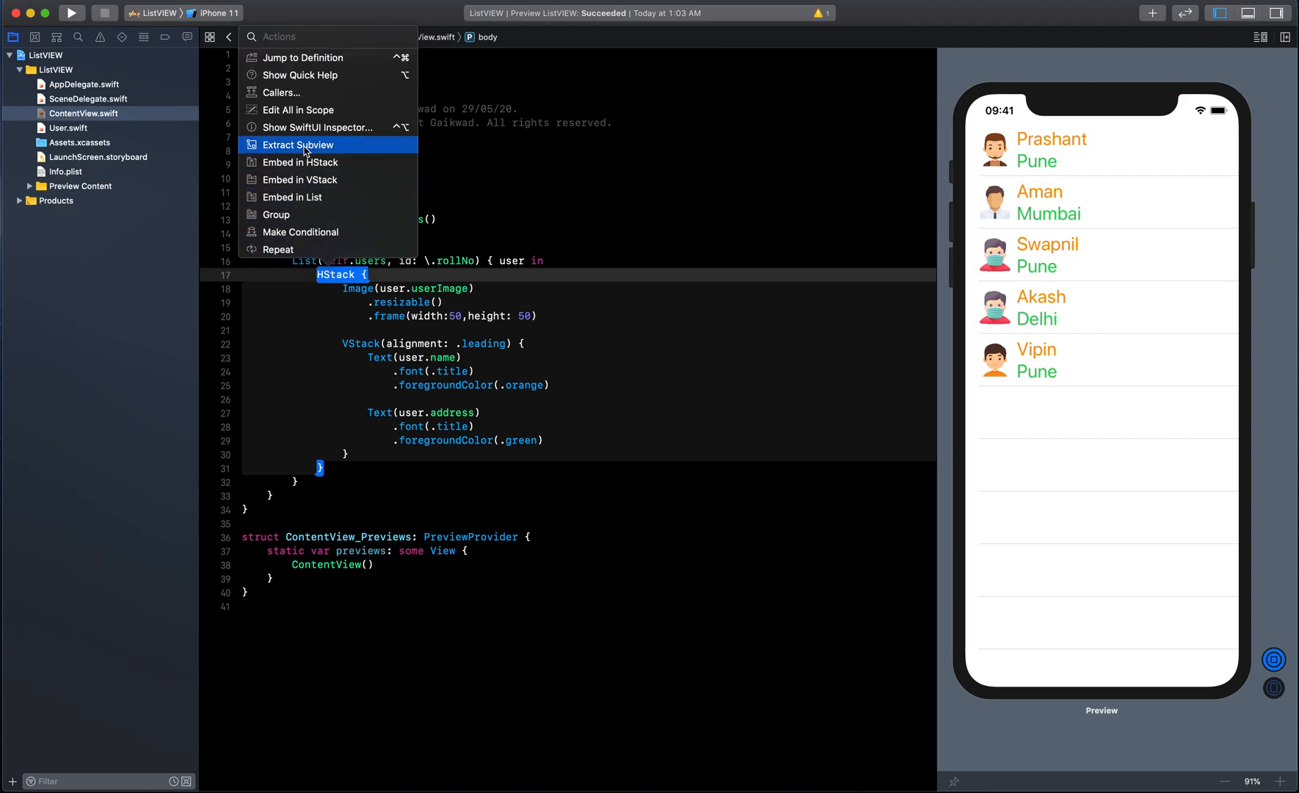
{"action": "mouse_move", "coordinate": [328, 154]}
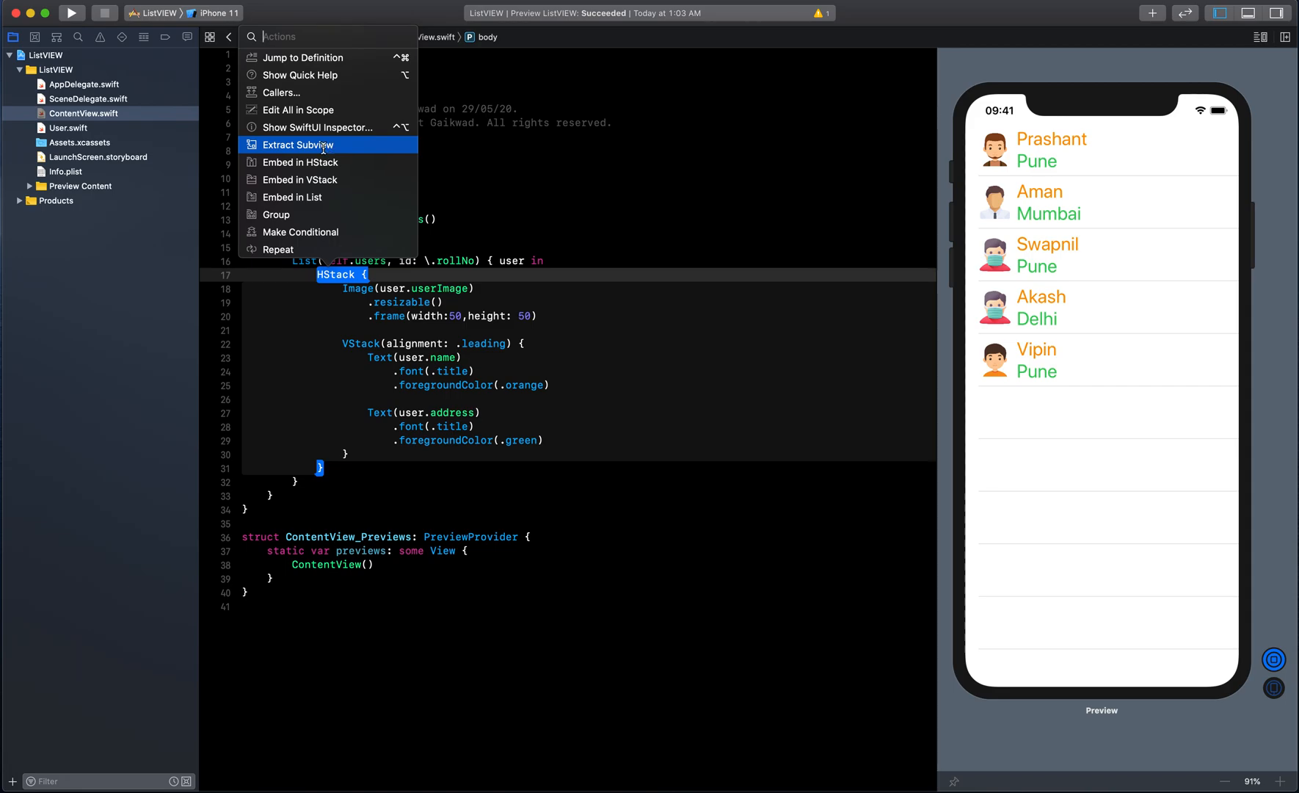
- Extract the HStack as a subview named UserCell, adding a blank line before the struct
{"action": "left_click", "coordinate": [300, 144]}
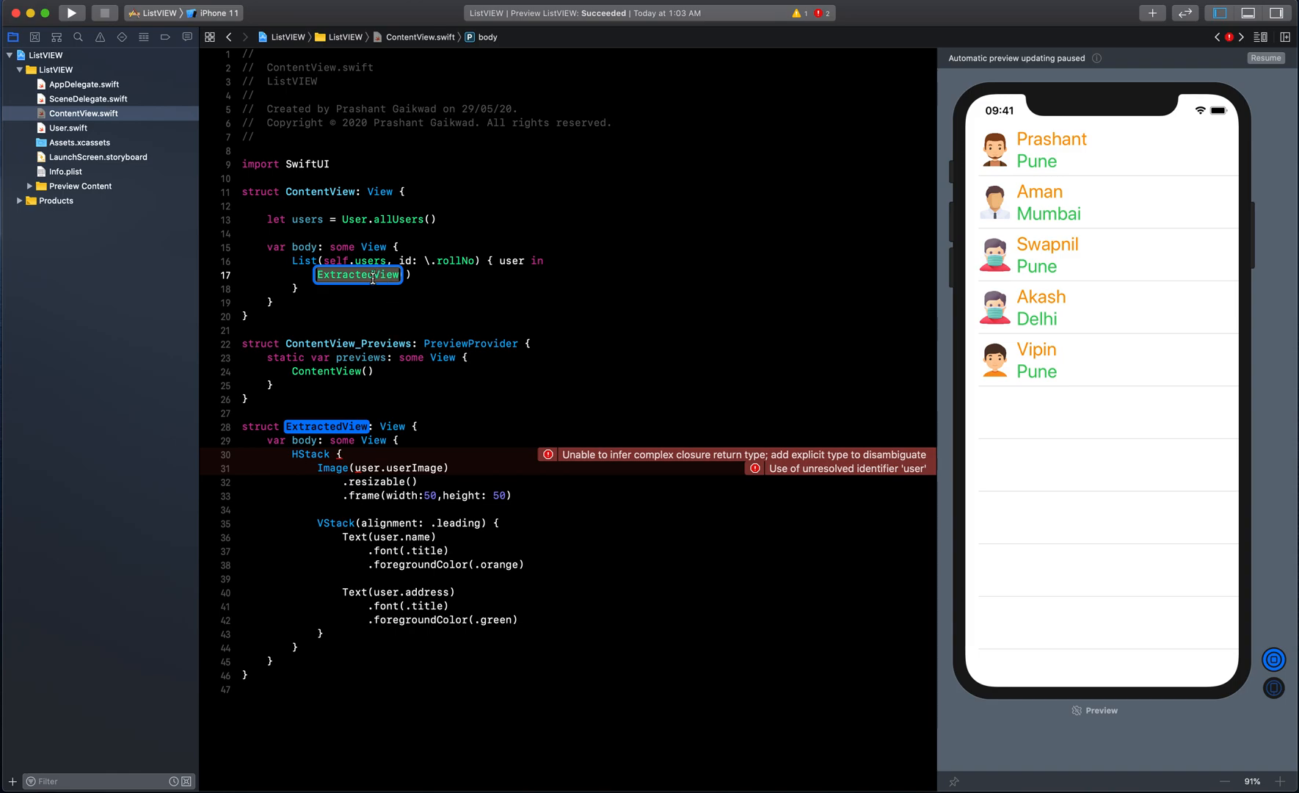
{"action": "type", "text": "UserCell("}
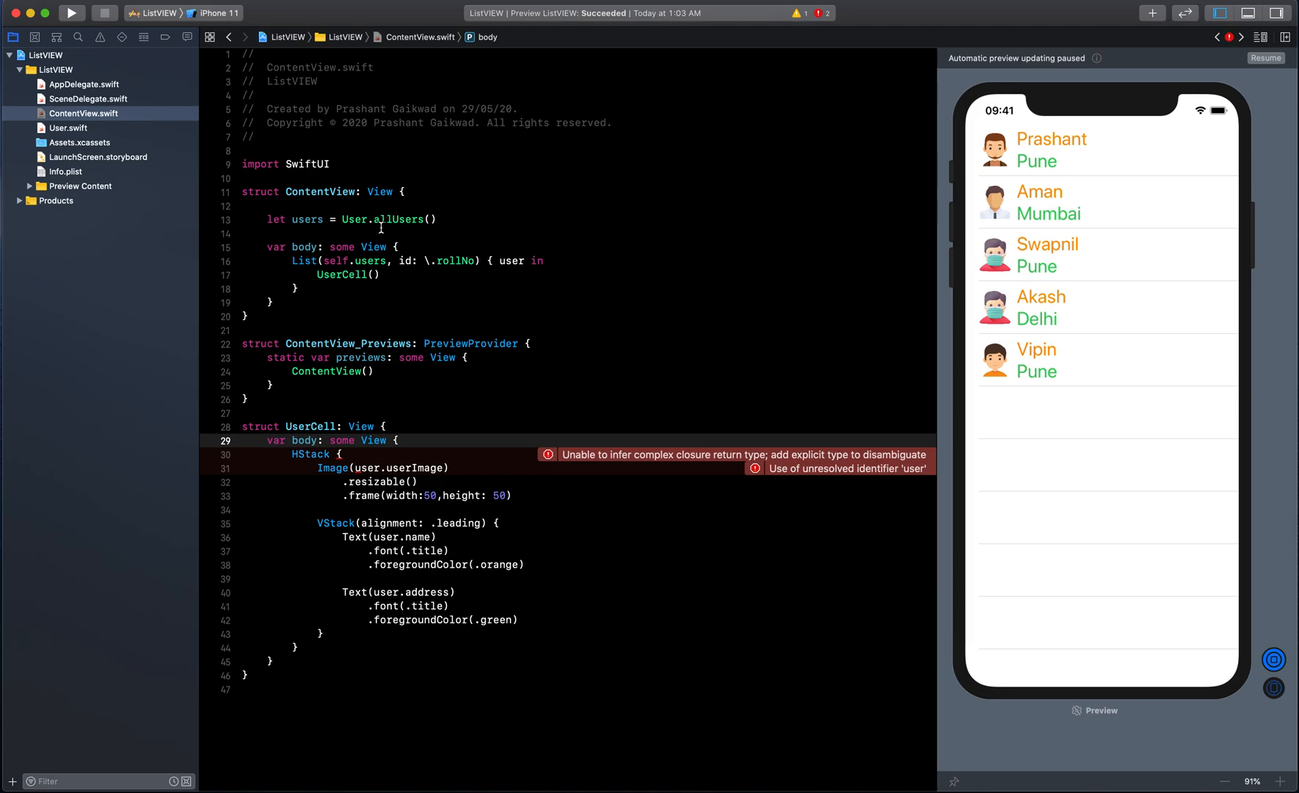
{"action": "left_click", "coordinate": [291, 374]}
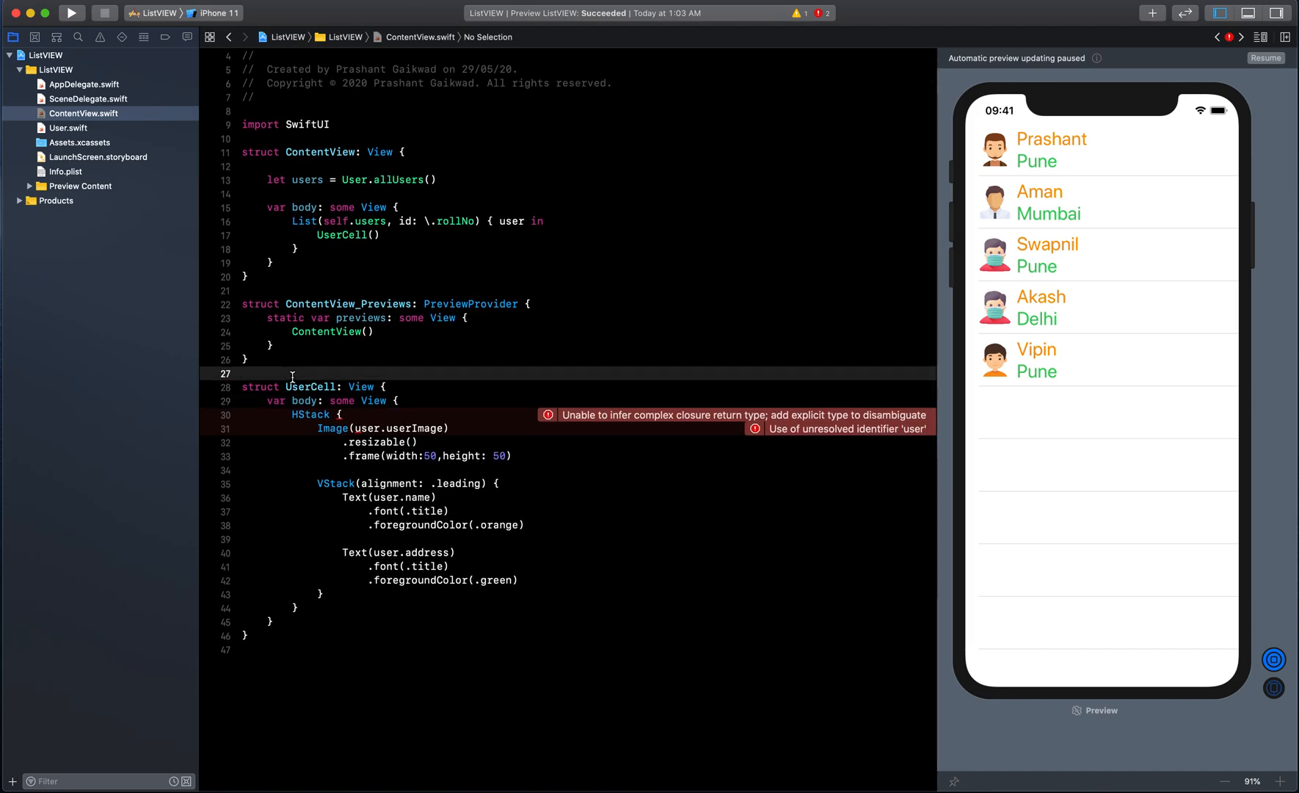
{"action": "key", "text": "enter"}
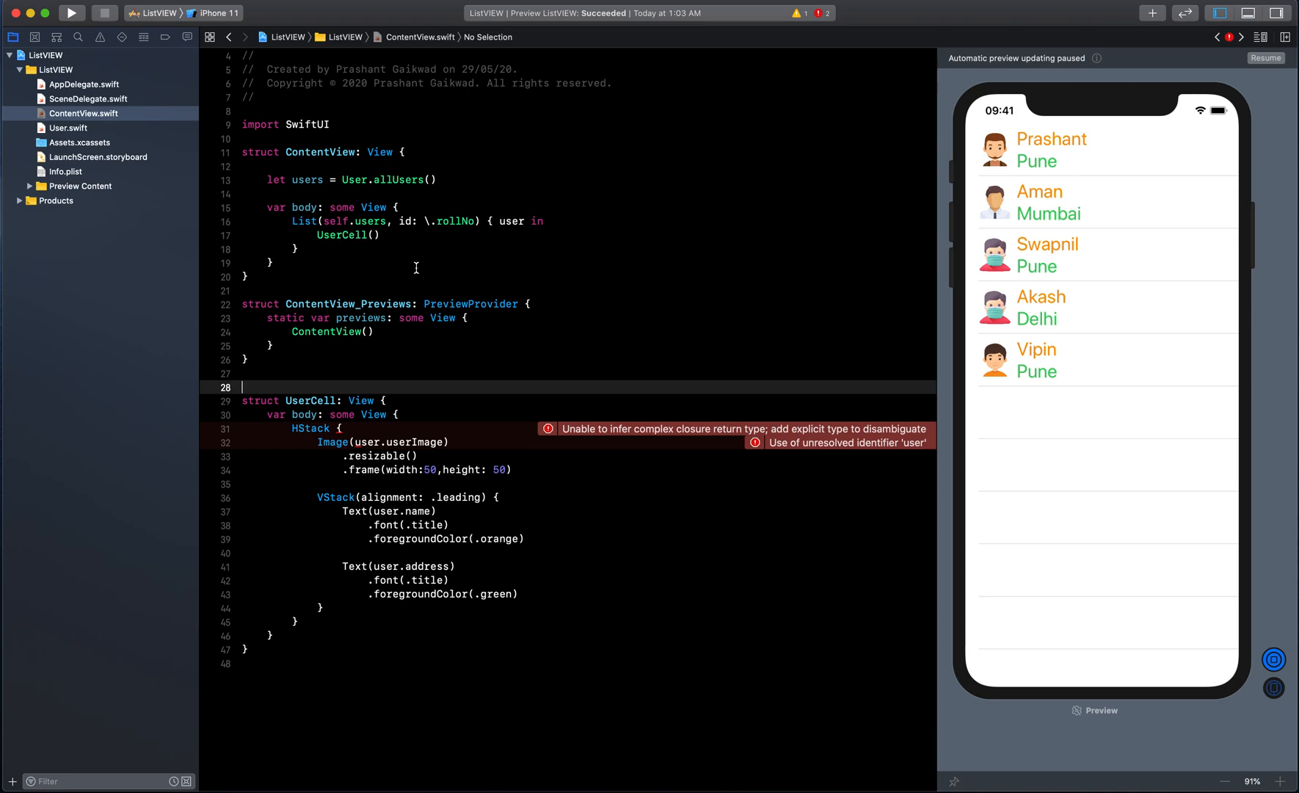
{"action": "mouse_move", "coordinate": [362, 506]}
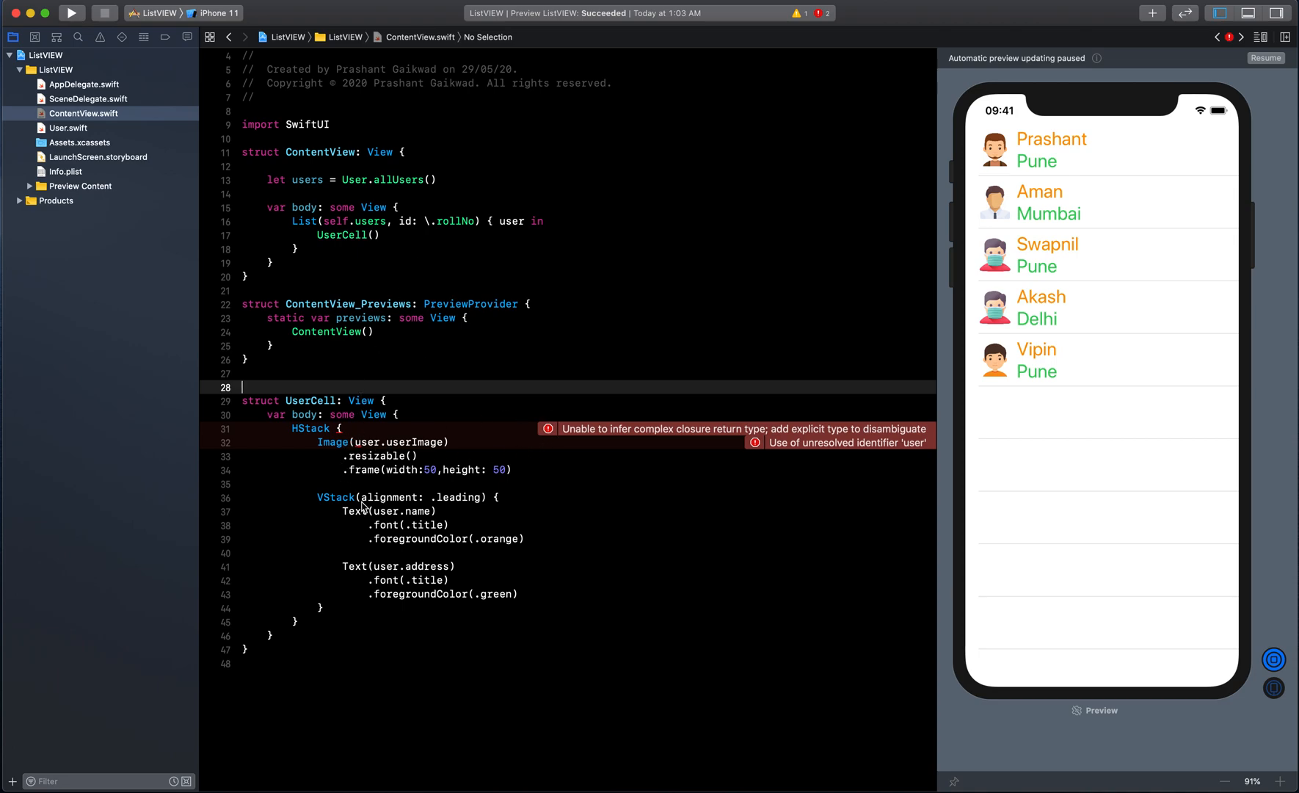
{"action": "mouse_move", "coordinate": [406, 414]}
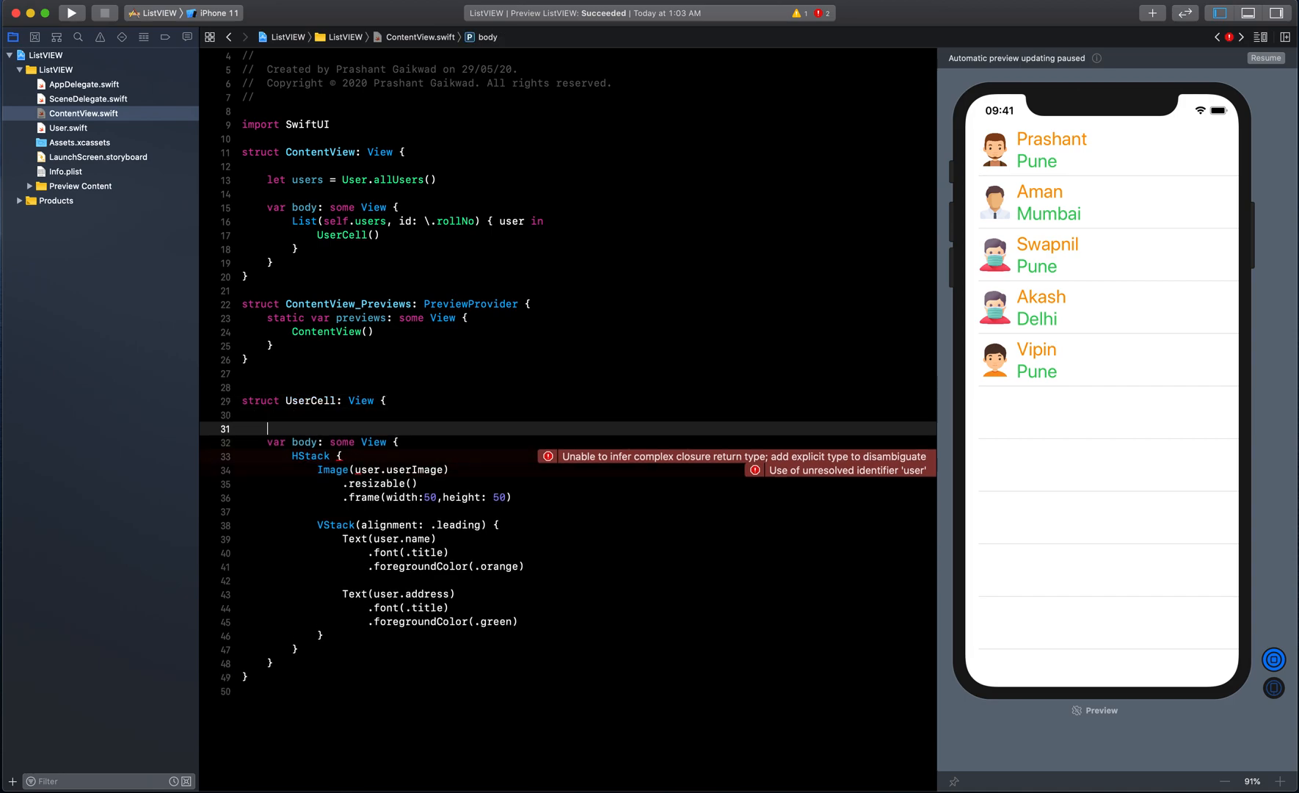
- Declare 'let user: User' in UserCell and call UserCell(user: user) in the List
{"action": "type", "text": "let user"}
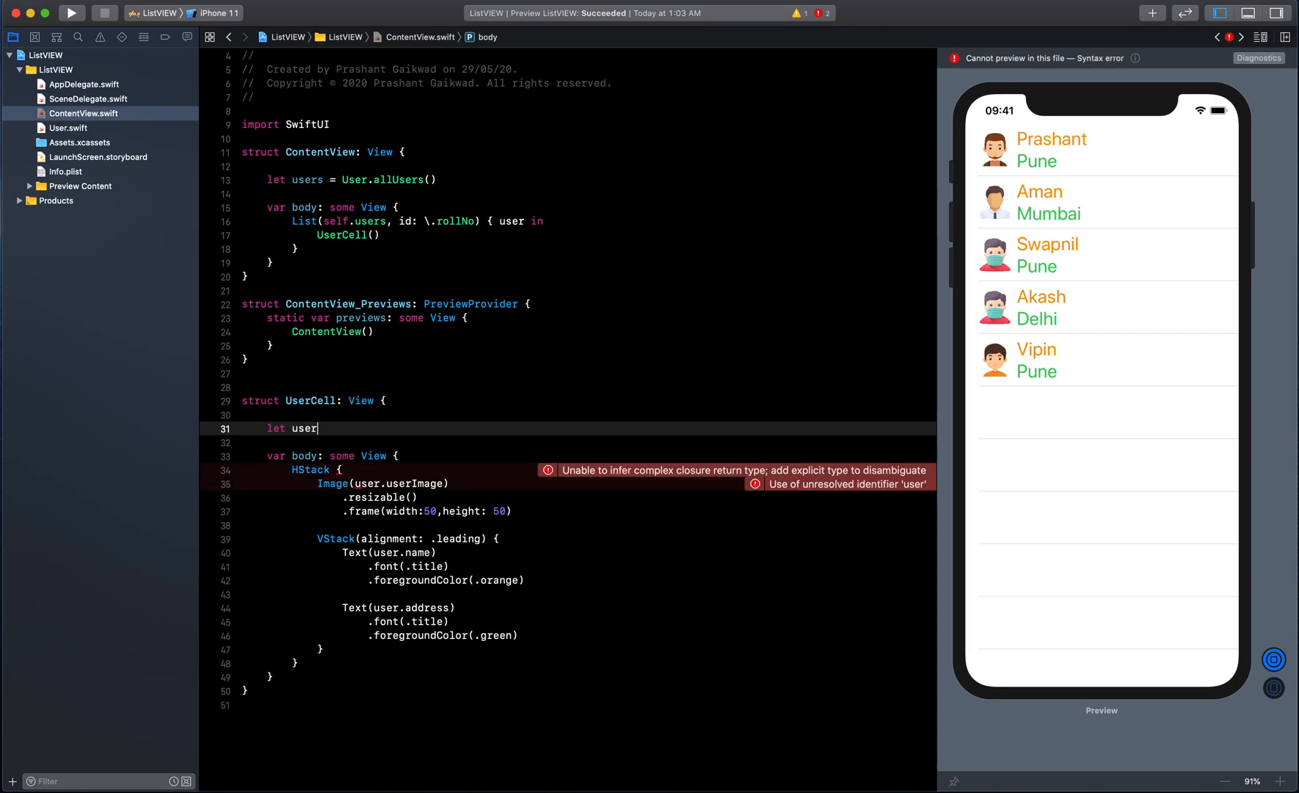
{"action": "type", "text": ":"}
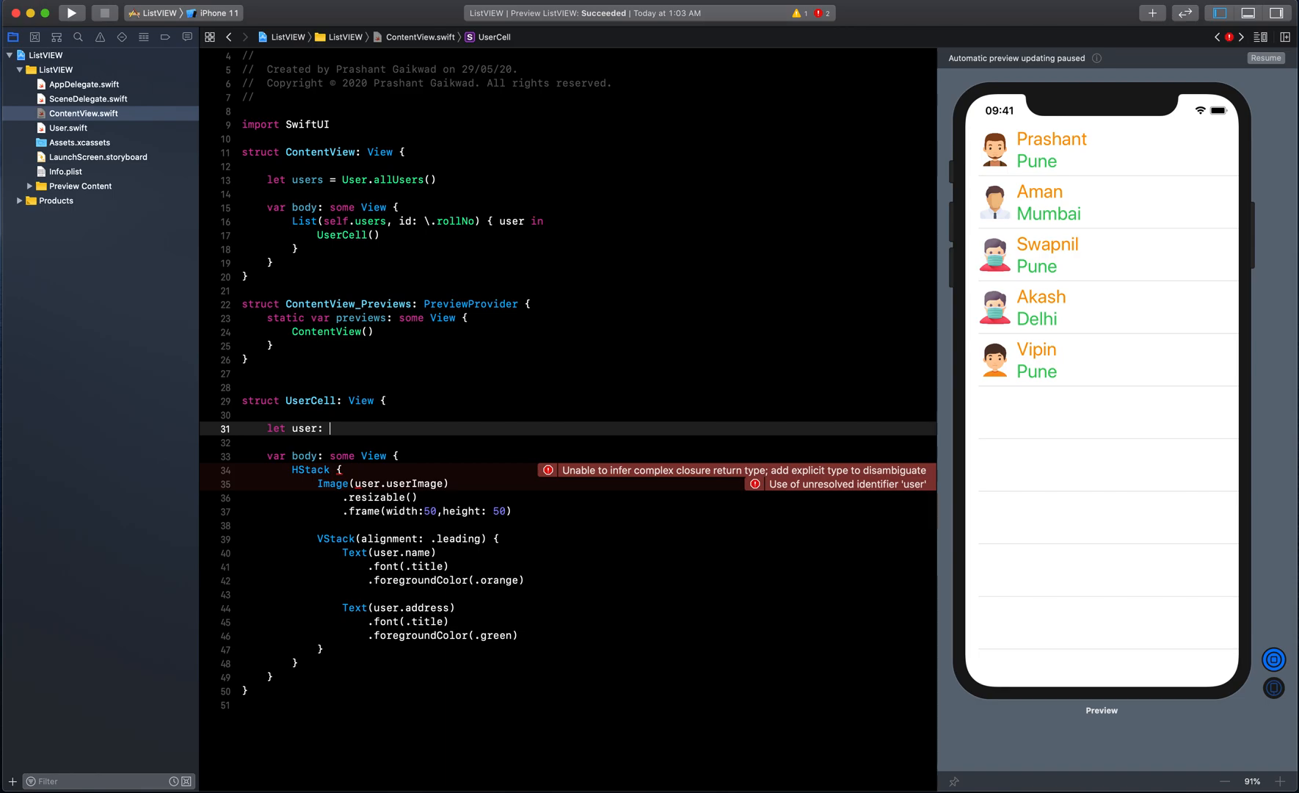
{"action": "type", "text": "User"}
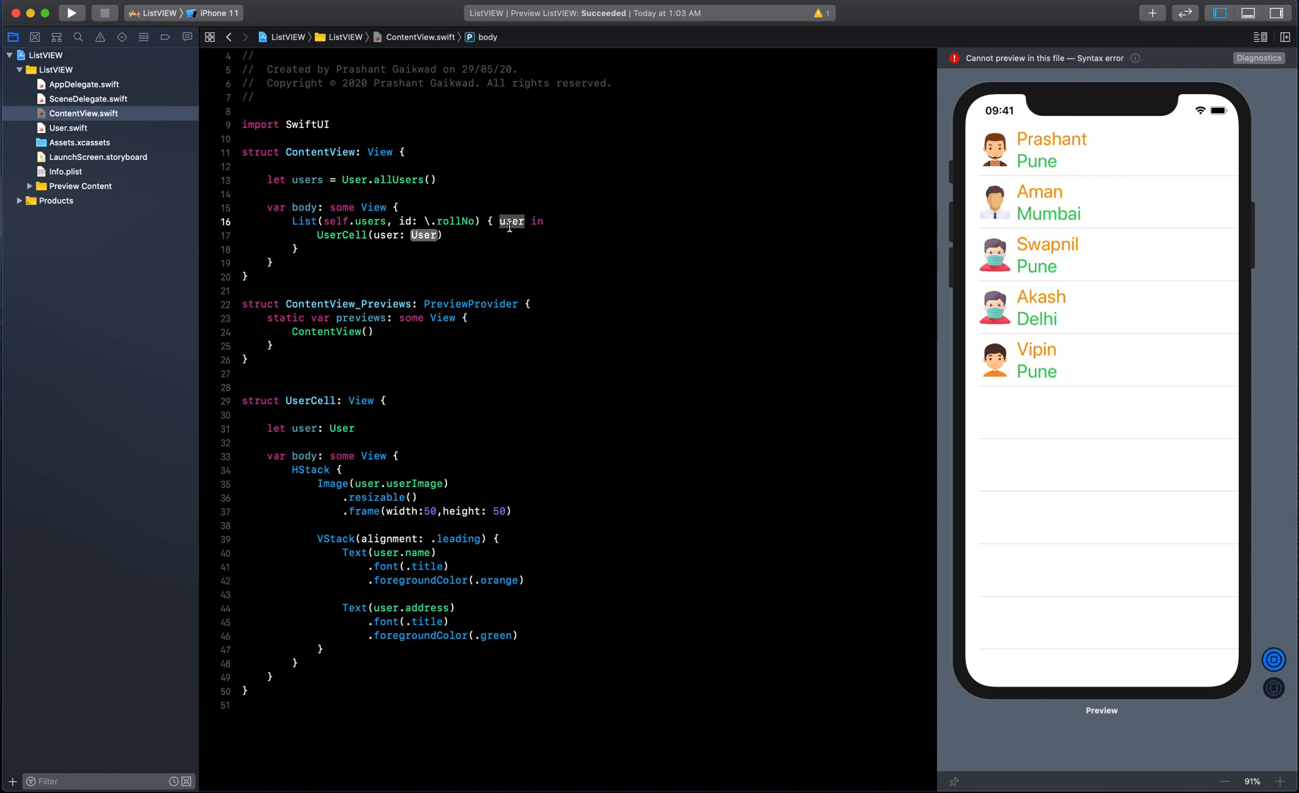
{"action": "double_click", "coordinate": [424, 234]}
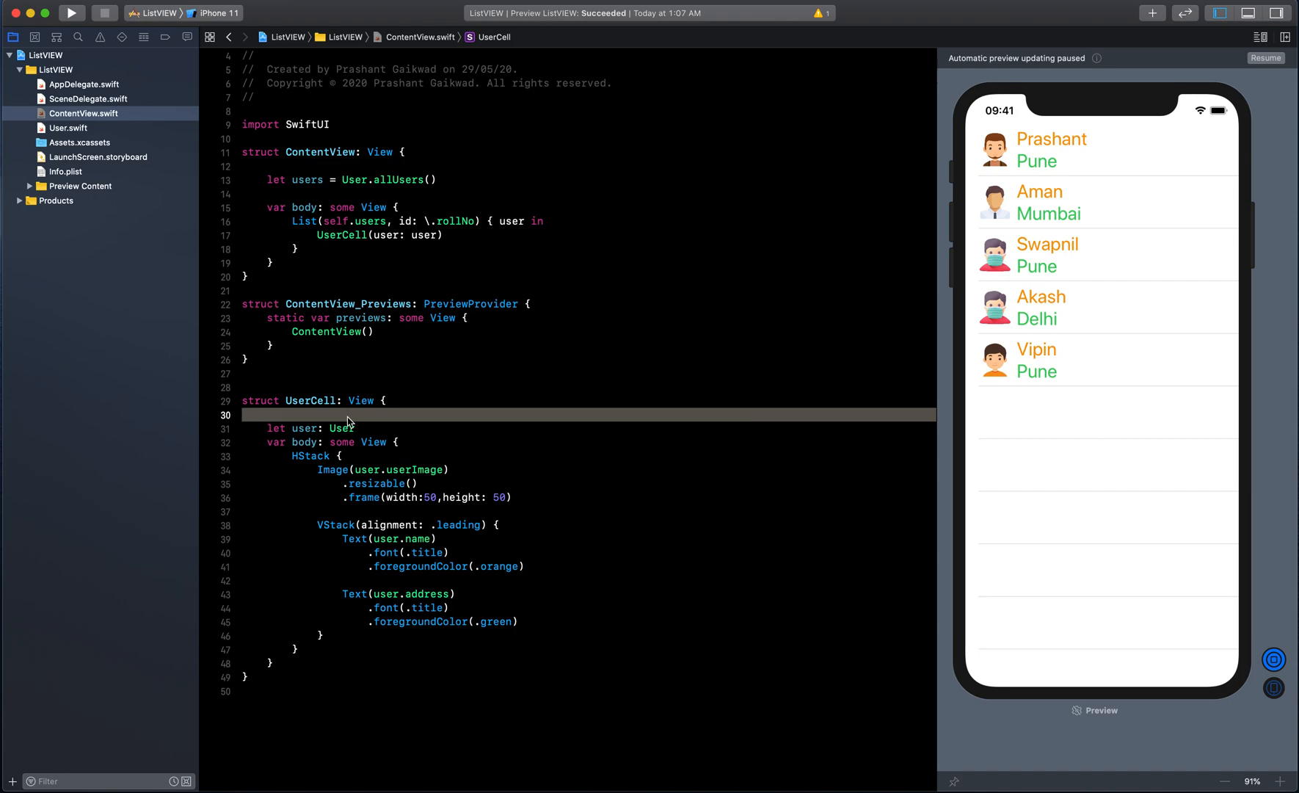
- Delete the blank line around UserCell's 'user' property, leaving the preview's avatars, names and addresses intact
{"action": "left_click", "coordinate": [294, 415]}
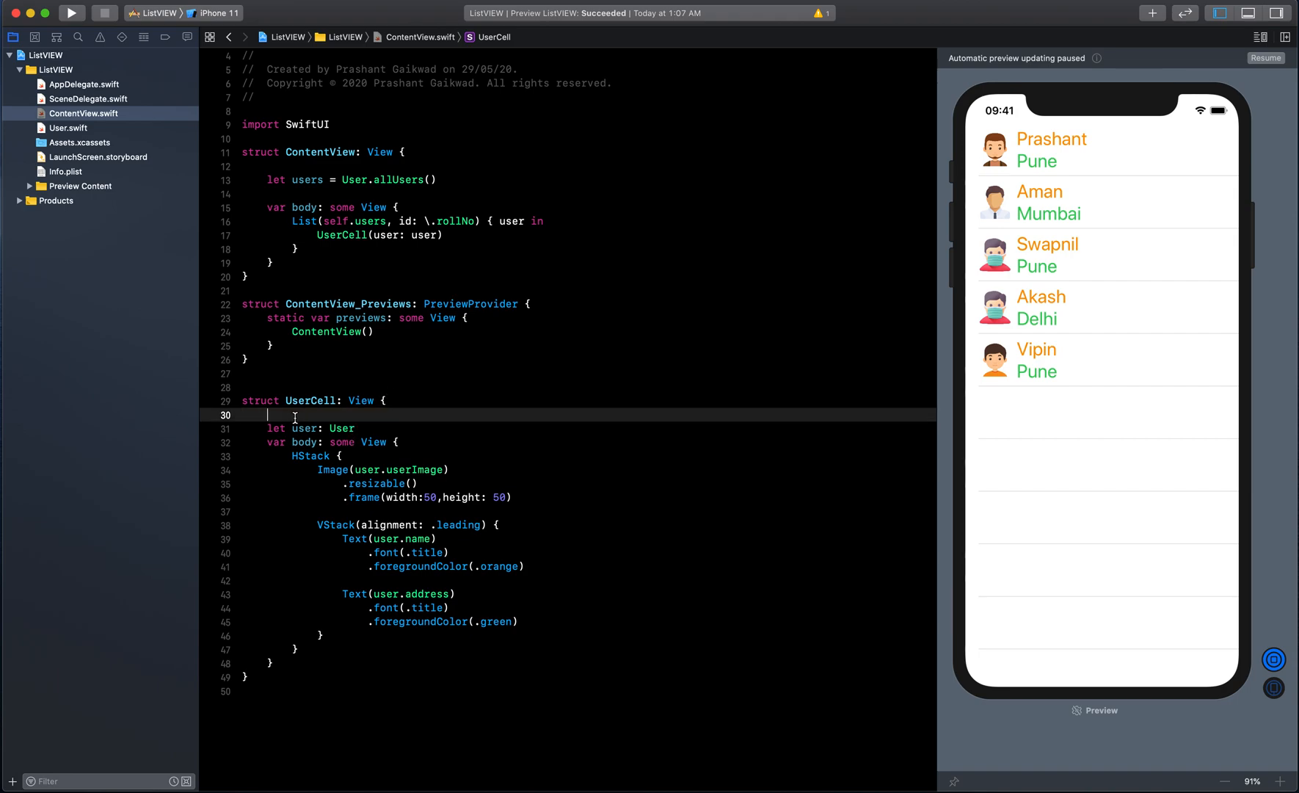
{"action": "key", "text": "Backspace"}
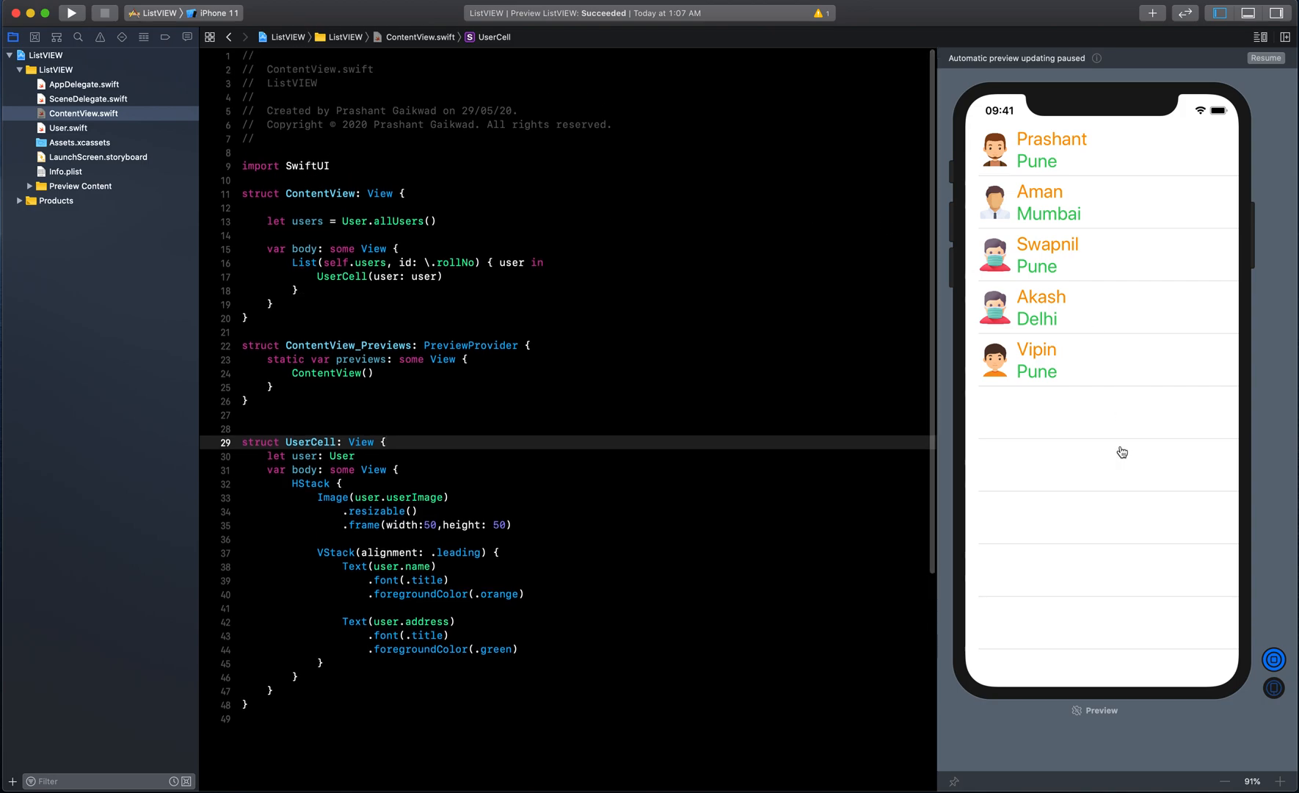
{"action": "mouse_move", "coordinate": [1221, 166]}
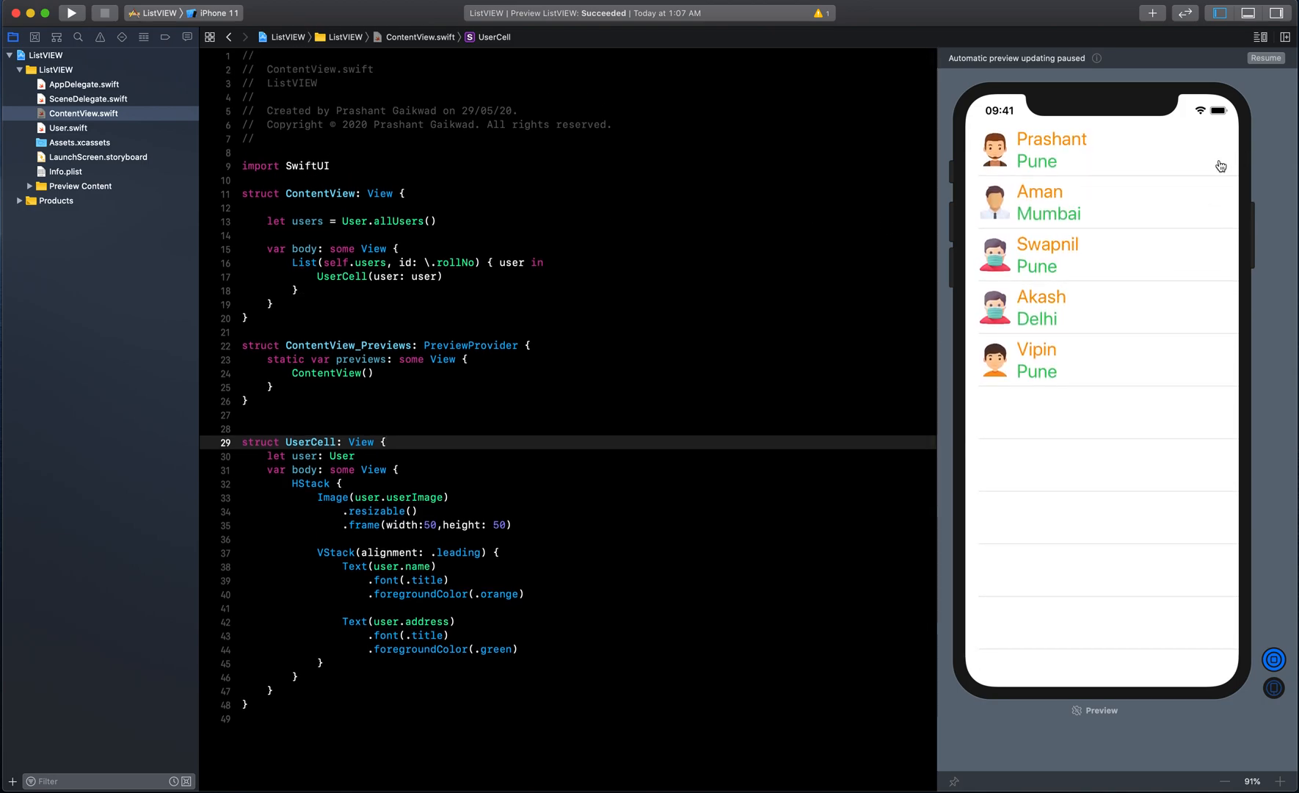
{"action": "mouse_move", "coordinate": [1066, 215]}
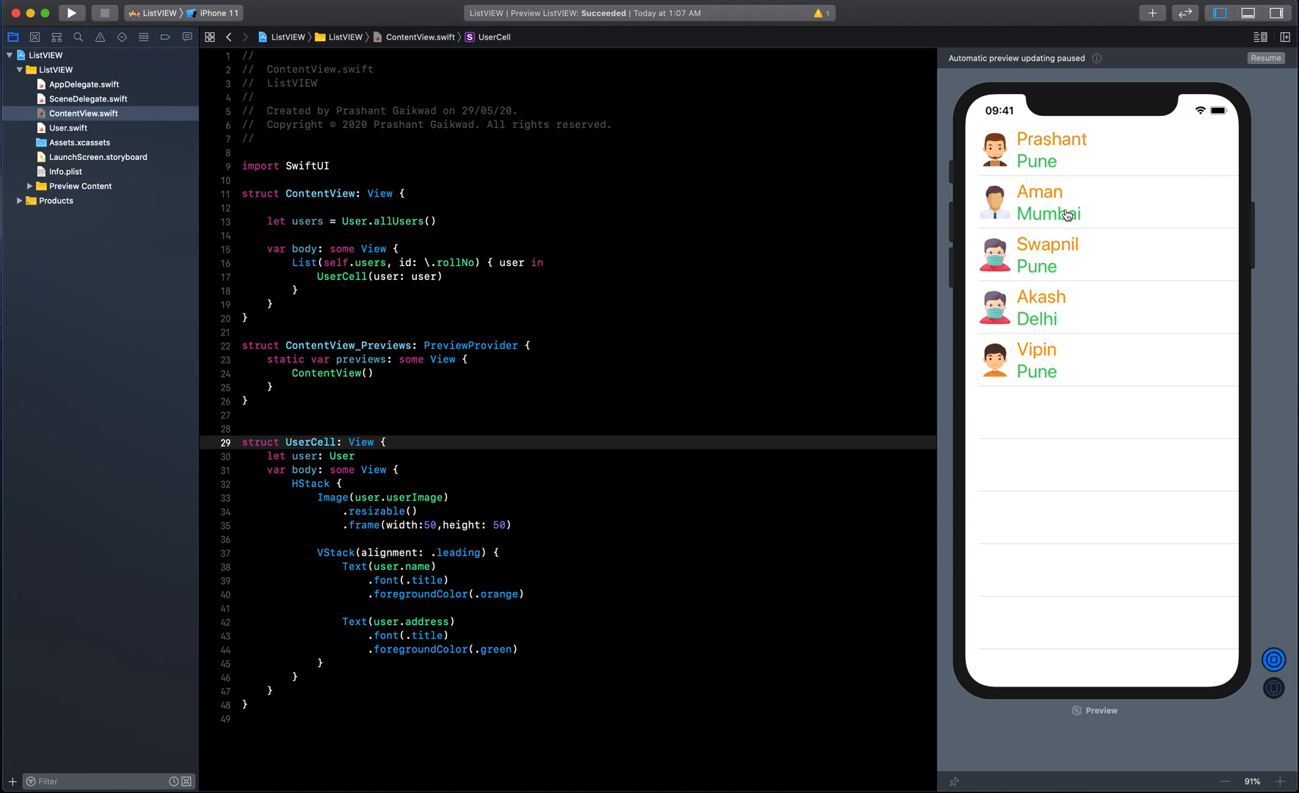
{"action": "mouse_move", "coordinate": [1243, 255]}
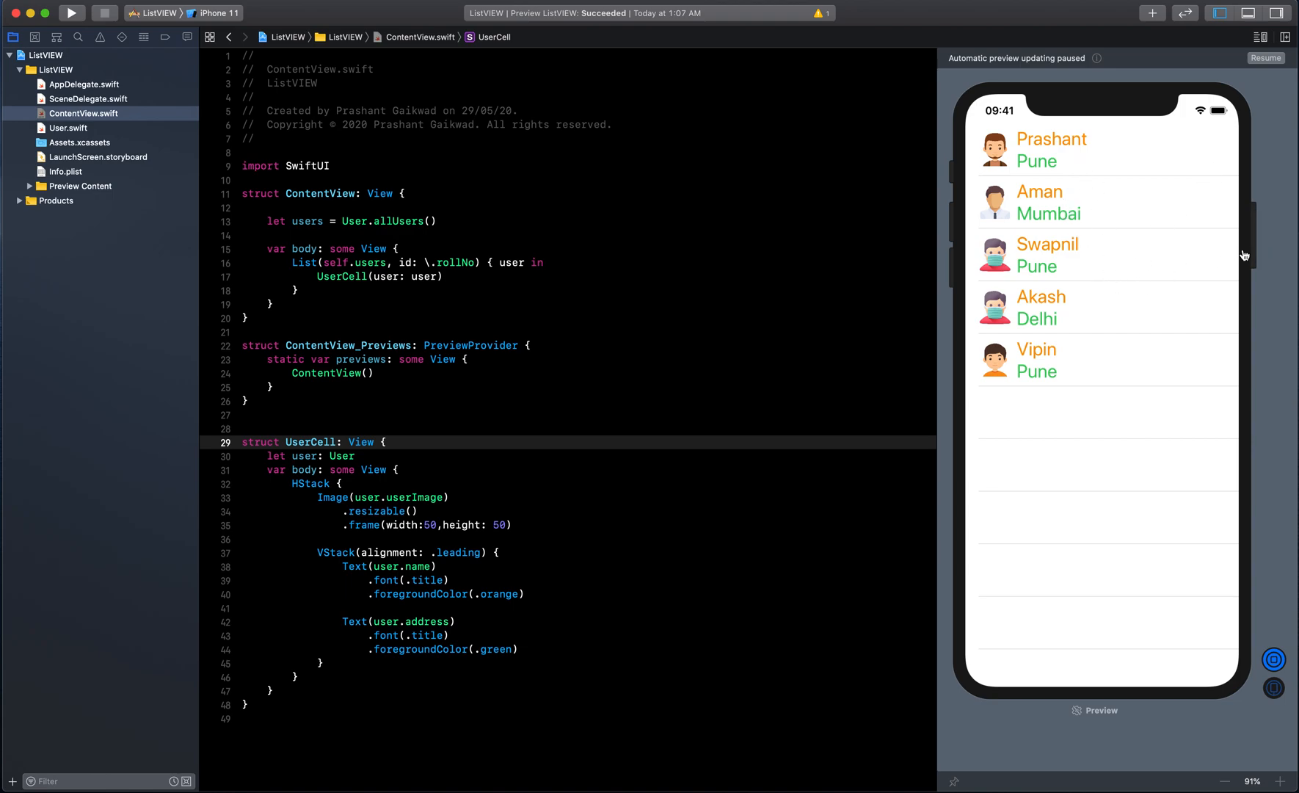
{"action": "mouse_move", "coordinate": [1056, 312]}
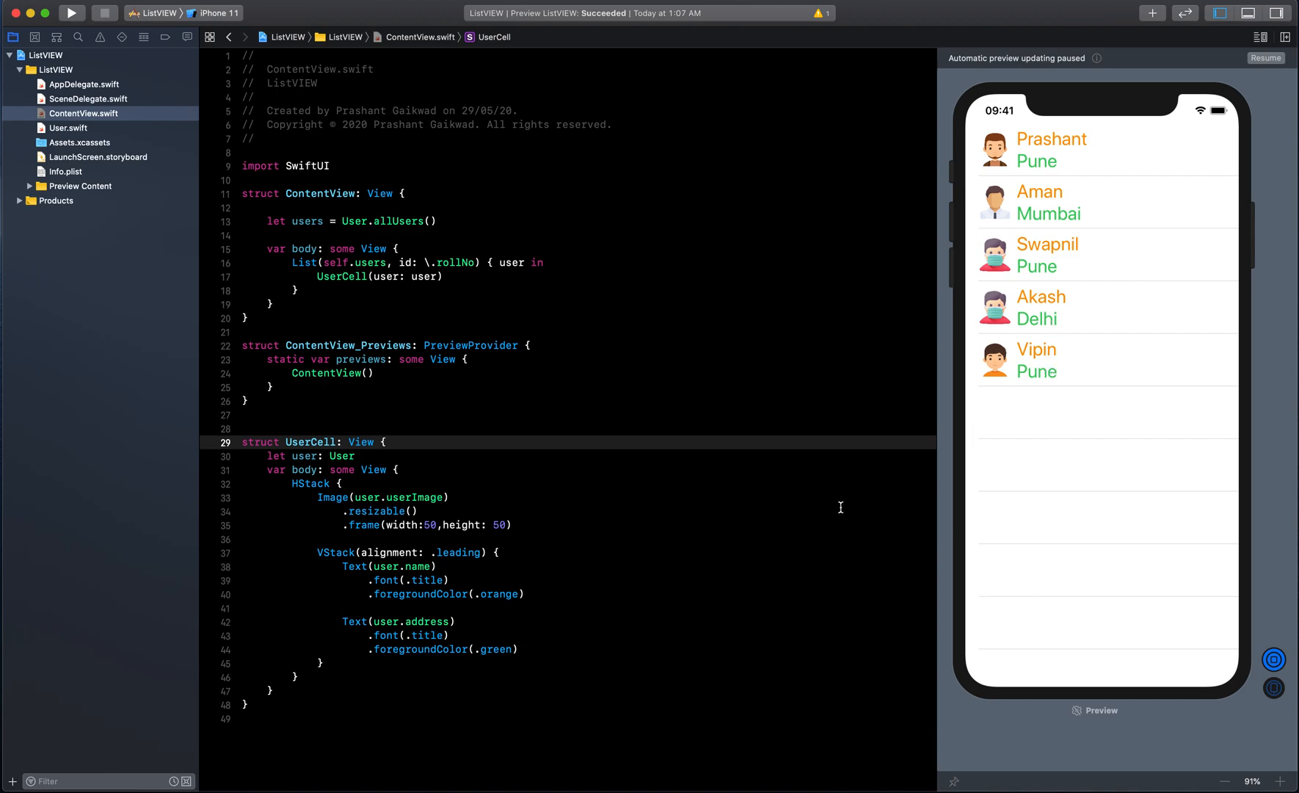
{"action": "mouse_move", "coordinate": [1136, 253]}
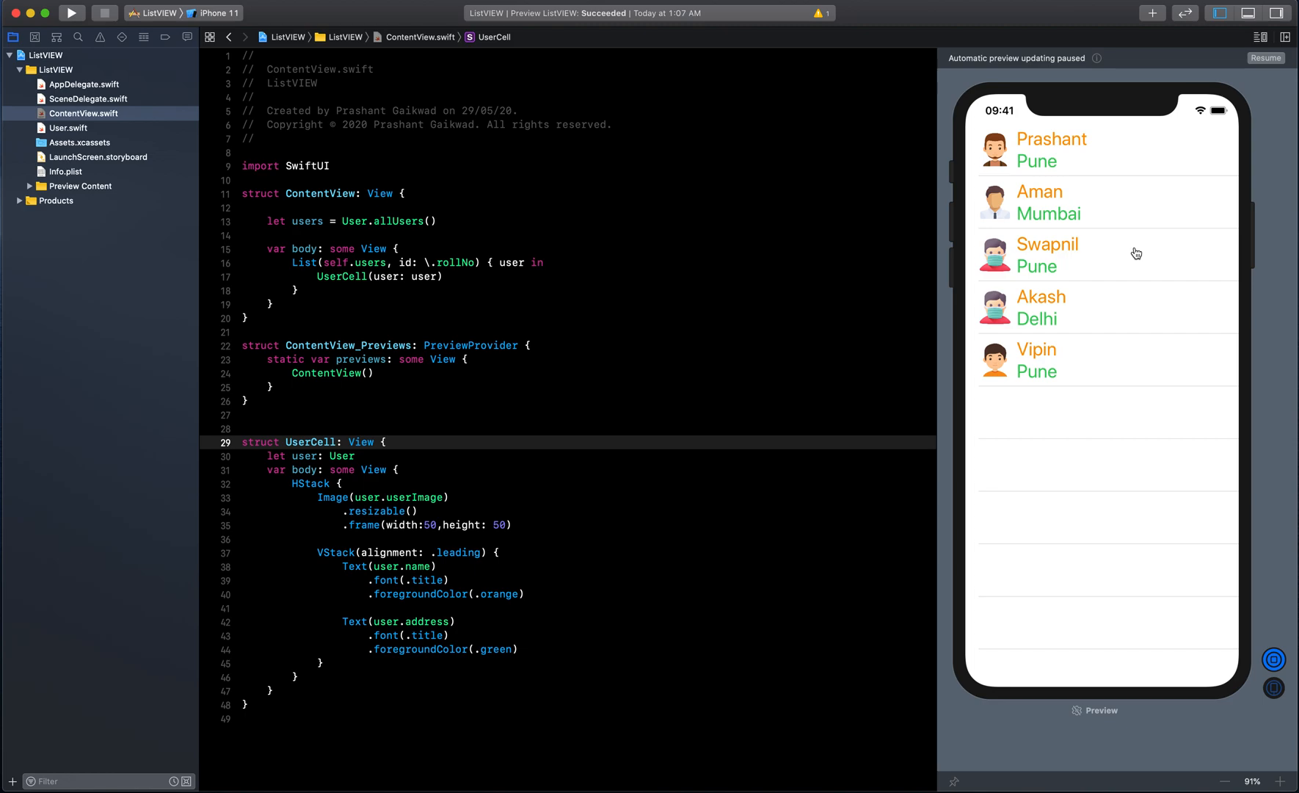
{"action": "mouse_move", "coordinate": [1041, 148]}
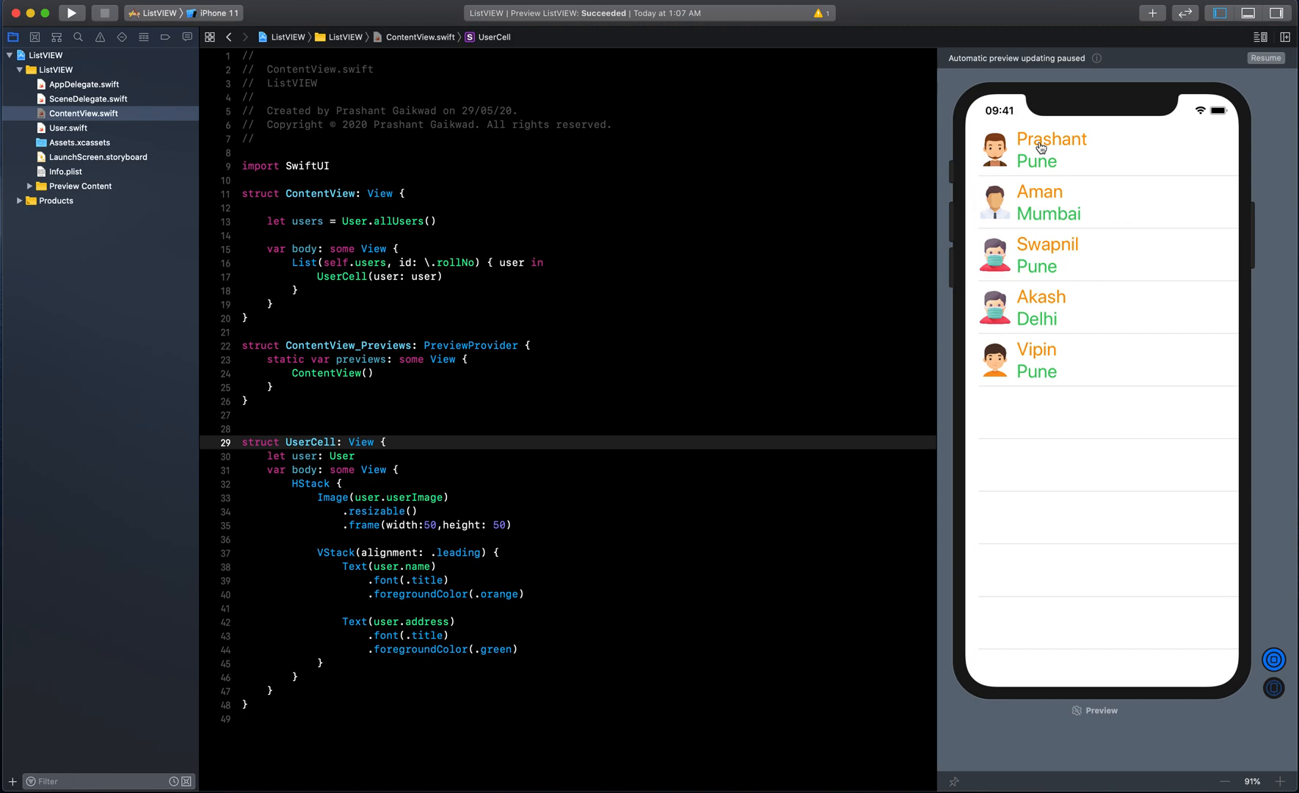